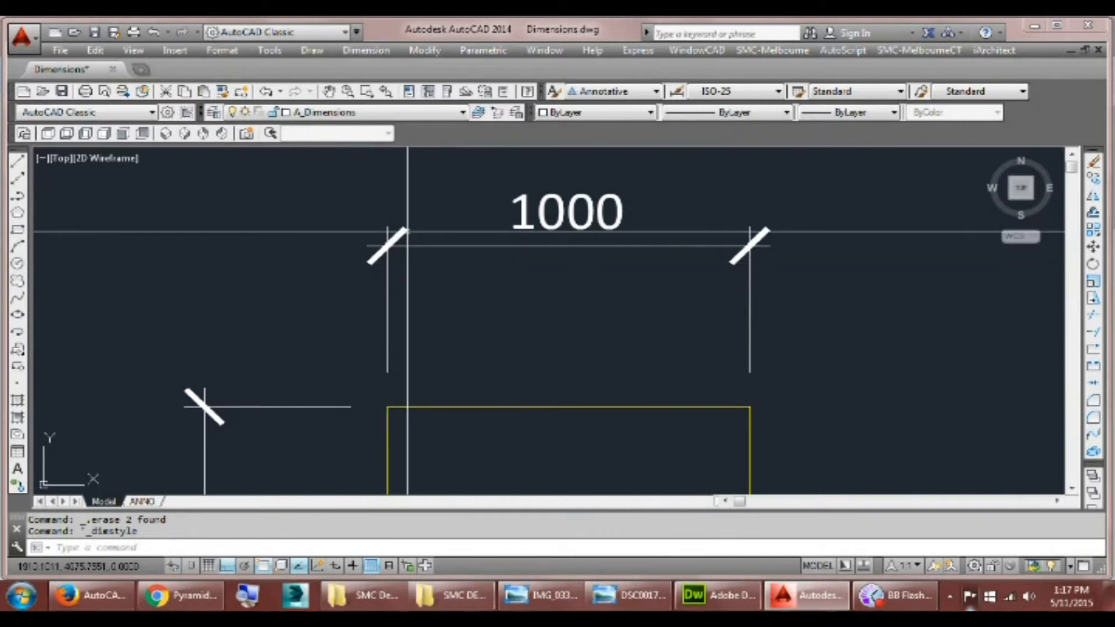
Preview the styles with DIMSTYLE, then set Standard as current and close the manager.
scroll("down", 3)
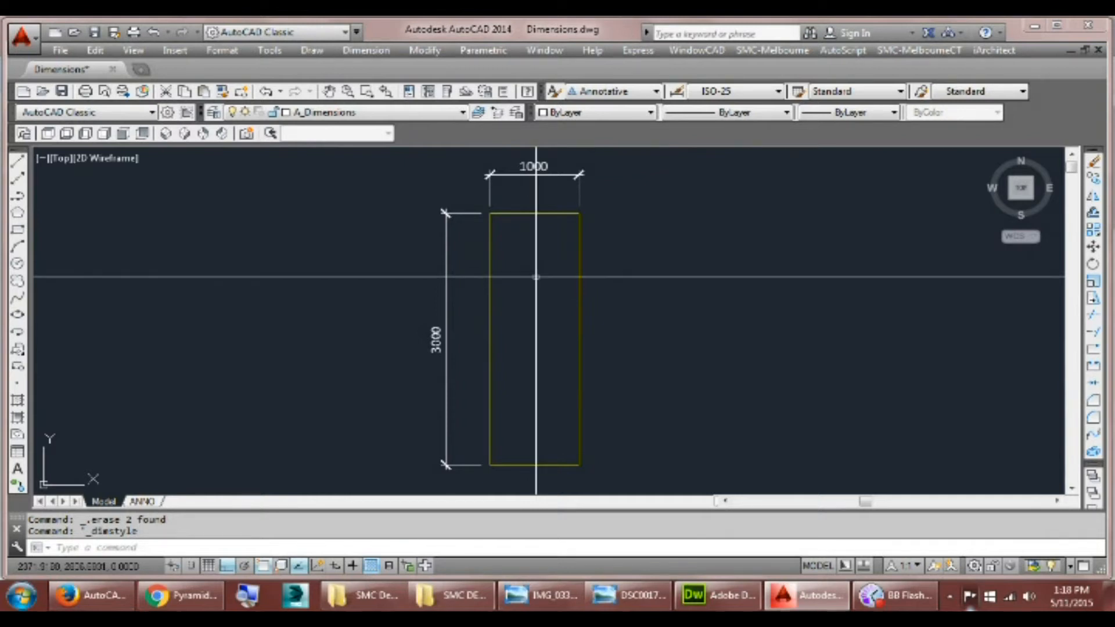
mouse_move(537, 279)
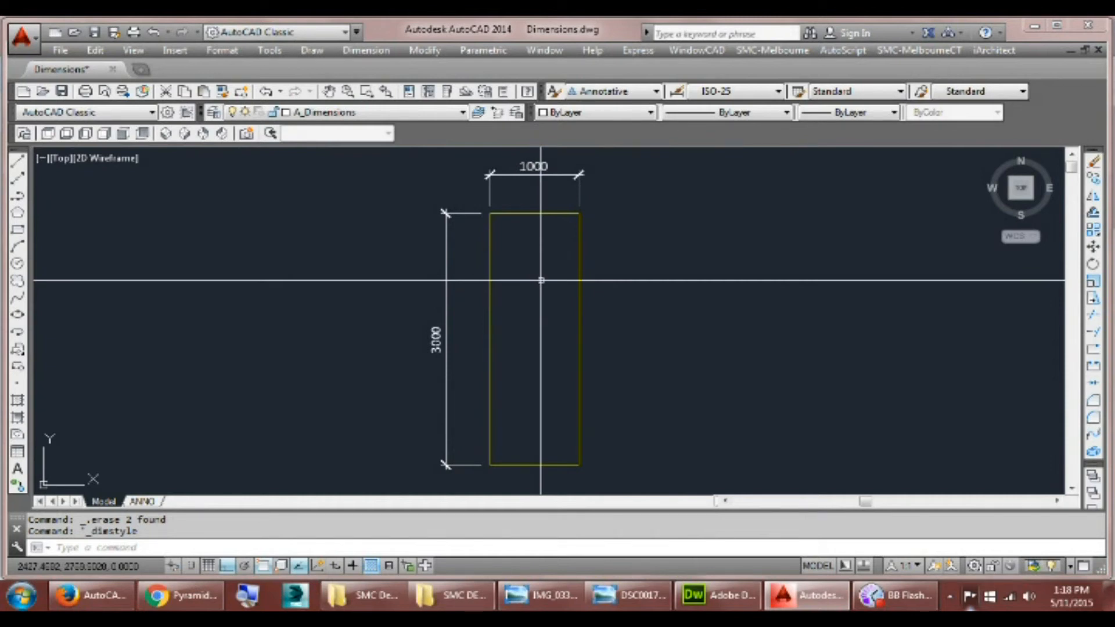
type("dims")
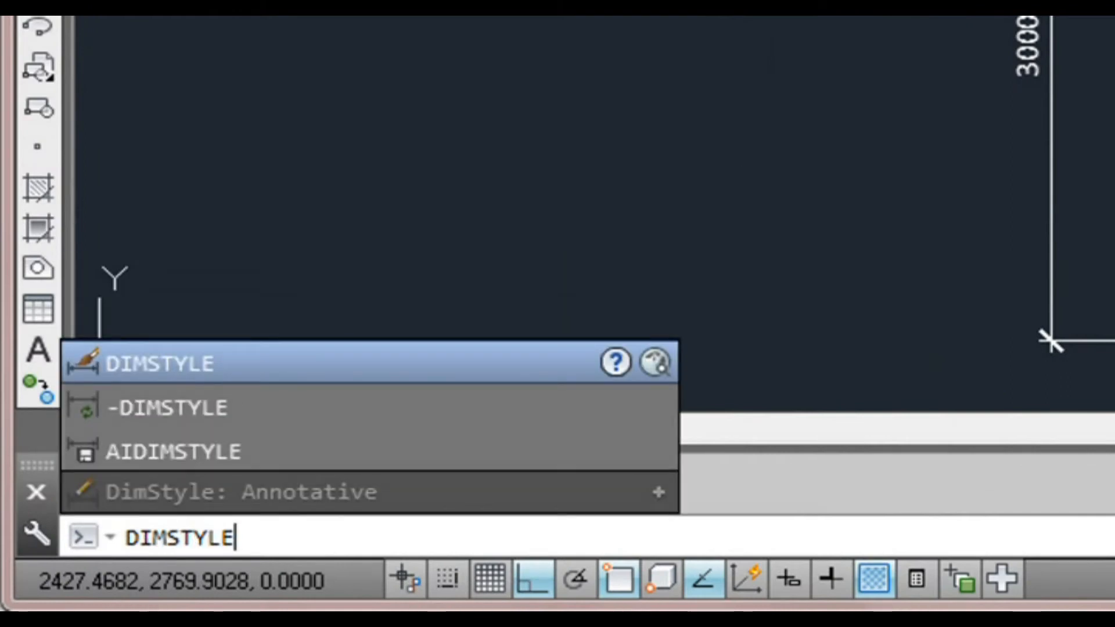
key("Enter")
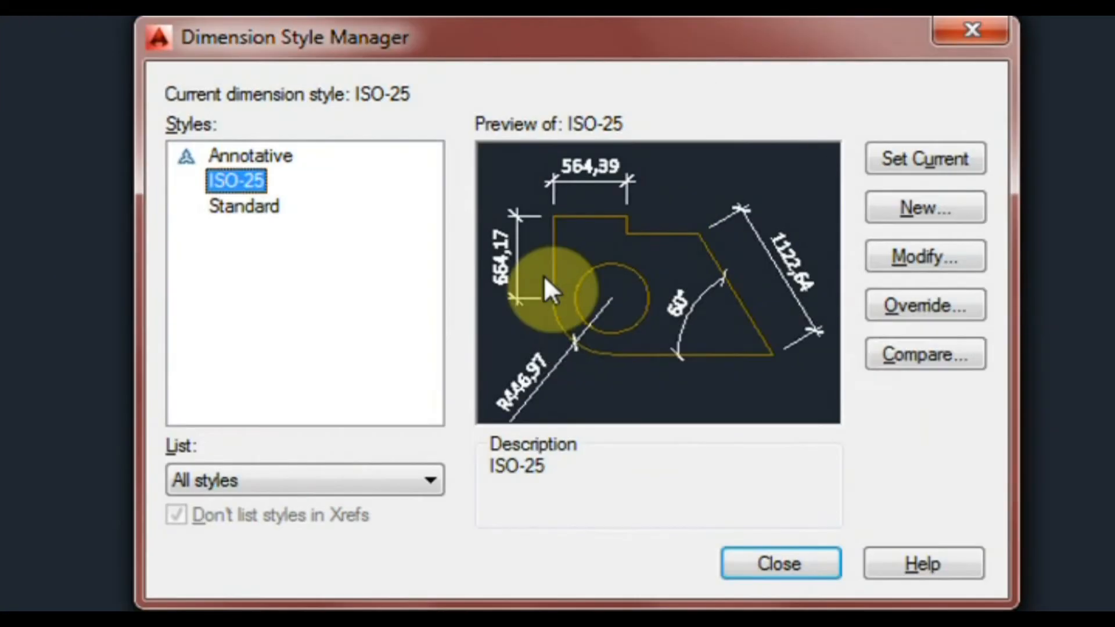
mouse_move(395, 220)
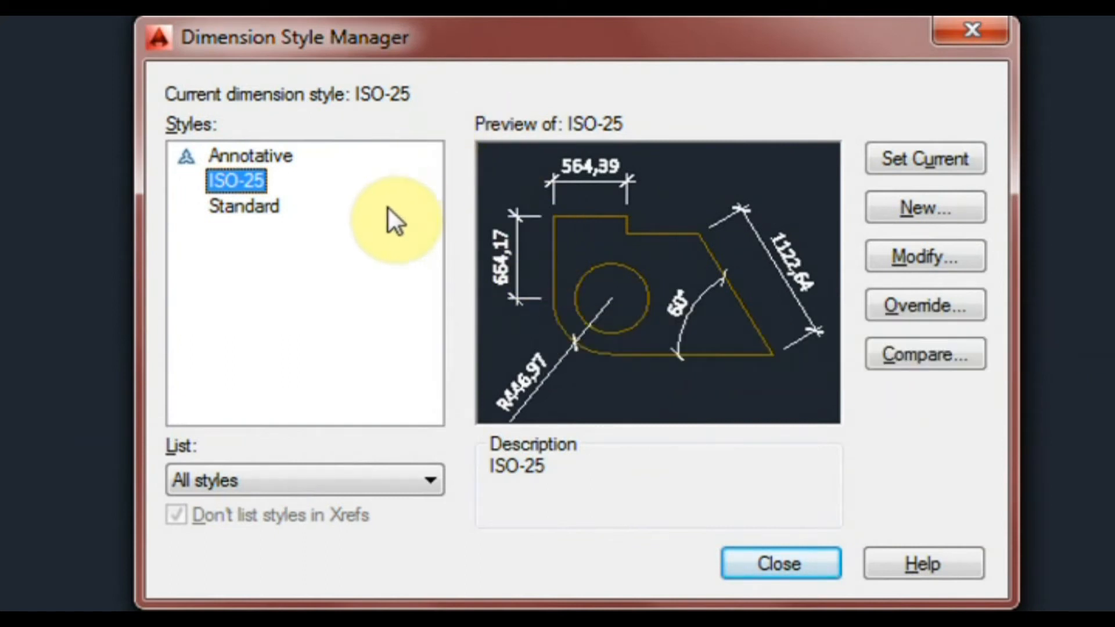
left_click(250, 157)
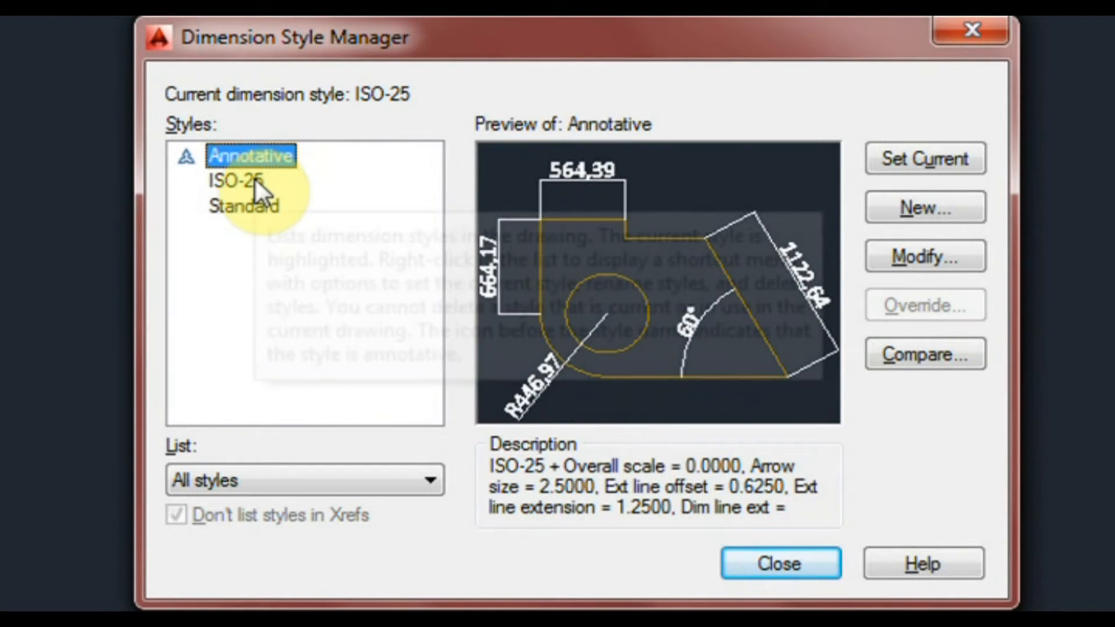
left_click(244, 206)
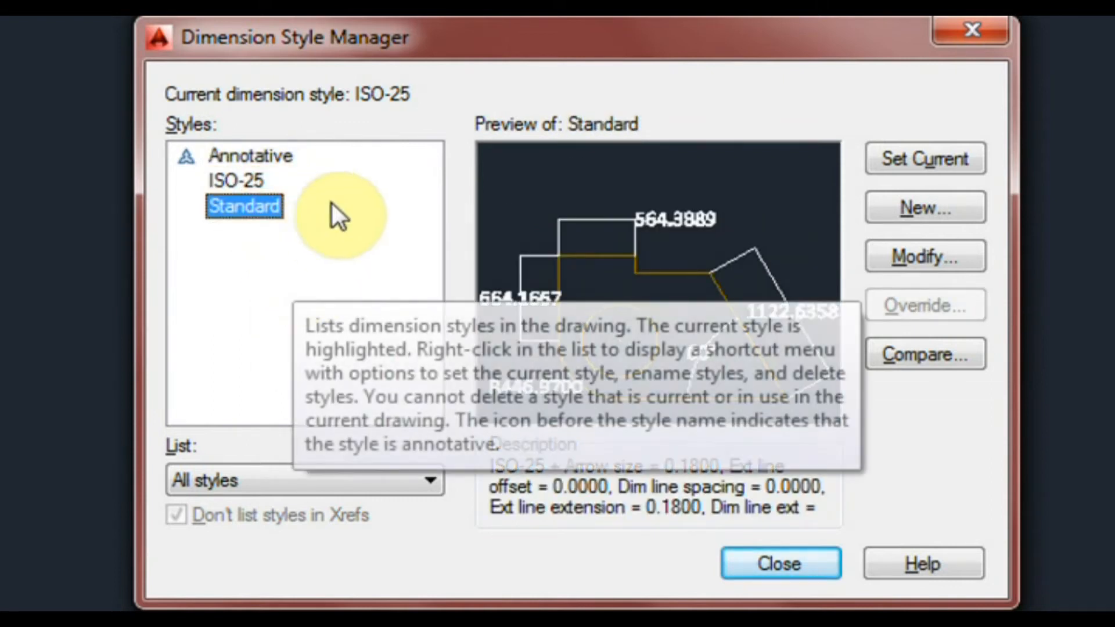
mouse_move(291, 228)
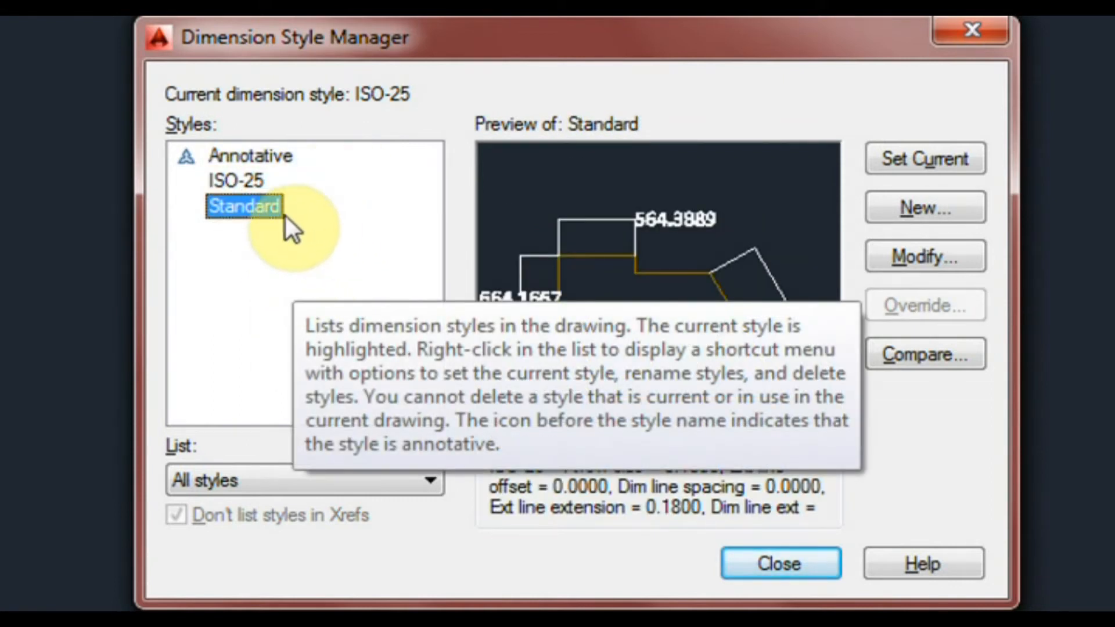
left_click(234, 180)
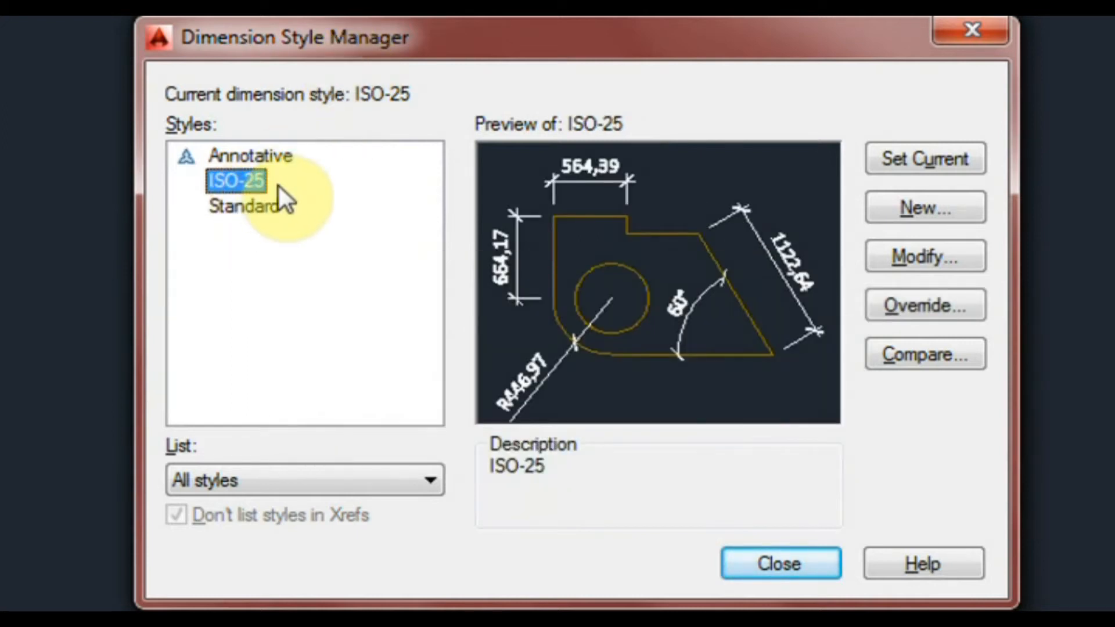
mouse_move(256, 192)
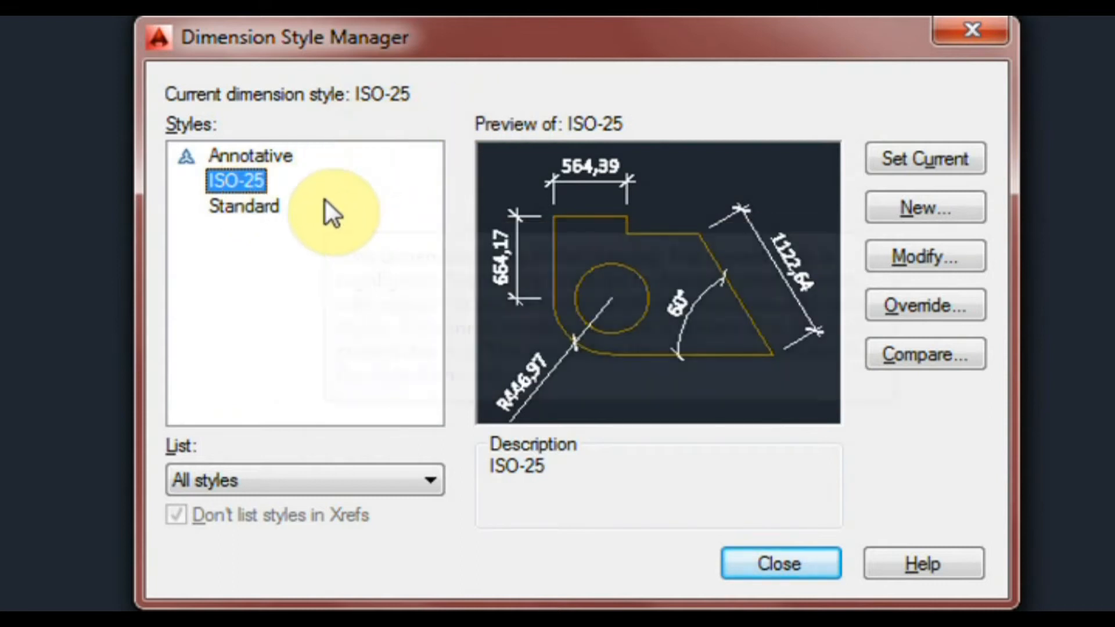
left_click(244, 207)
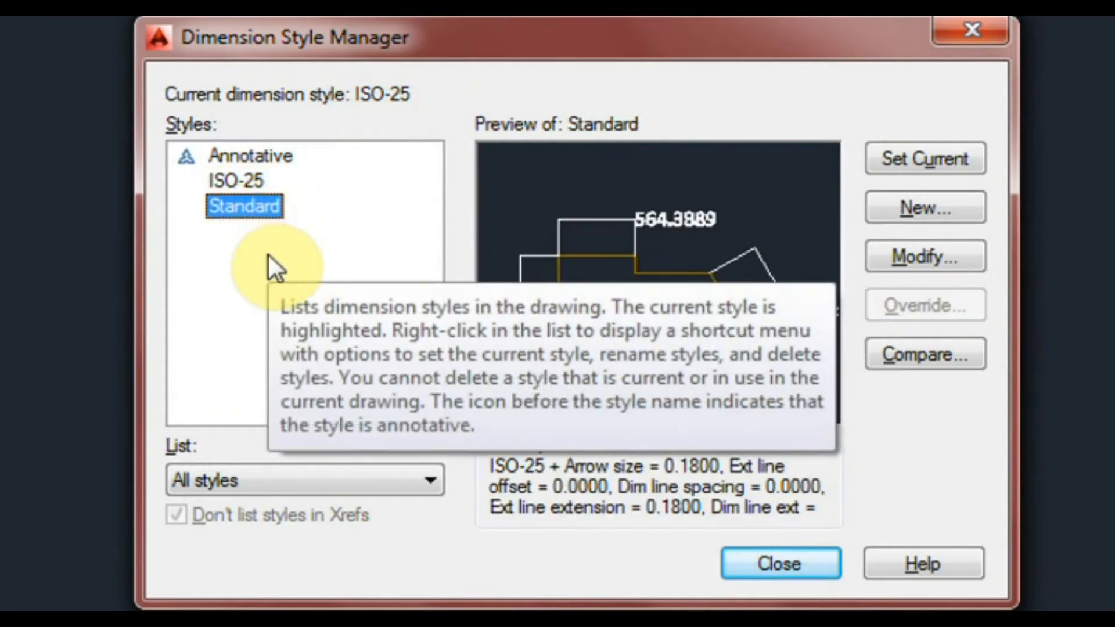
mouse_move(363, 267)
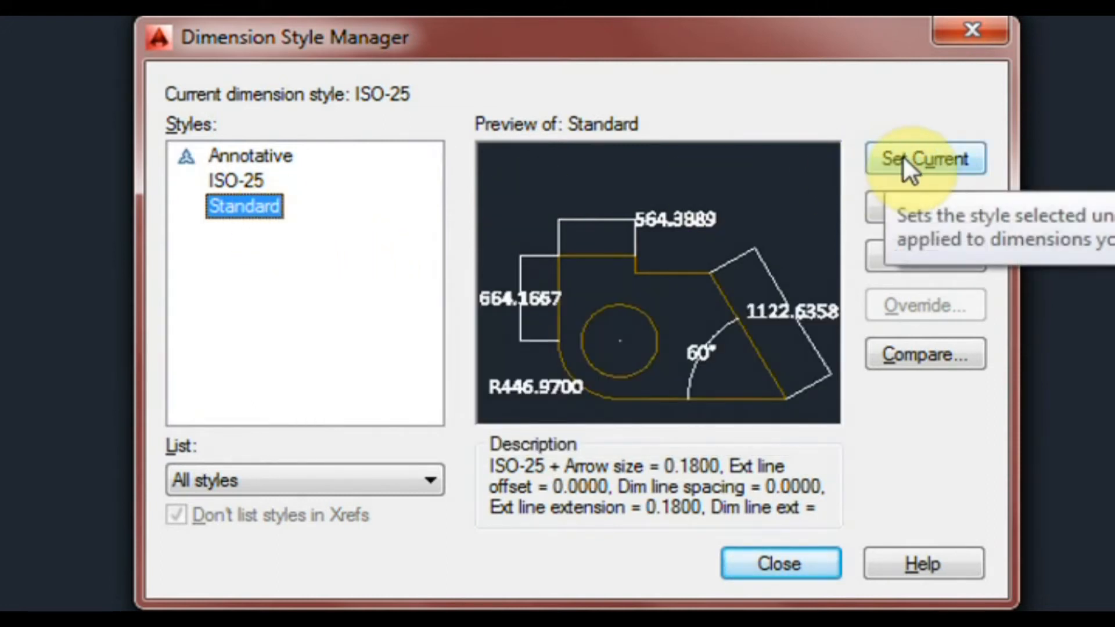
left_click(924, 158)
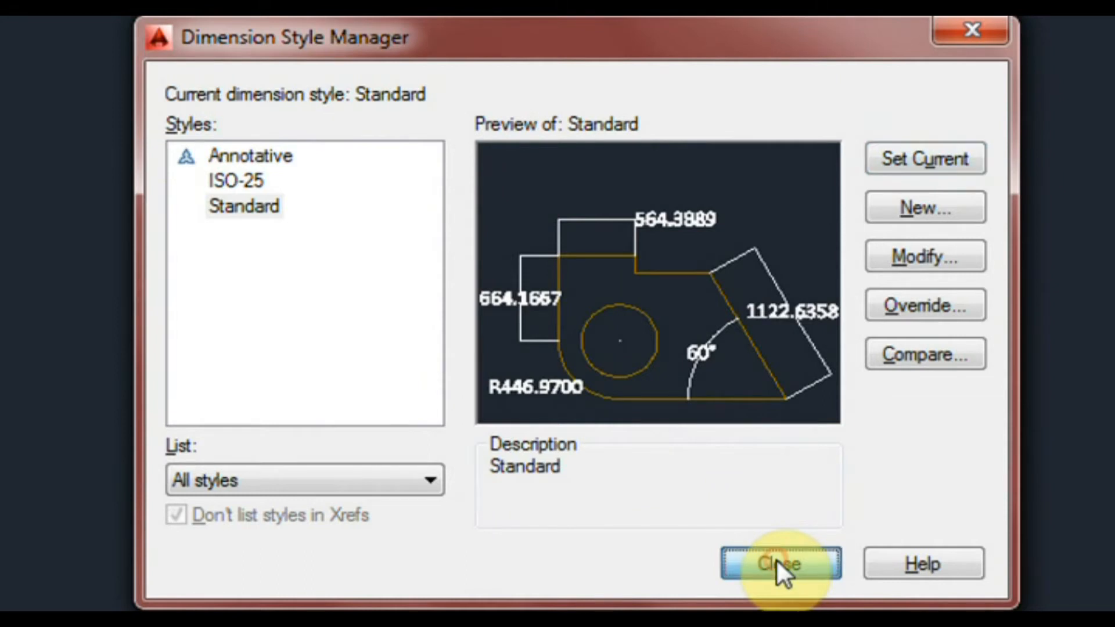
left_click(780, 564)
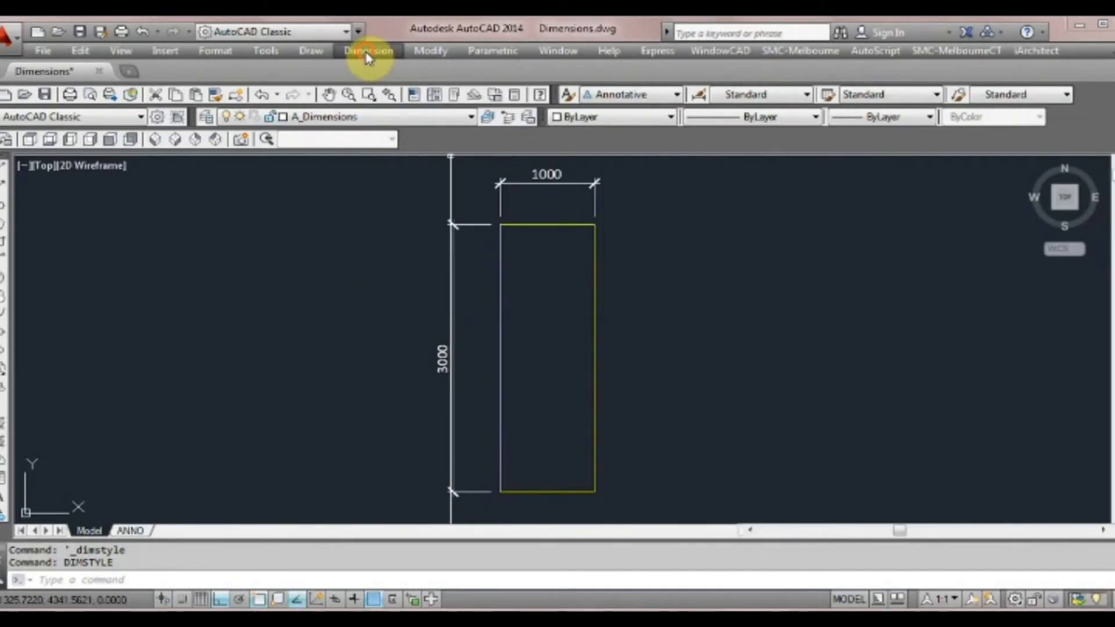
Dimension the rectangle's 3000 side with a linear dimension placed to its right.
left_click(368, 50)
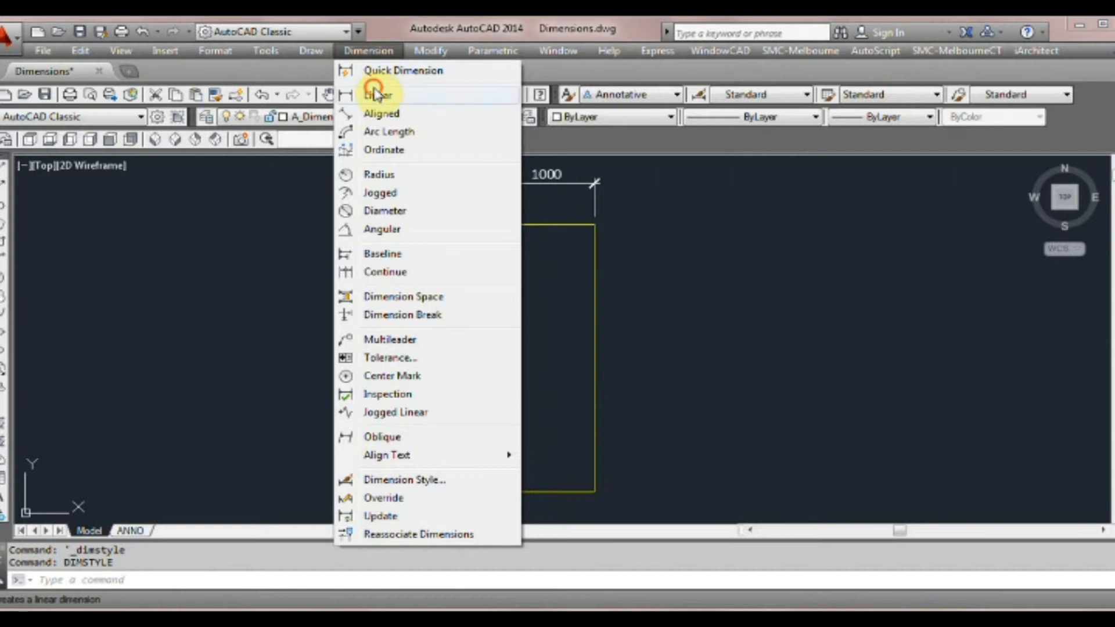
left_click(380, 94)
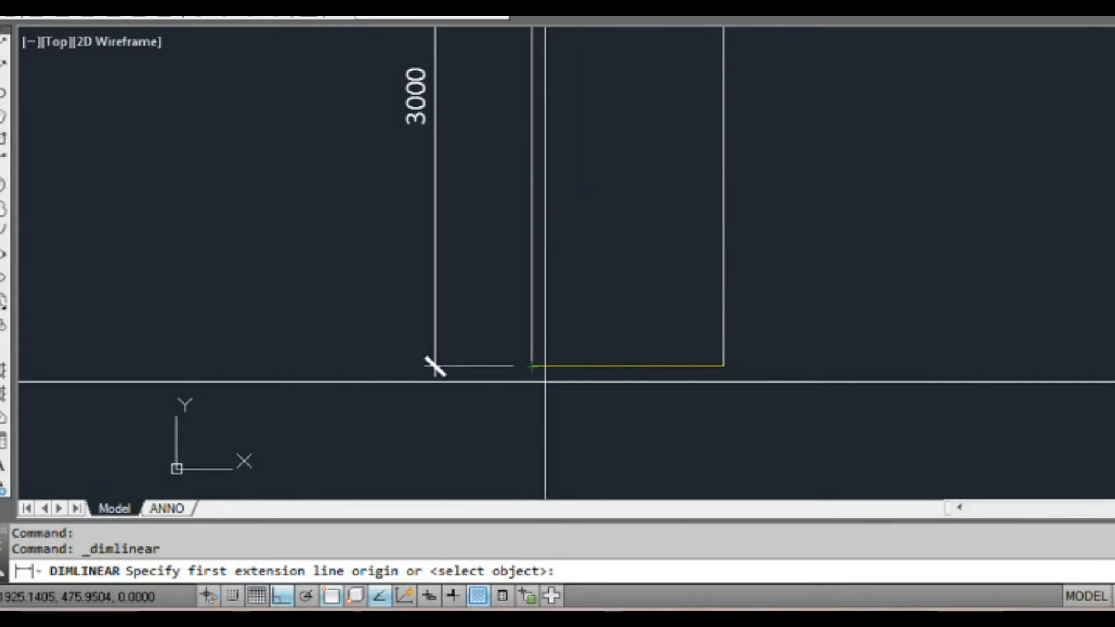
left_click(529, 367)
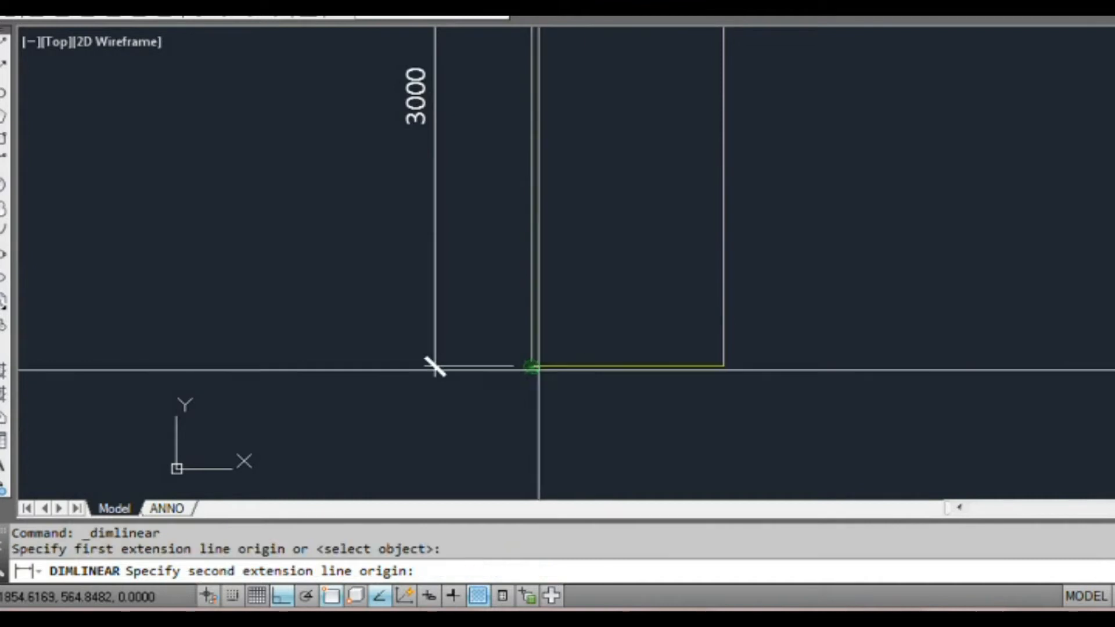
left_click(719, 366)
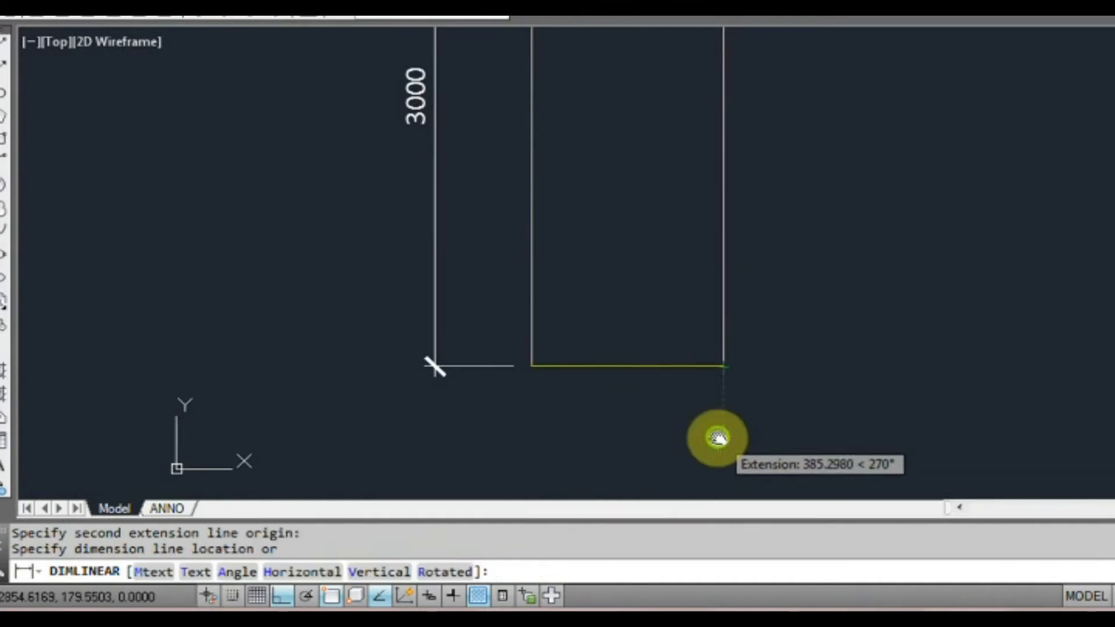
left_click(716, 437)
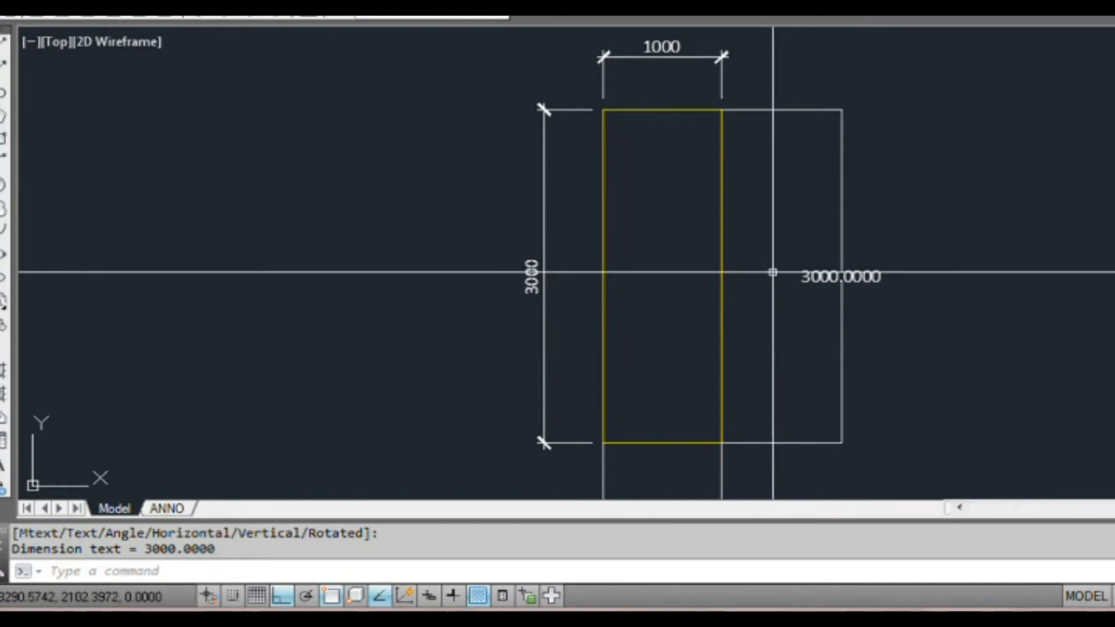
Open the Standard dimension style for modification using the DIMSTYLE alias.
type("dim")
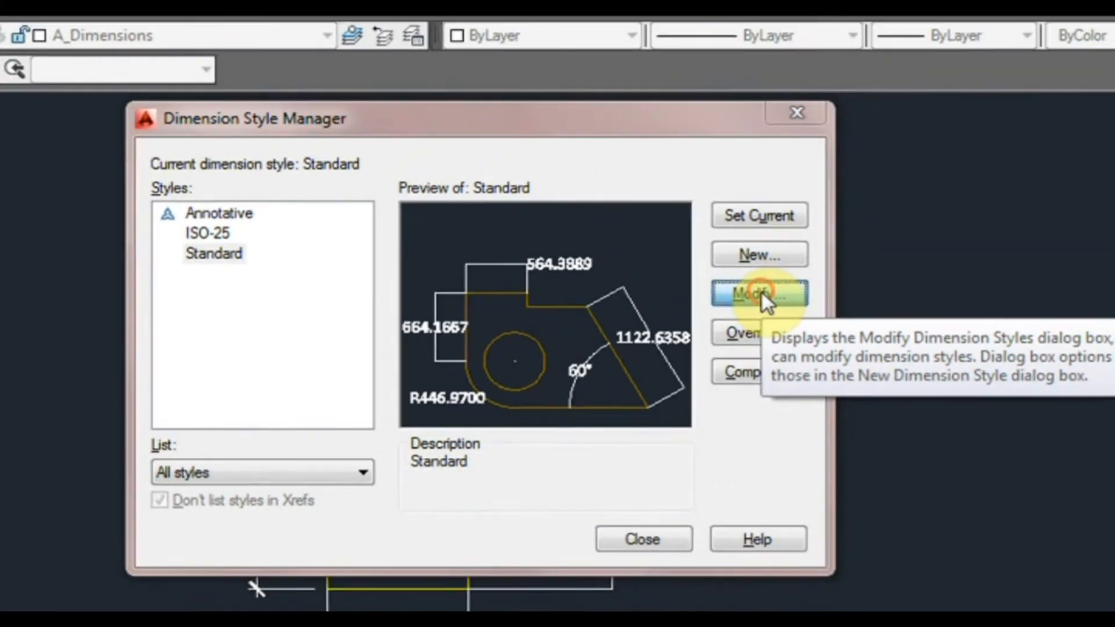
left_click(758, 295)
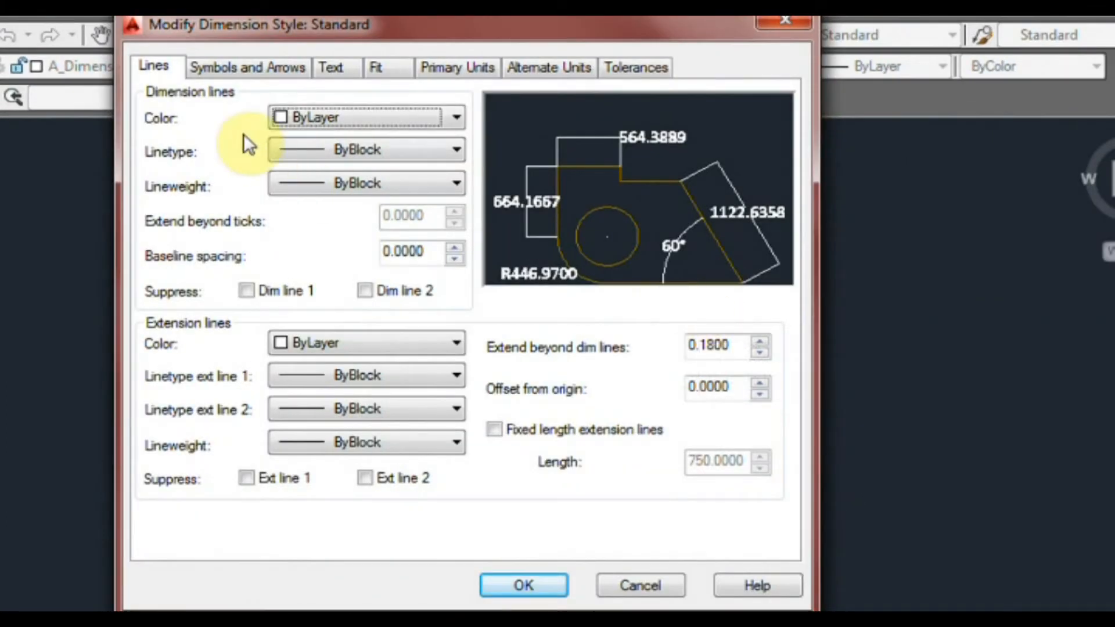
mouse_move(276, 79)
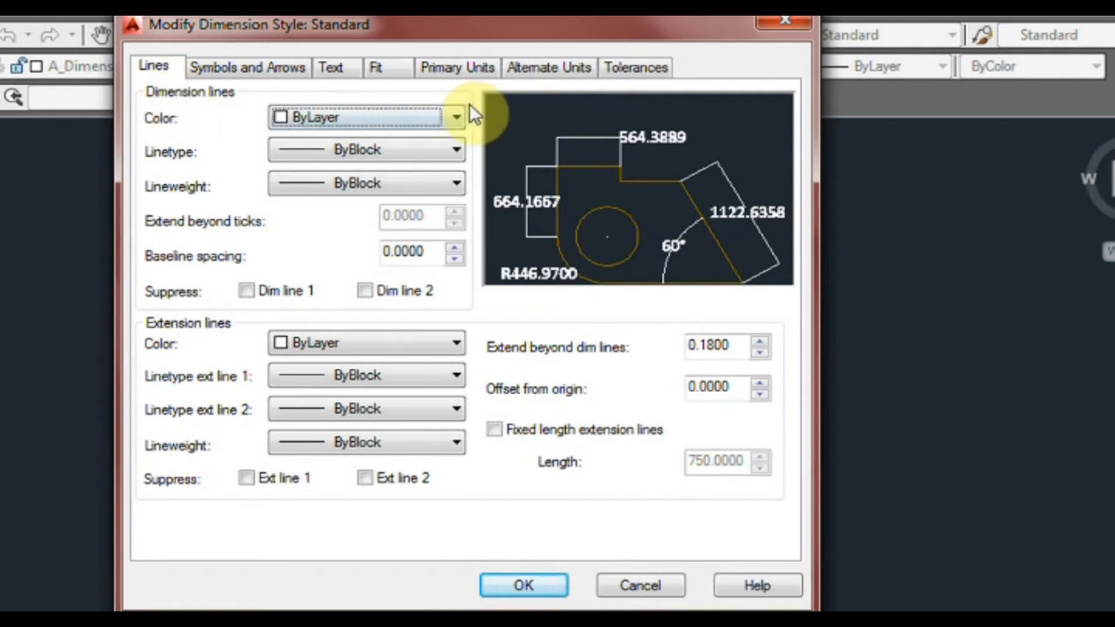
mouse_move(704, 290)
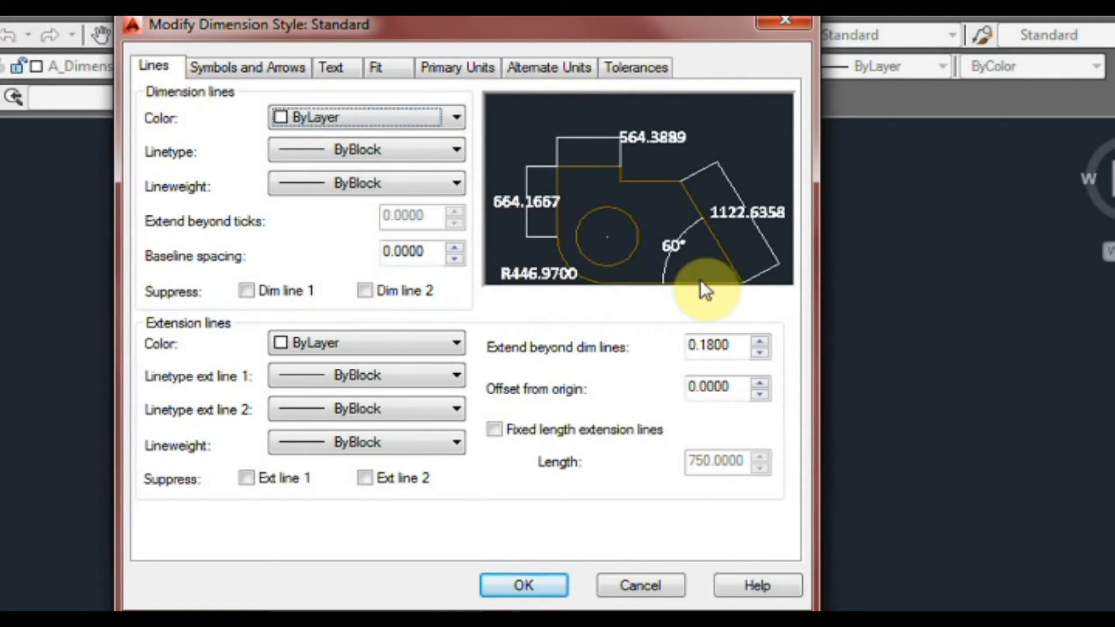
mouse_move(510, 158)
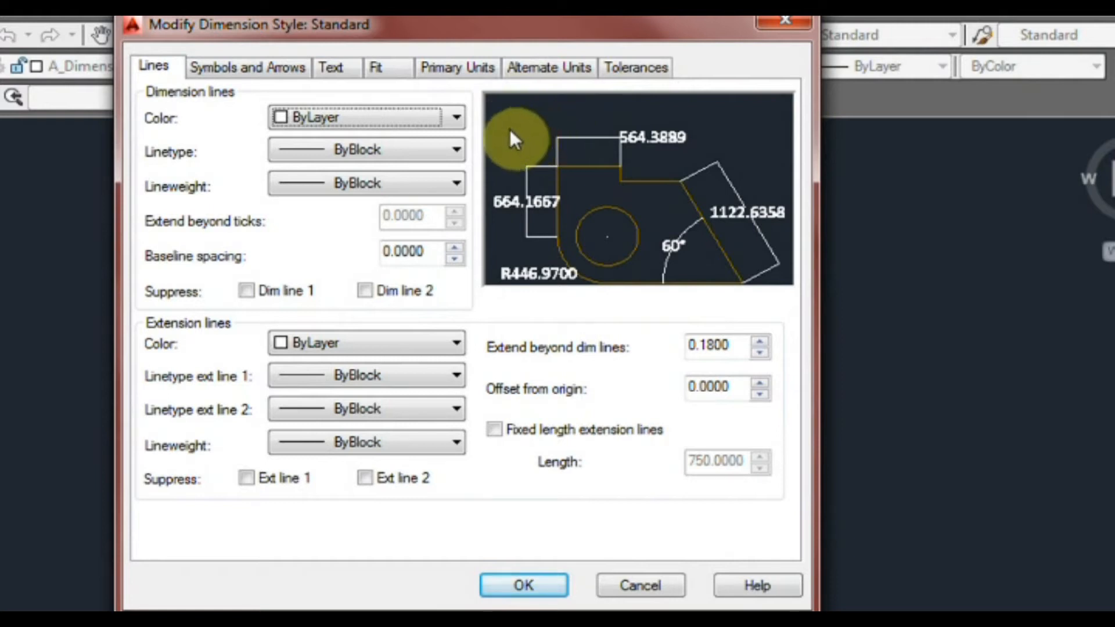
mouse_move(513, 142)
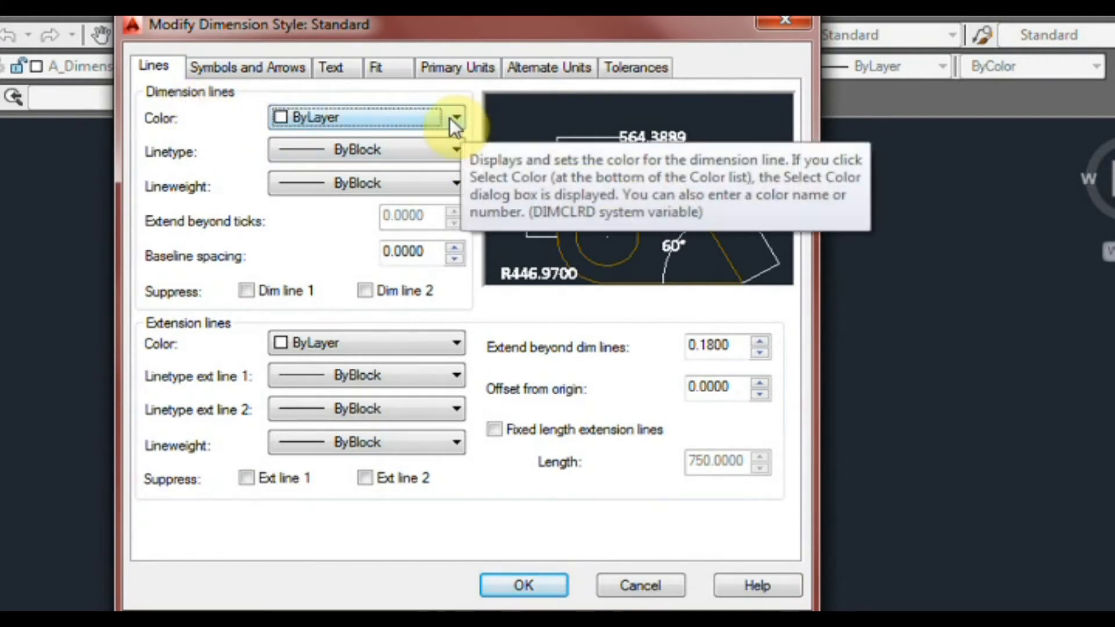
Make Standard's dimension lines red, previewing suppression but leaving both lines shown.
left_click(455, 117)
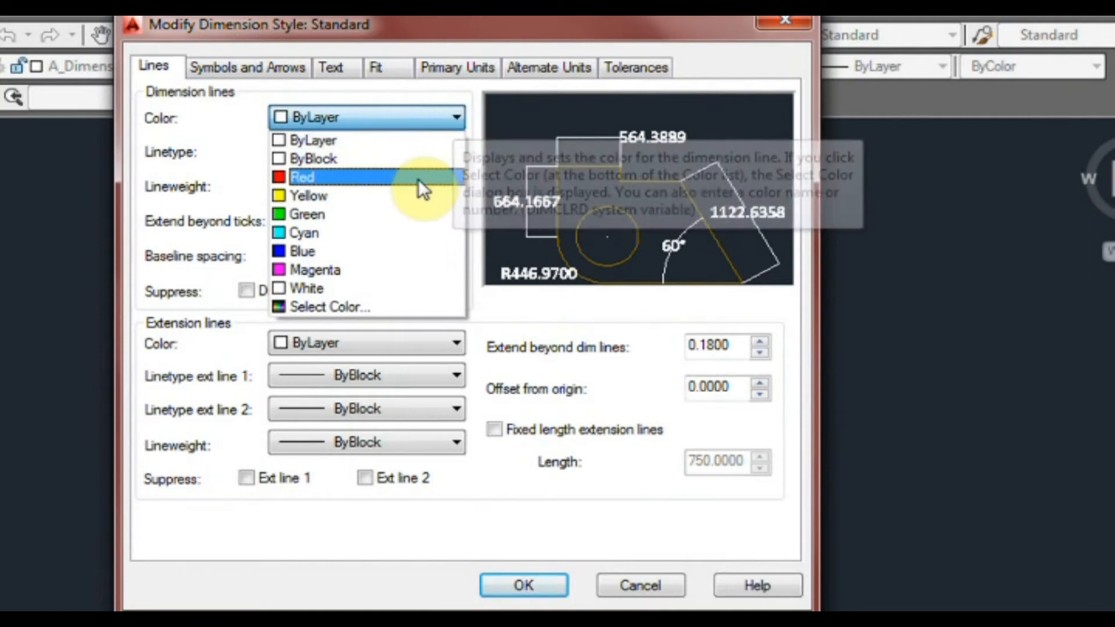
left_click(302, 177)
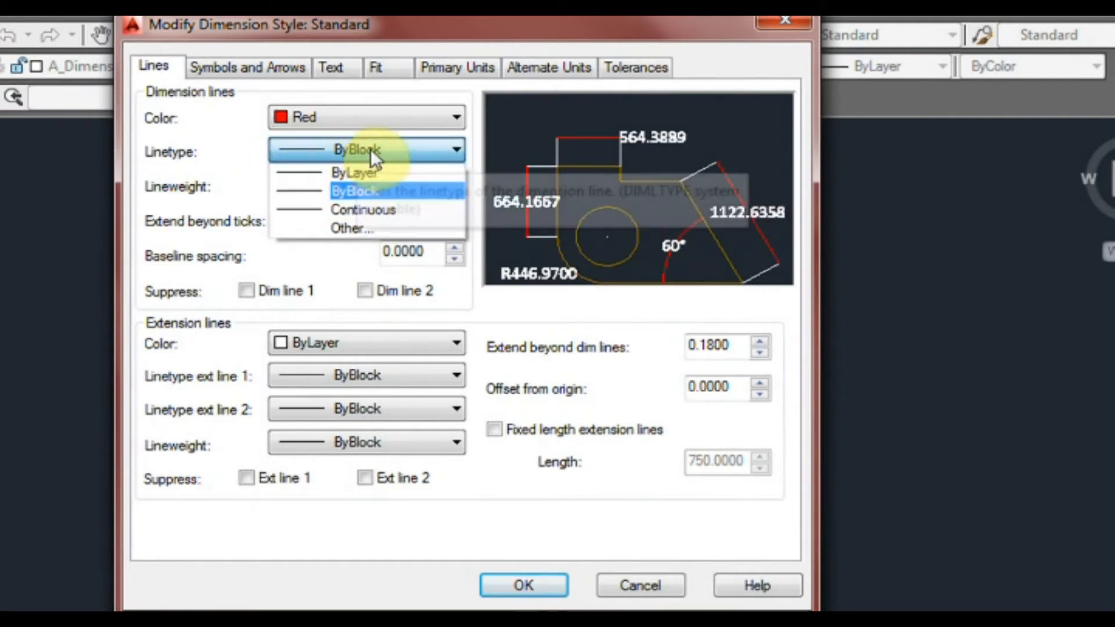
mouse_move(362, 210)
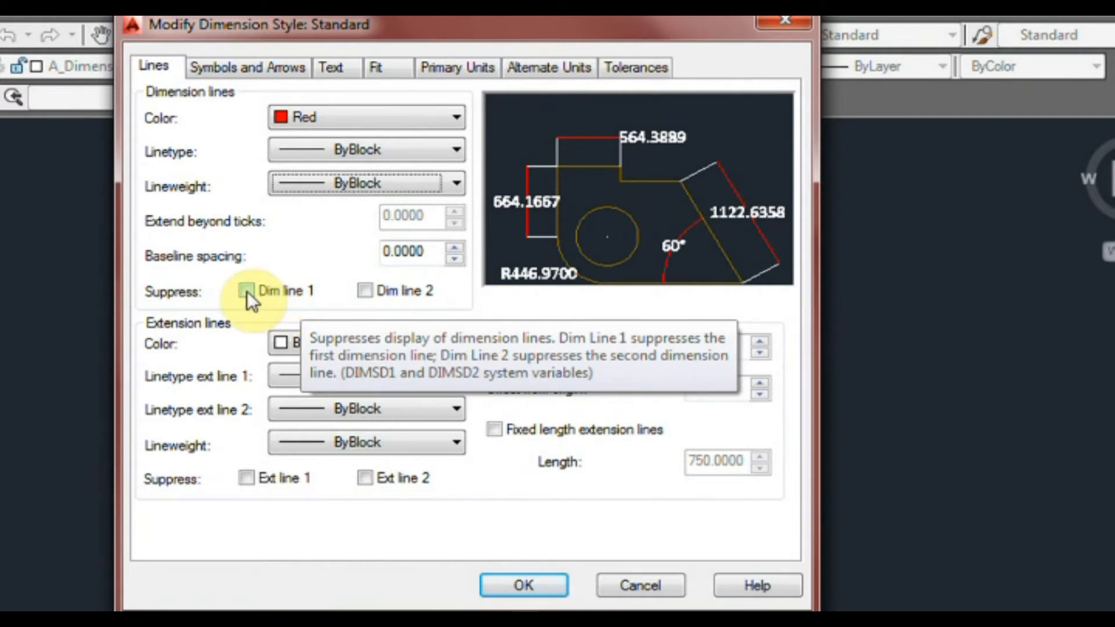
left_click(247, 290)
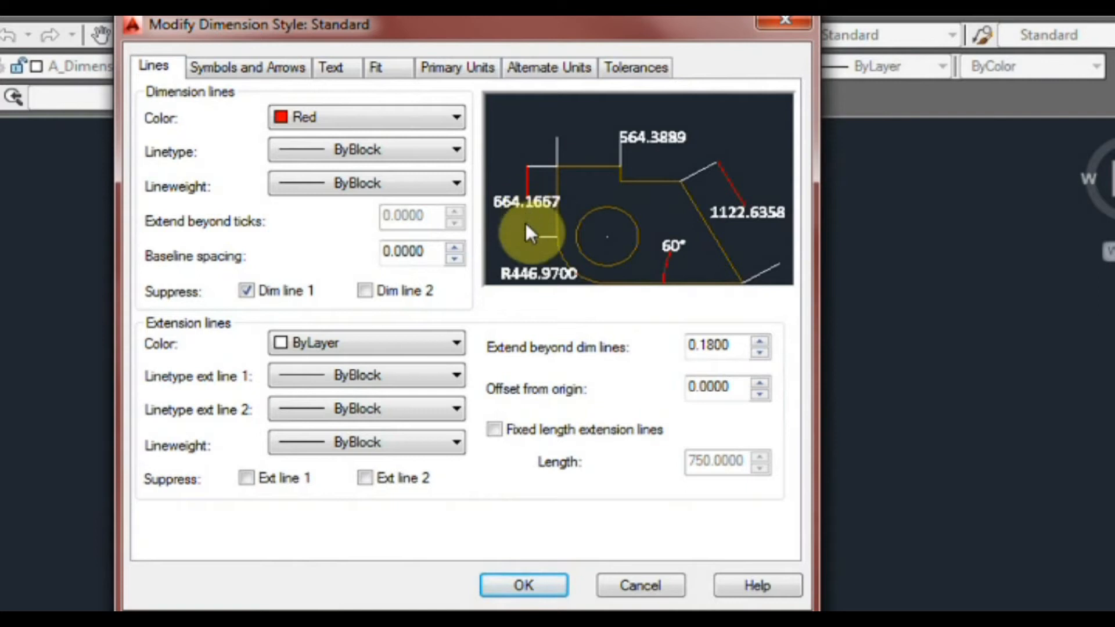
left_click(365, 291)
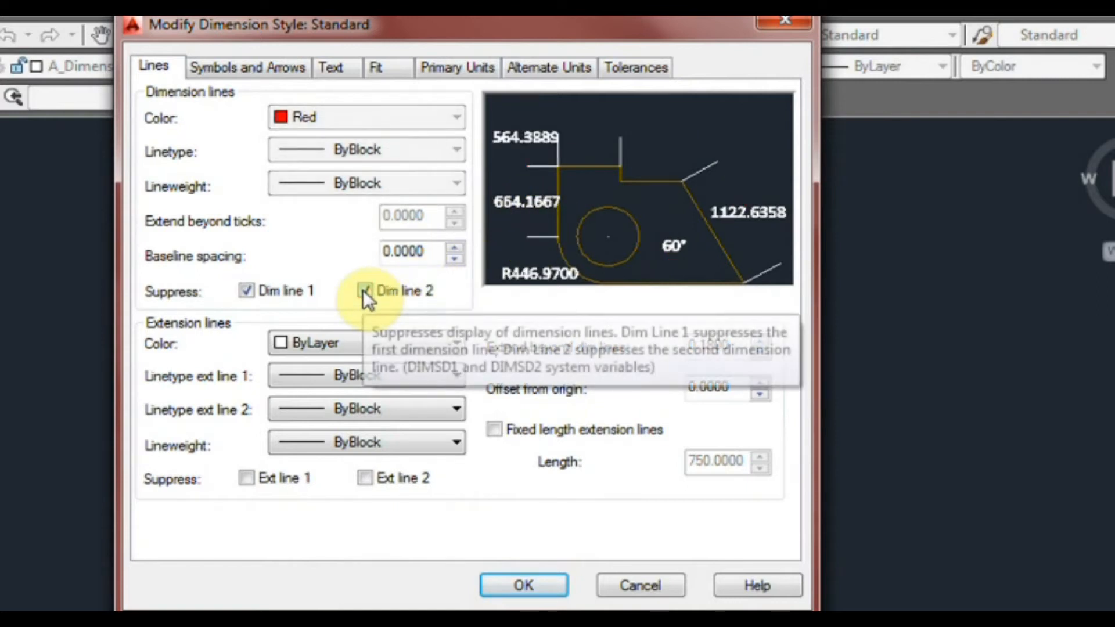
left_click(247, 291)
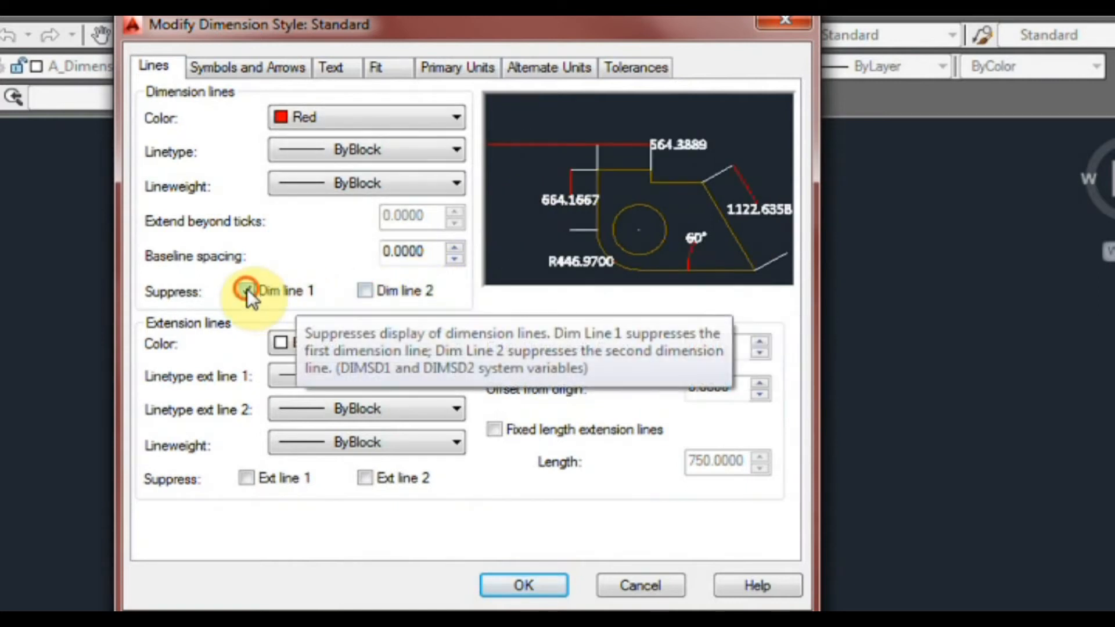
left_click(245, 291)
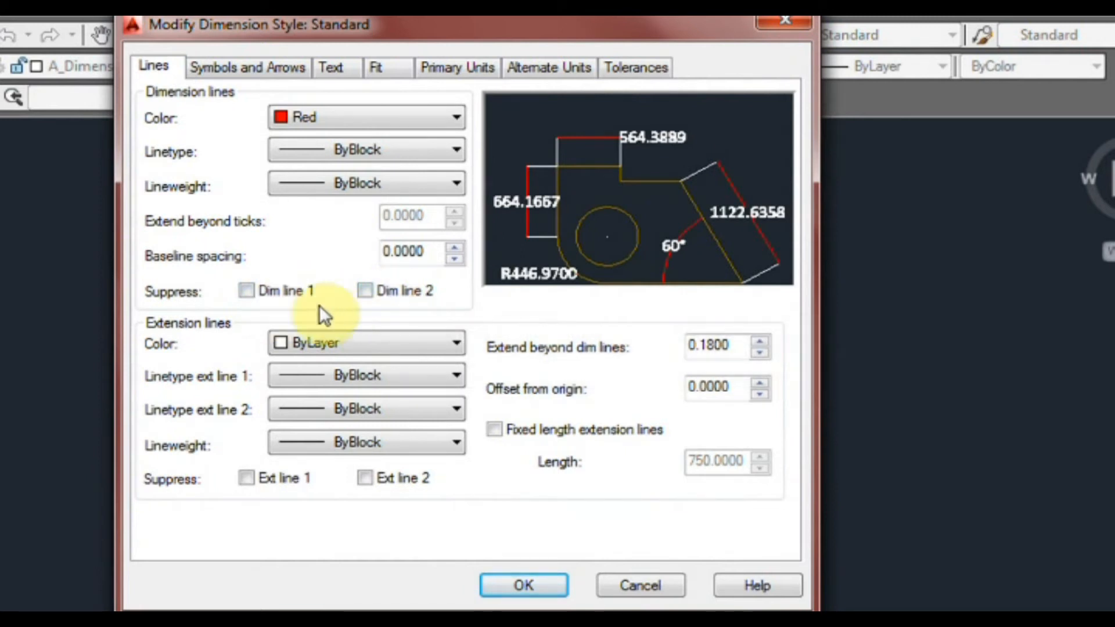
mouse_move(530, 213)
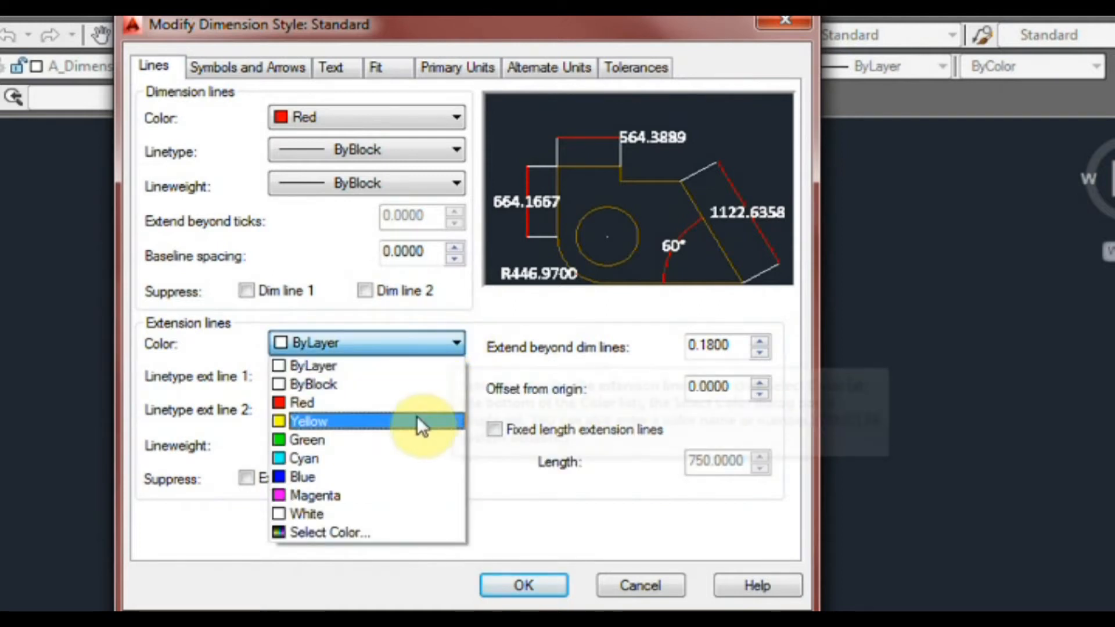
Color Standard's extension lines green with a 50 offset from origin, and accept.
left_click(306, 440)
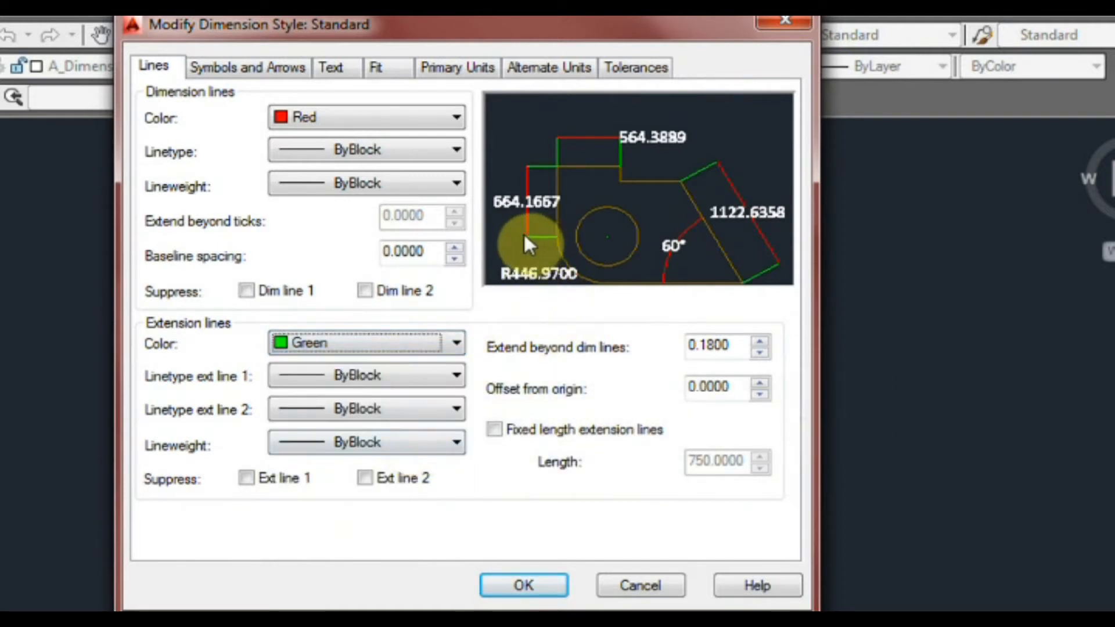
mouse_move(533, 182)
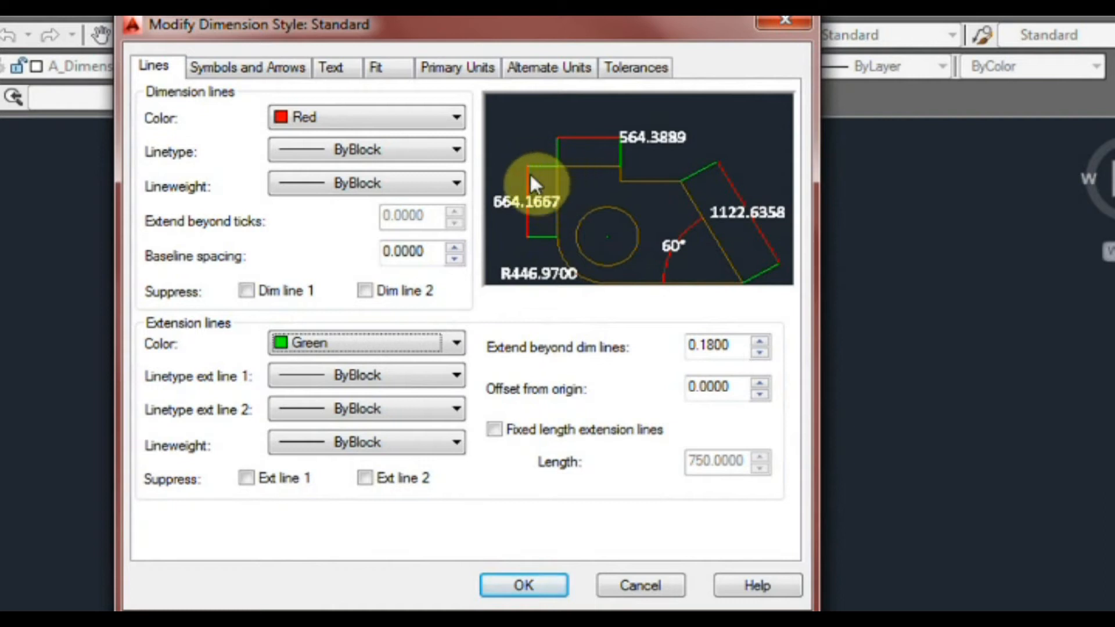
mouse_move(455, 389)
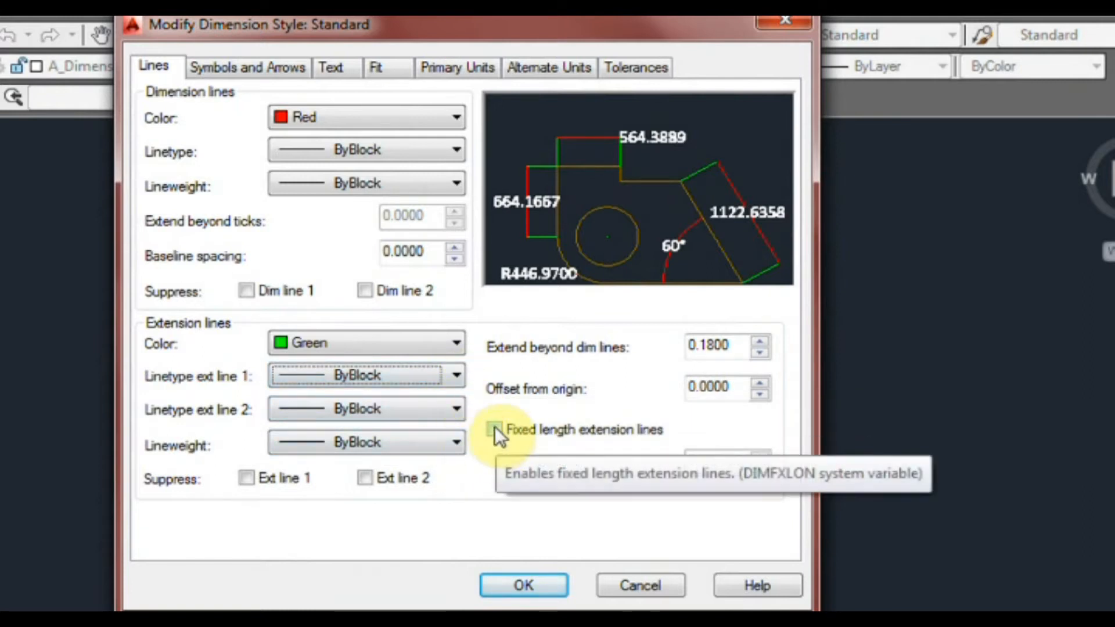
left_click(493, 430)
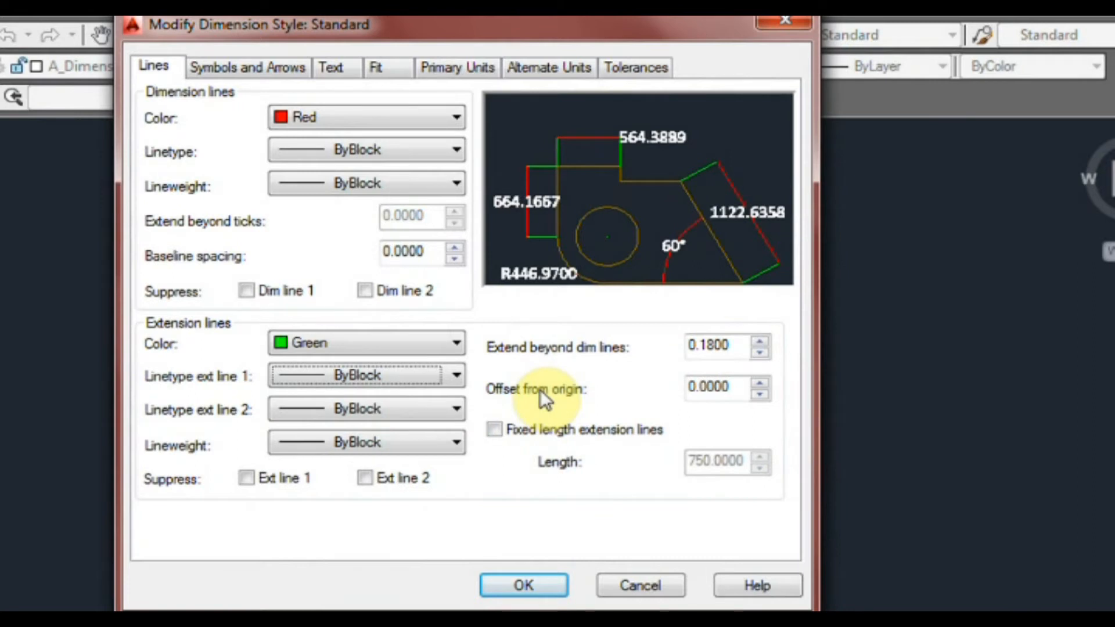
mouse_move(561, 250)
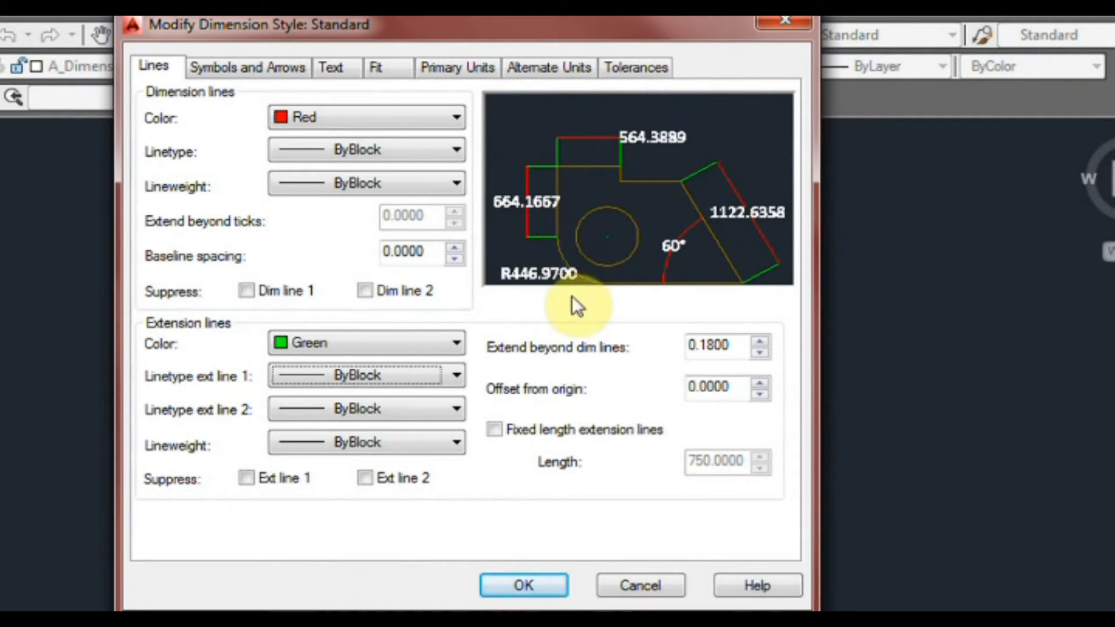
mouse_move(558, 395)
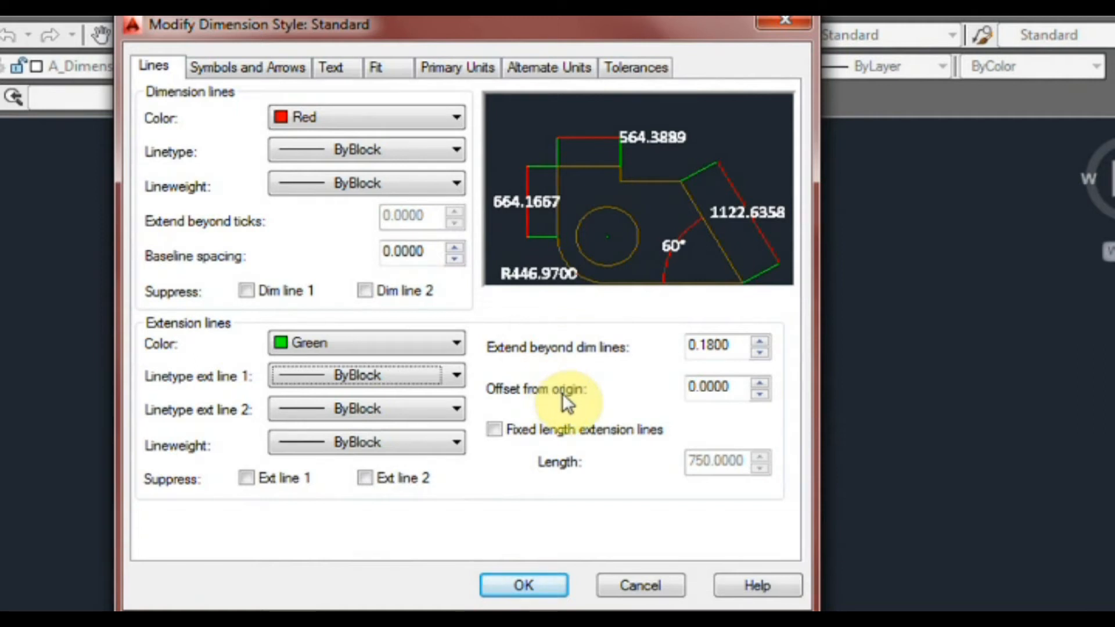
mouse_move(517, 408)
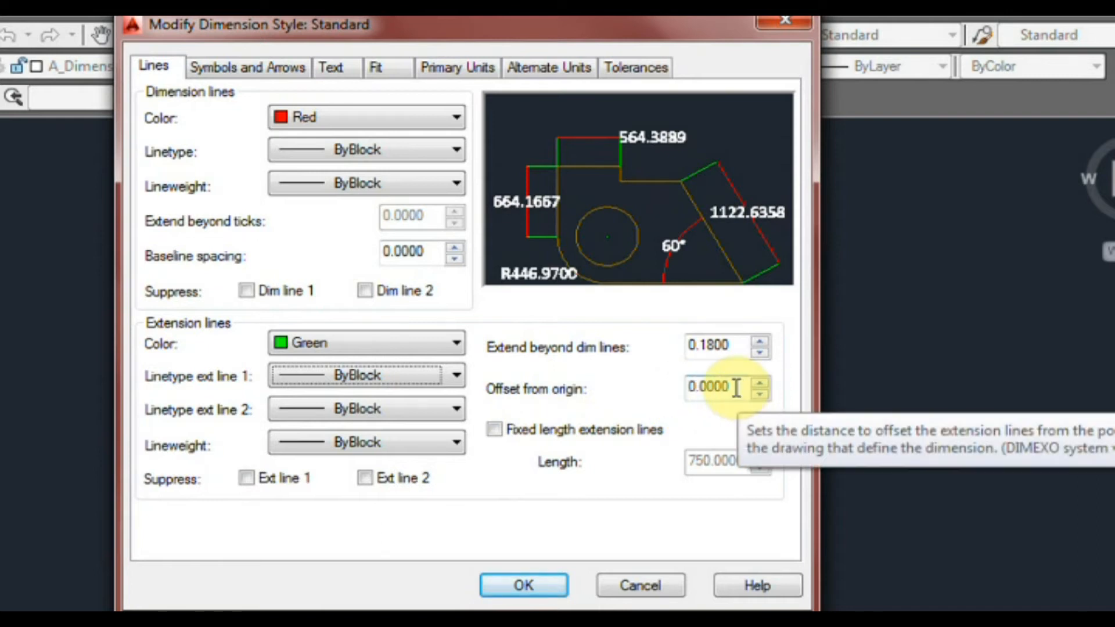
mouse_move(568, 251)
type("50.0000")
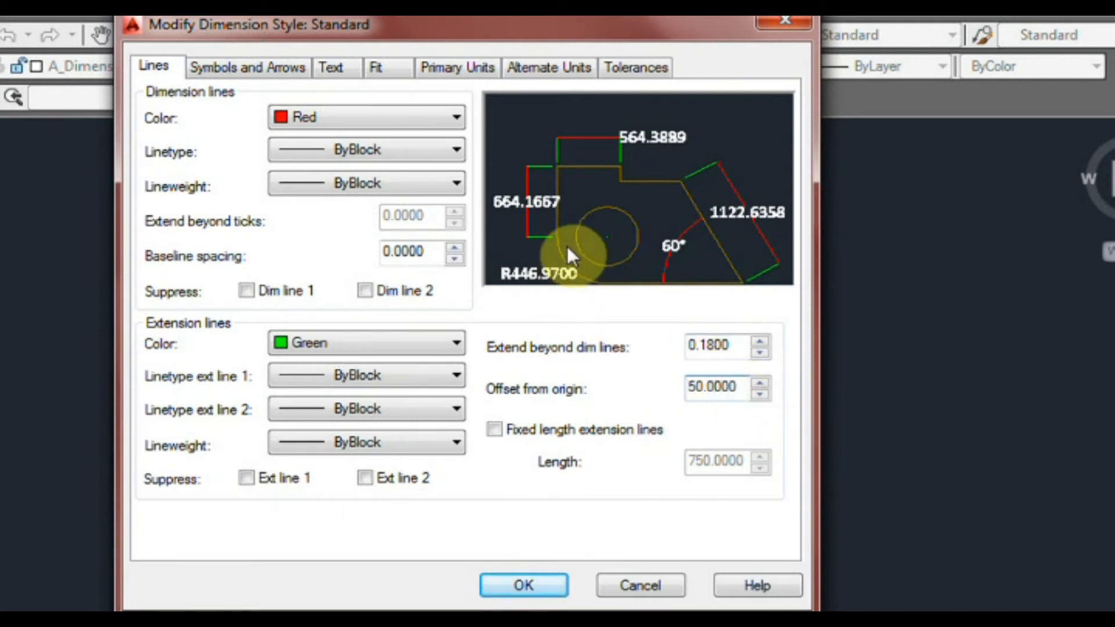
mouse_move(631, 416)
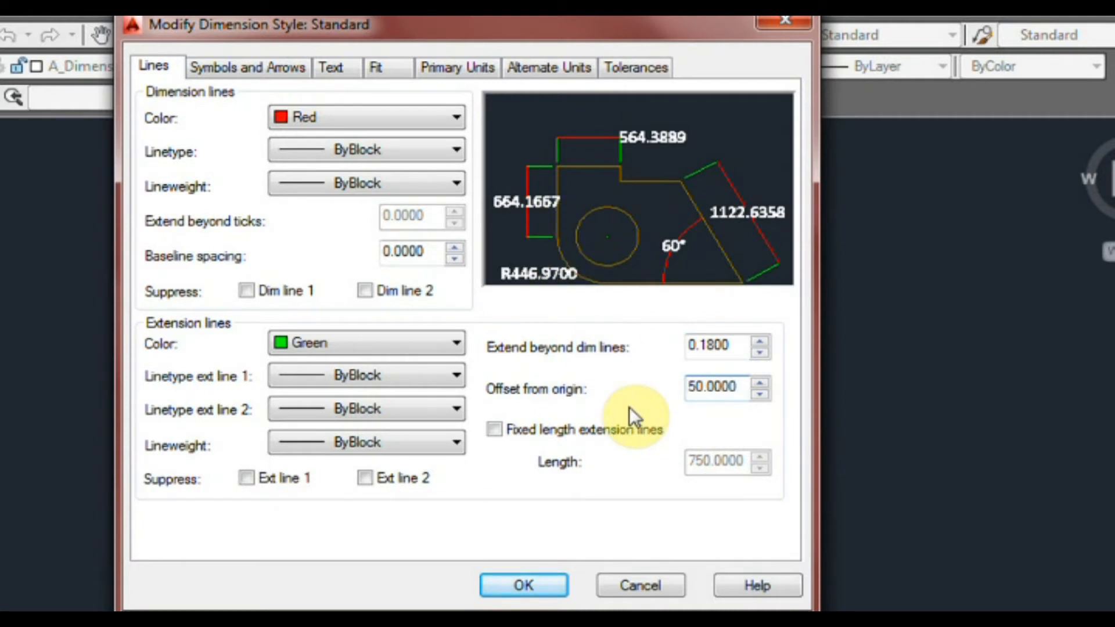
left_click(523, 585)
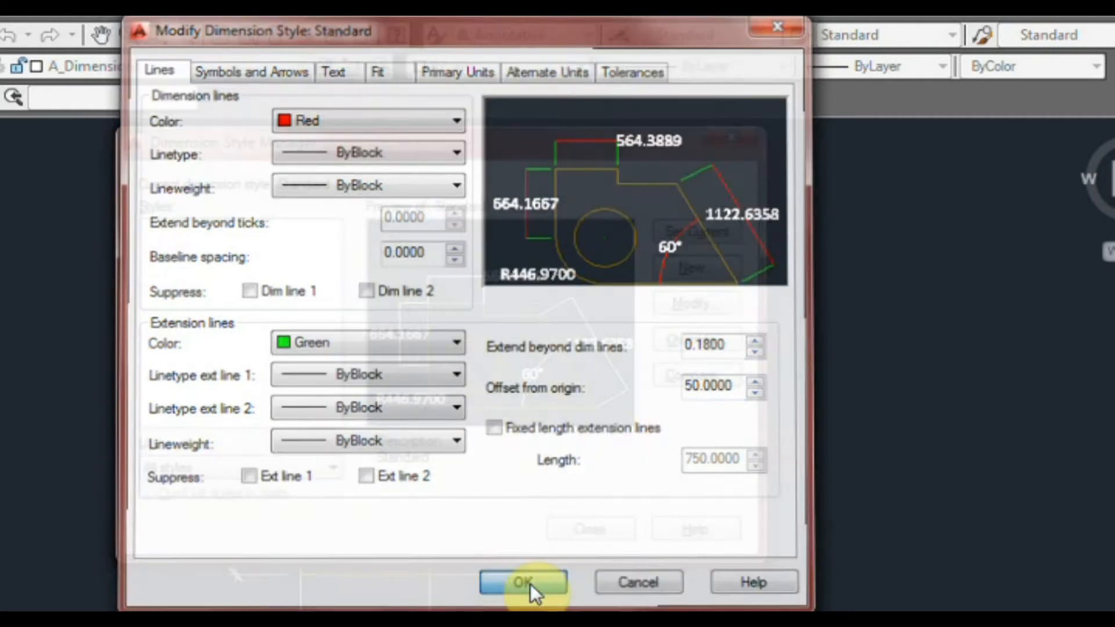
Confirm the Standard edits and return to the Dimension Style Manager preview.
left_click(523, 582)
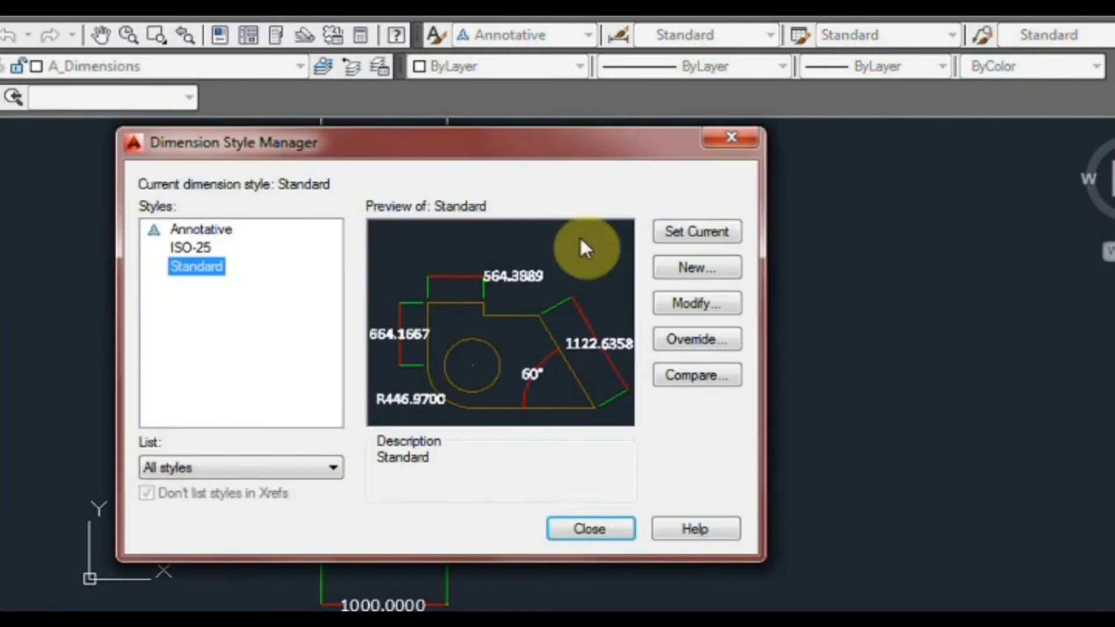
Reopen Standard and set fixed-length extension lines of 500, then confirm.
left_click(696, 303)
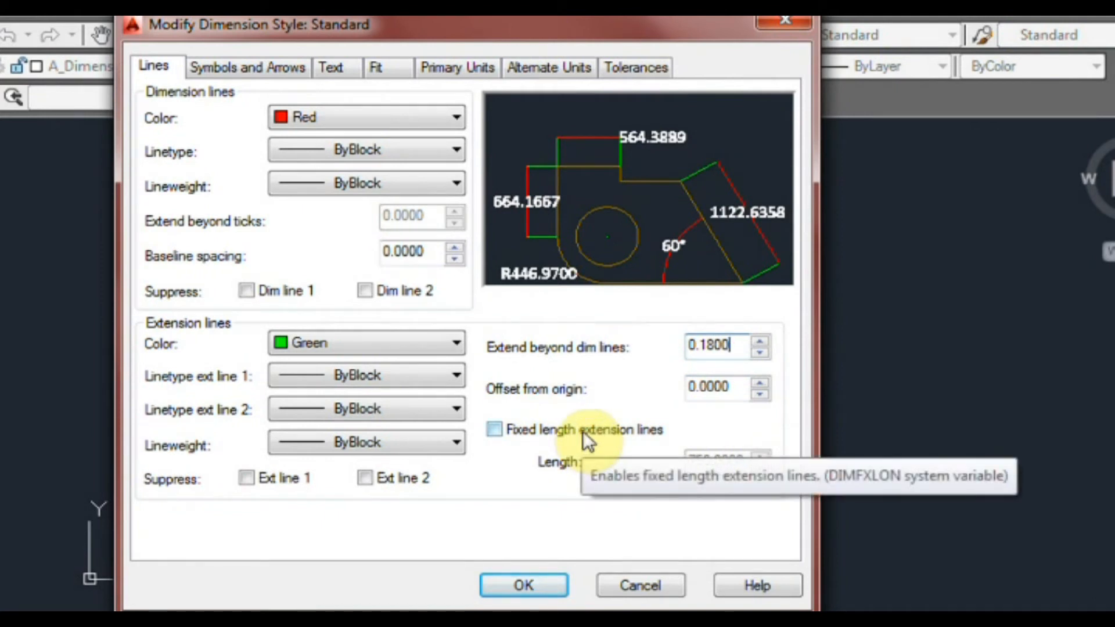
left_click(495, 429)
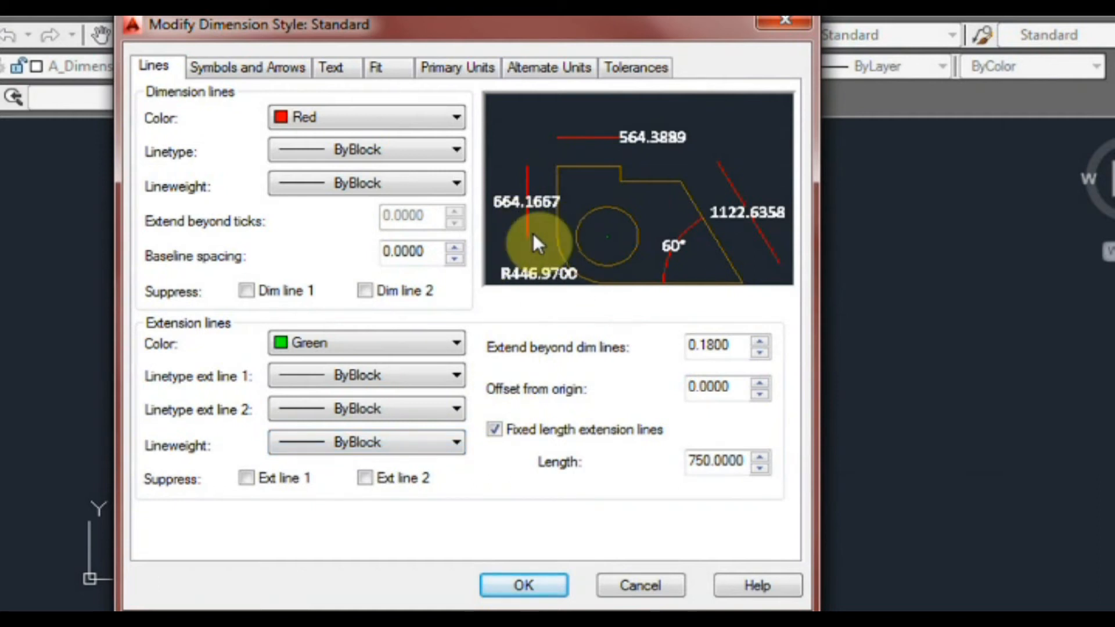
mouse_move(742, 428)
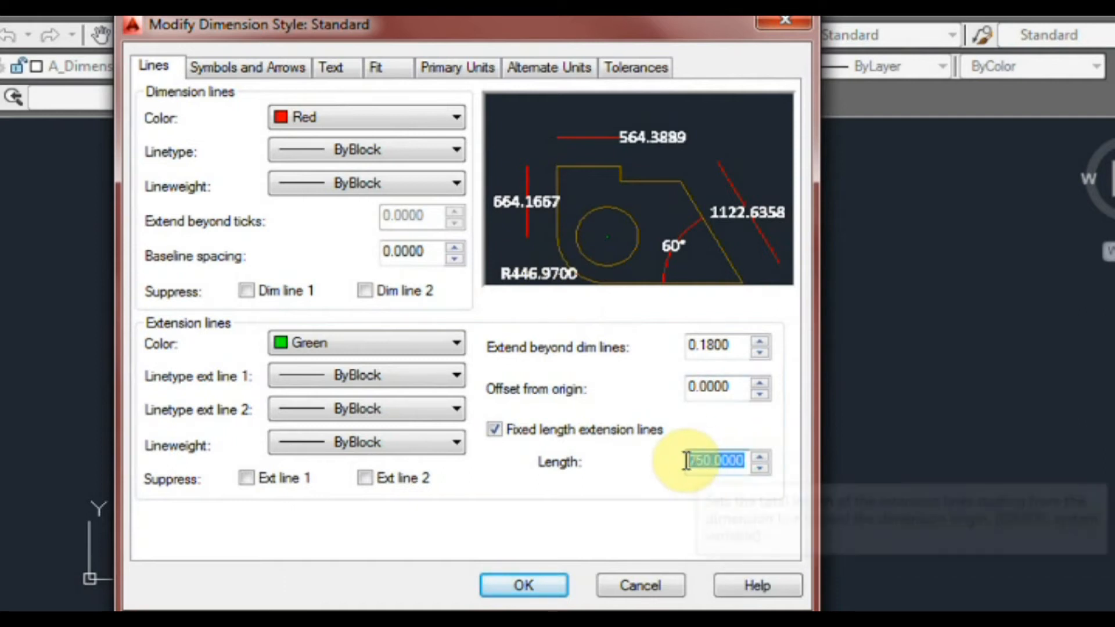
type("500")
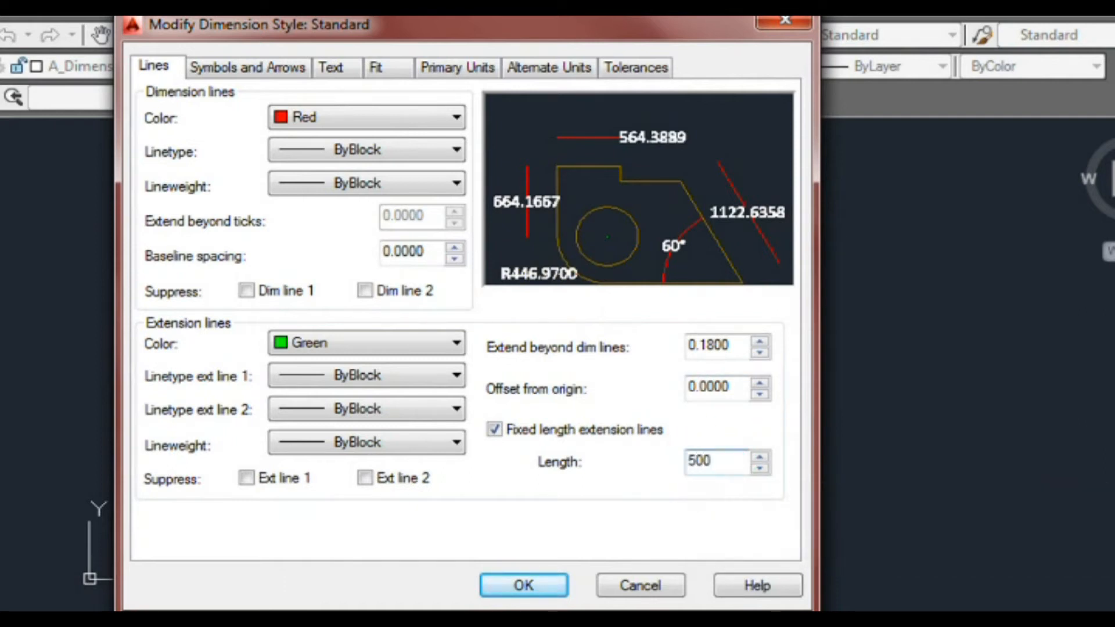
left_click(523, 585)
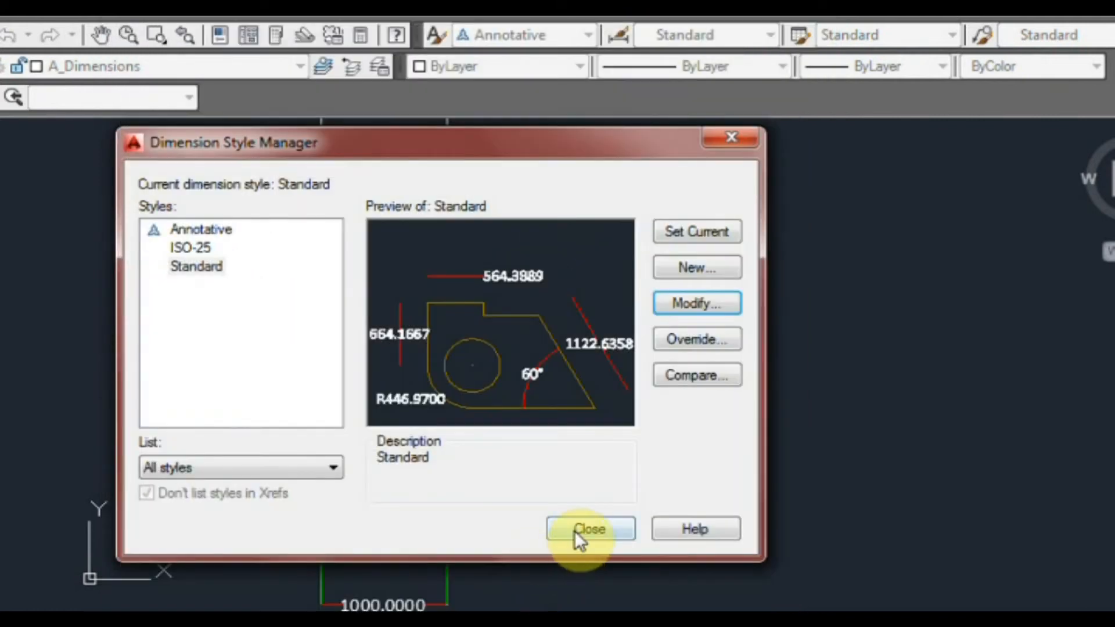
left_click(590, 528)
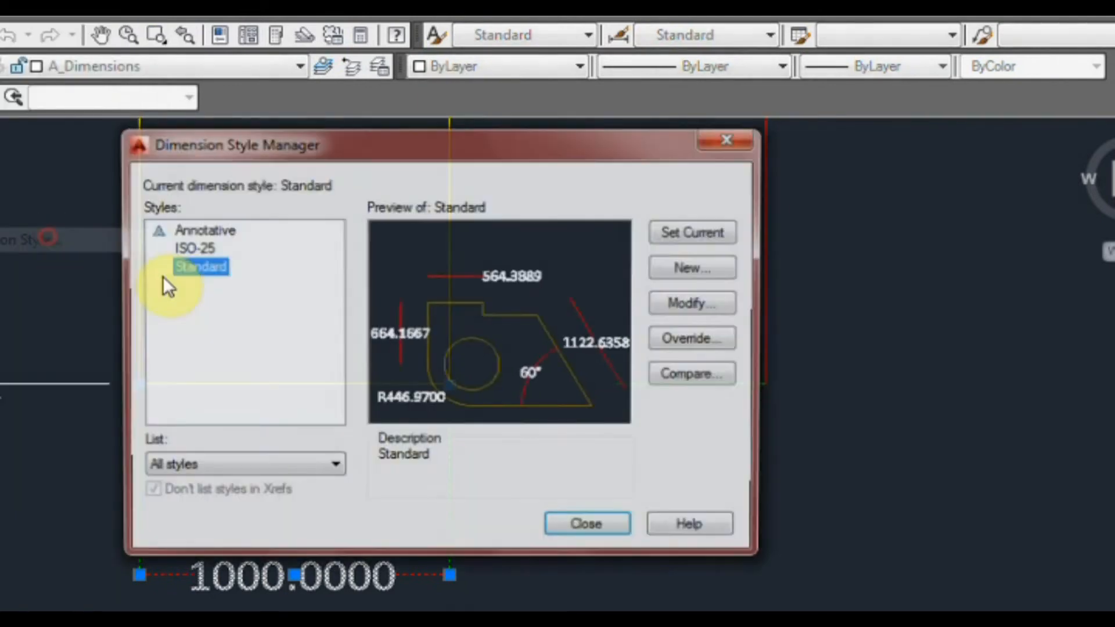
Reopen Standard, set origin offset 50 and extension beyond dimension lines 50, and save.
left_click(691, 303)
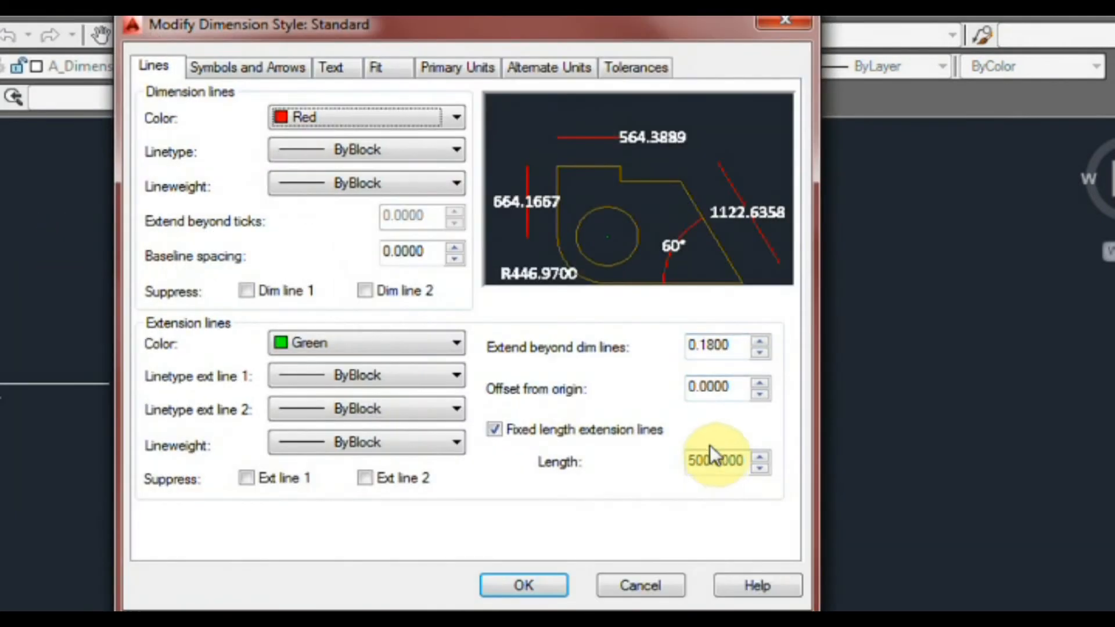
mouse_move(594, 358)
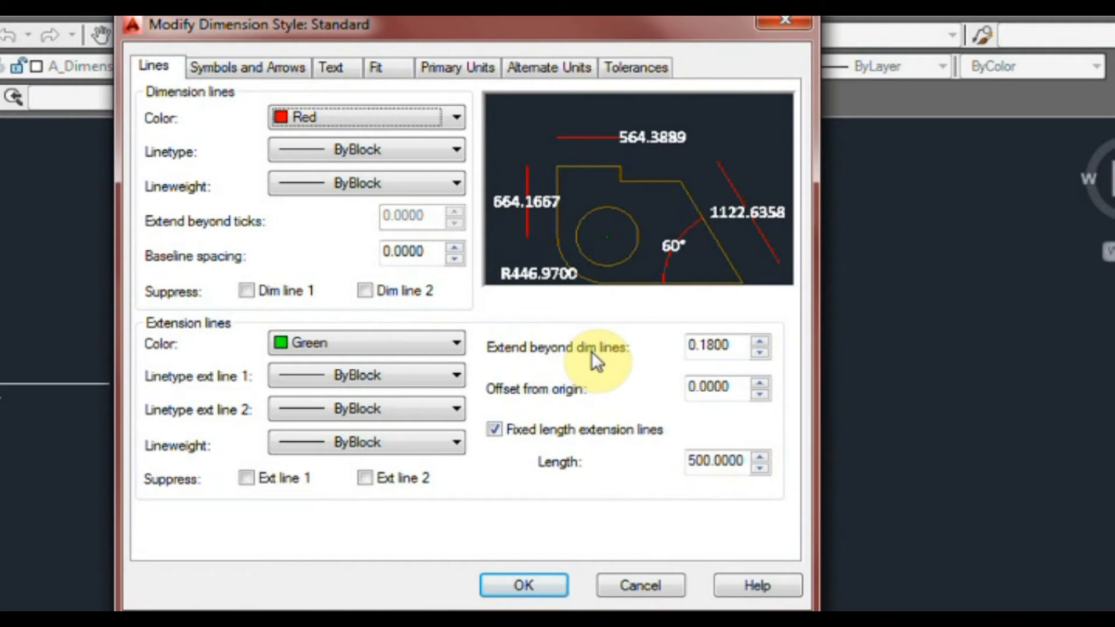
mouse_move(574, 437)
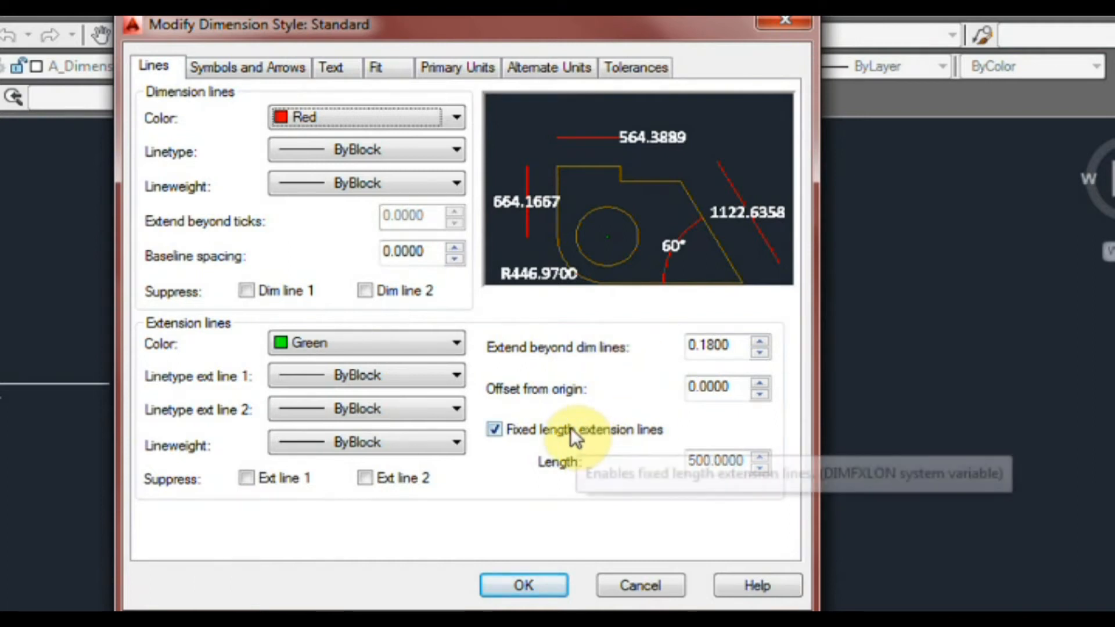
left_click(494, 430)
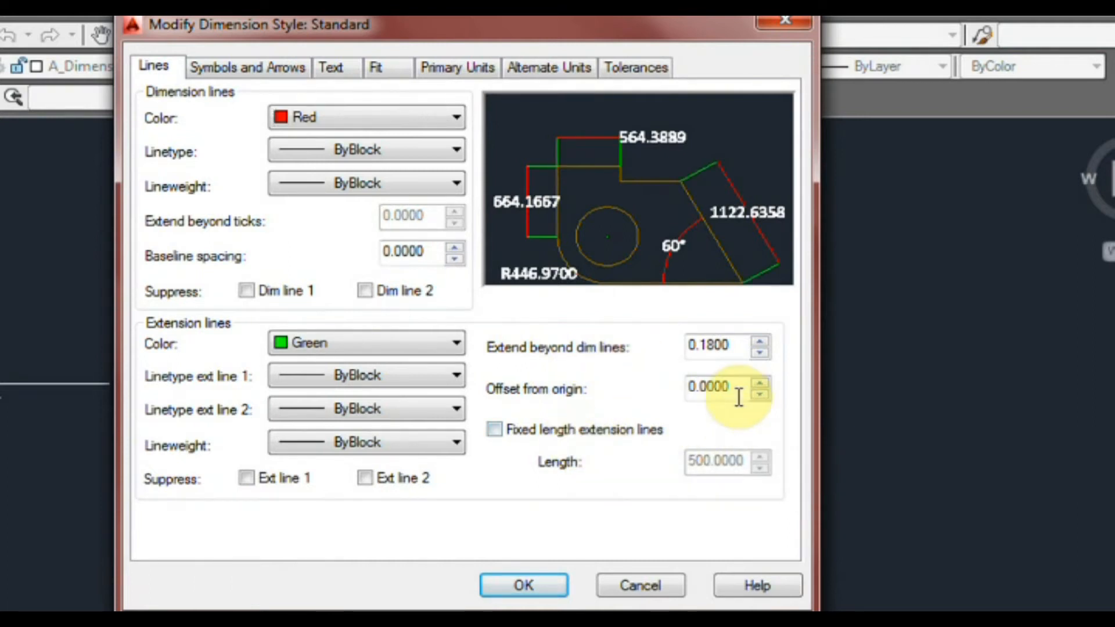
type("50")
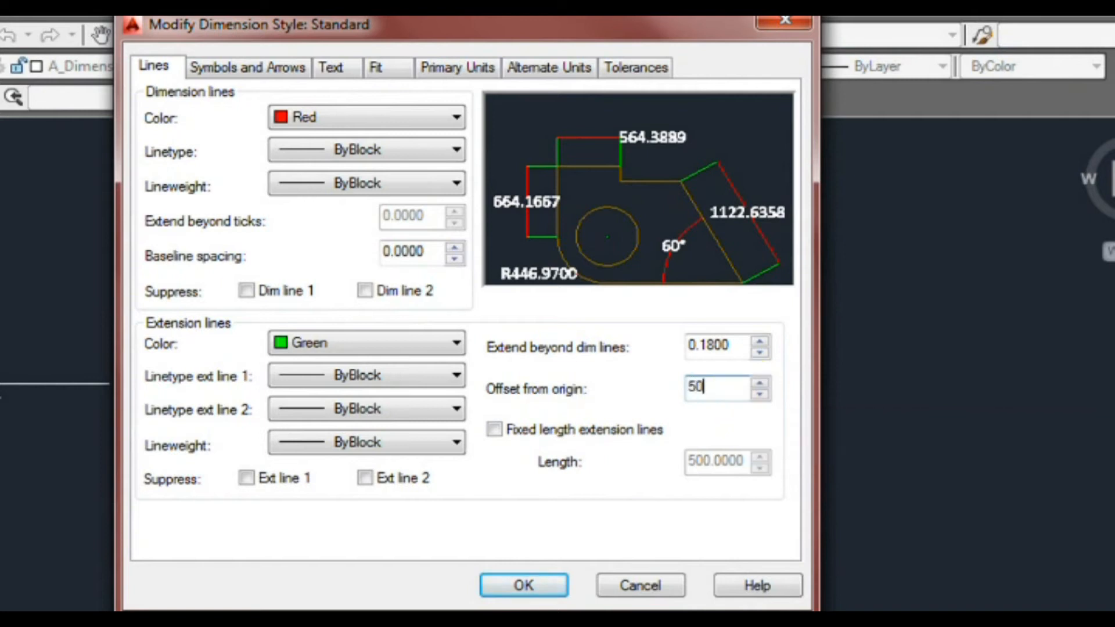
left_click(716, 347)
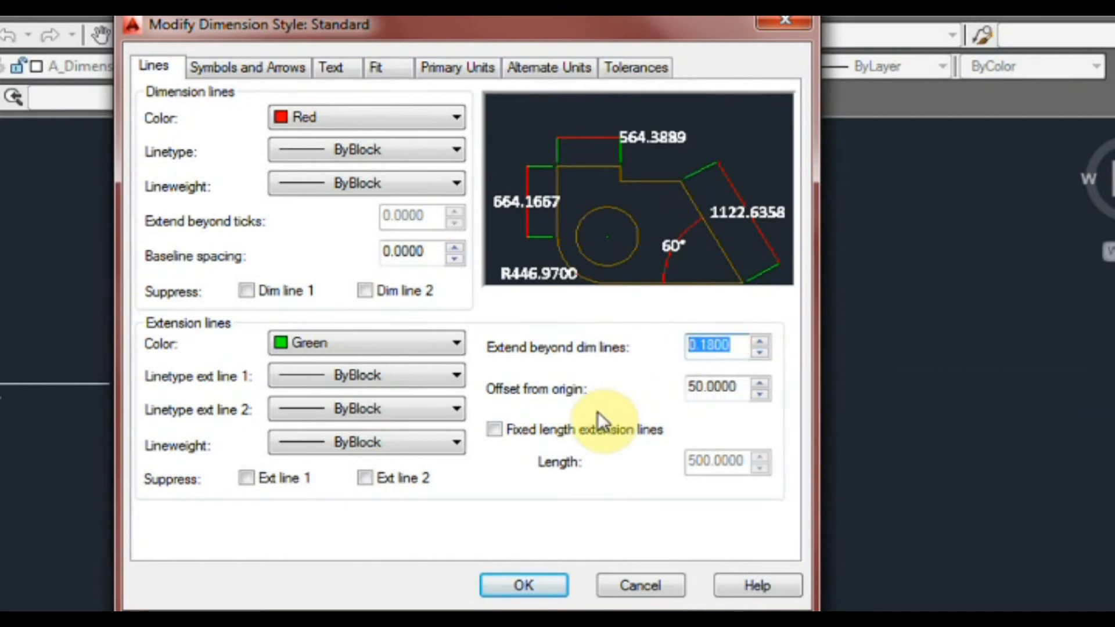
type("50.0000")
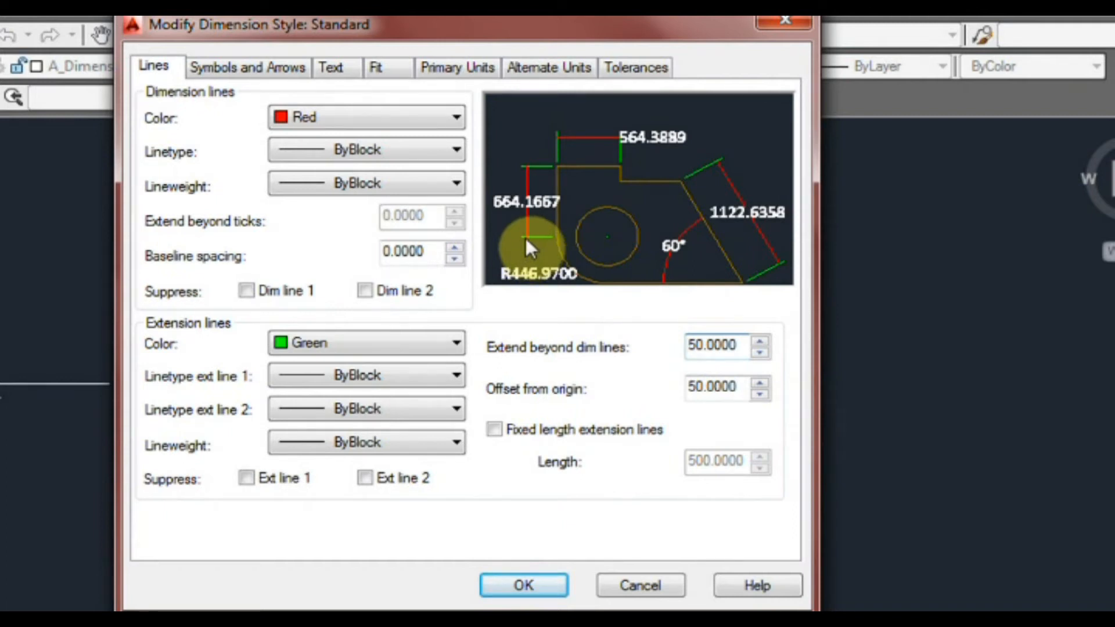
mouse_move(526, 253)
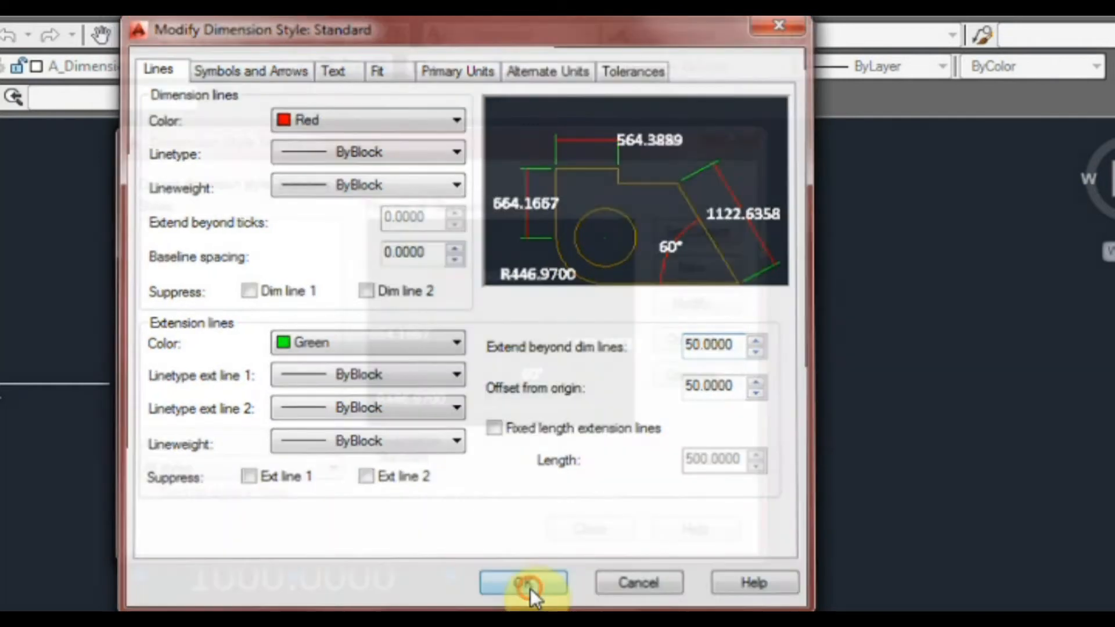
left_click(522, 582)
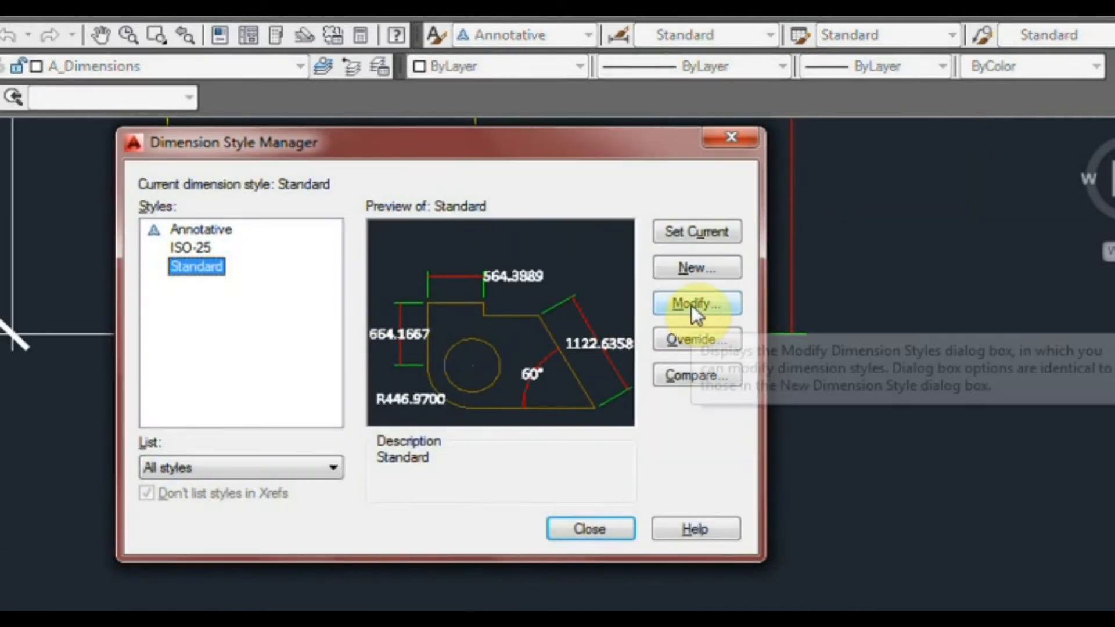
Reopen Standard and toggle Suppress Ext line 1 on, then back off.
left_click(697, 304)
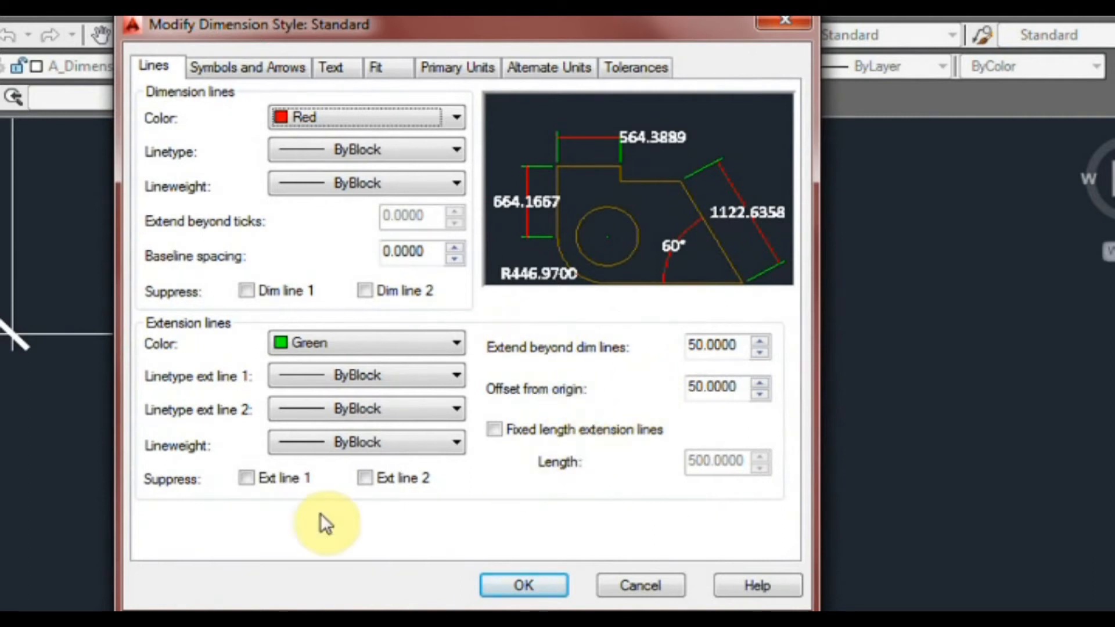
left_click(245, 477)
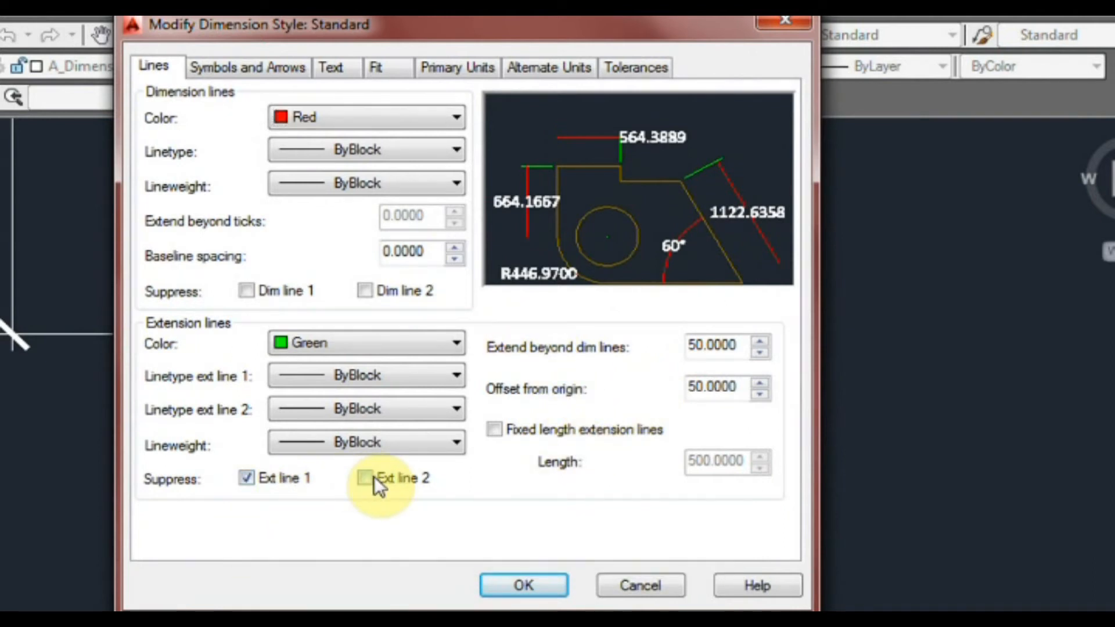
left_click(247, 478)
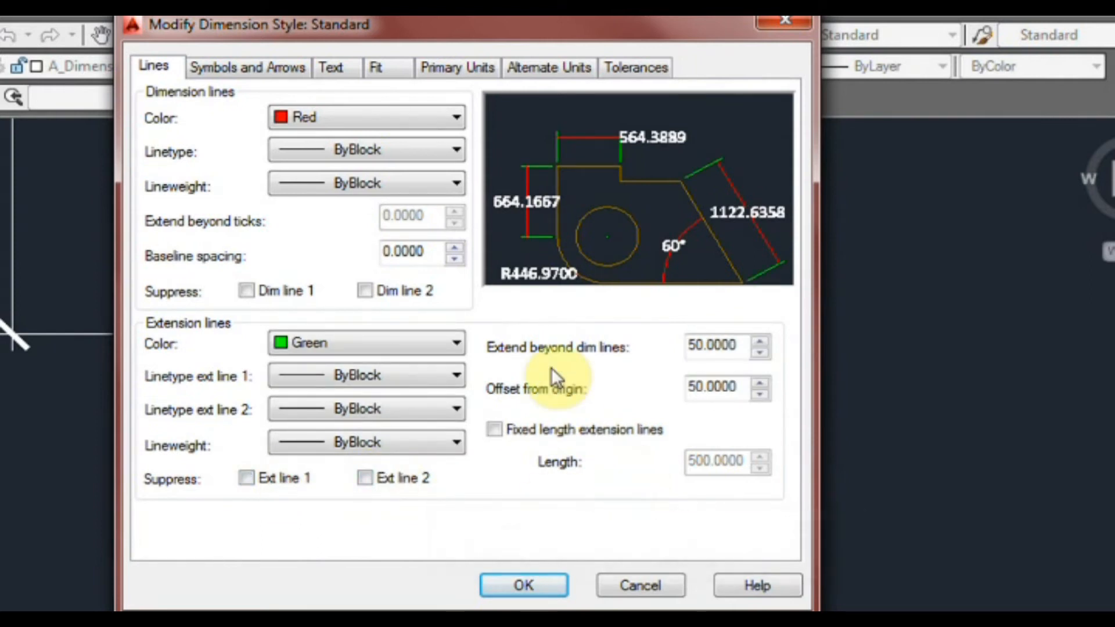
mouse_move(505, 318)
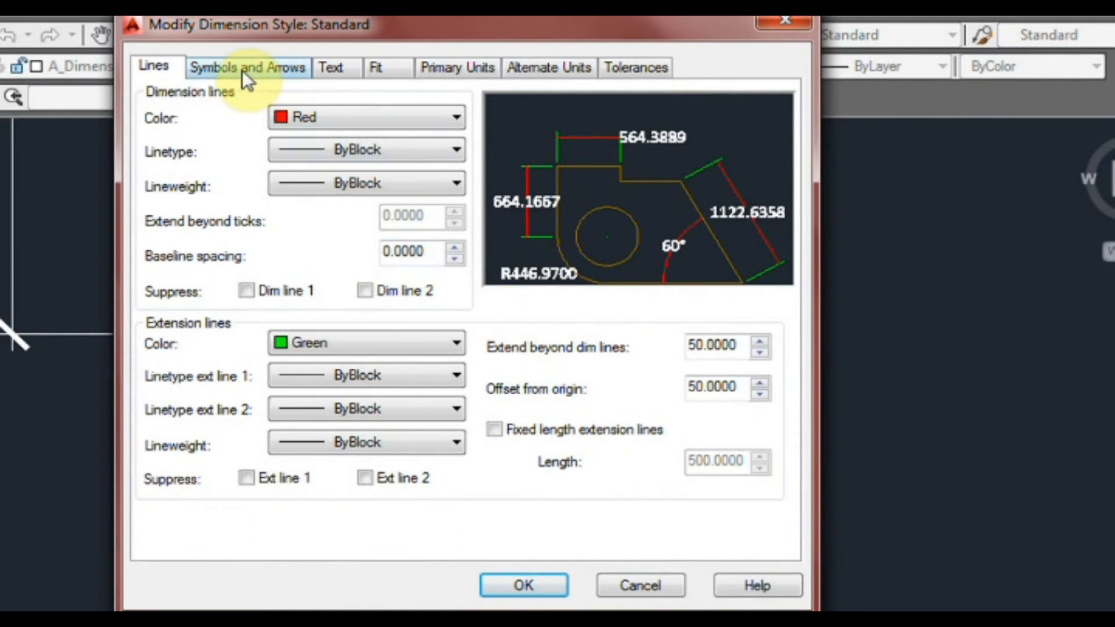
Set the arrowheads to Oblique and change the arrow size from 50 to 100.
left_click(247, 67)
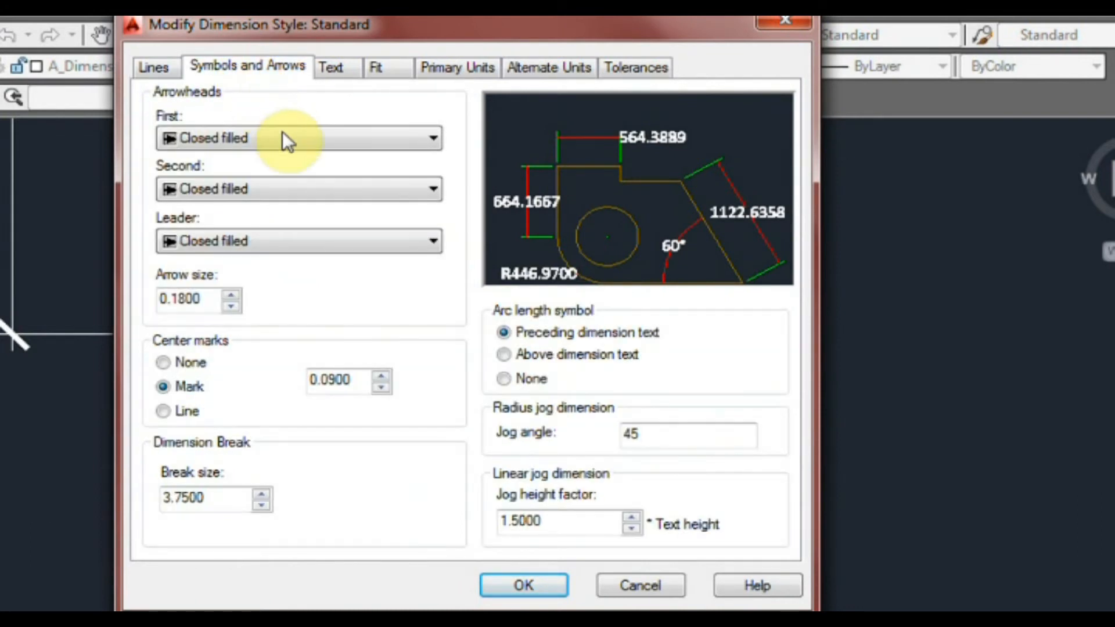
mouse_move(291, 138)
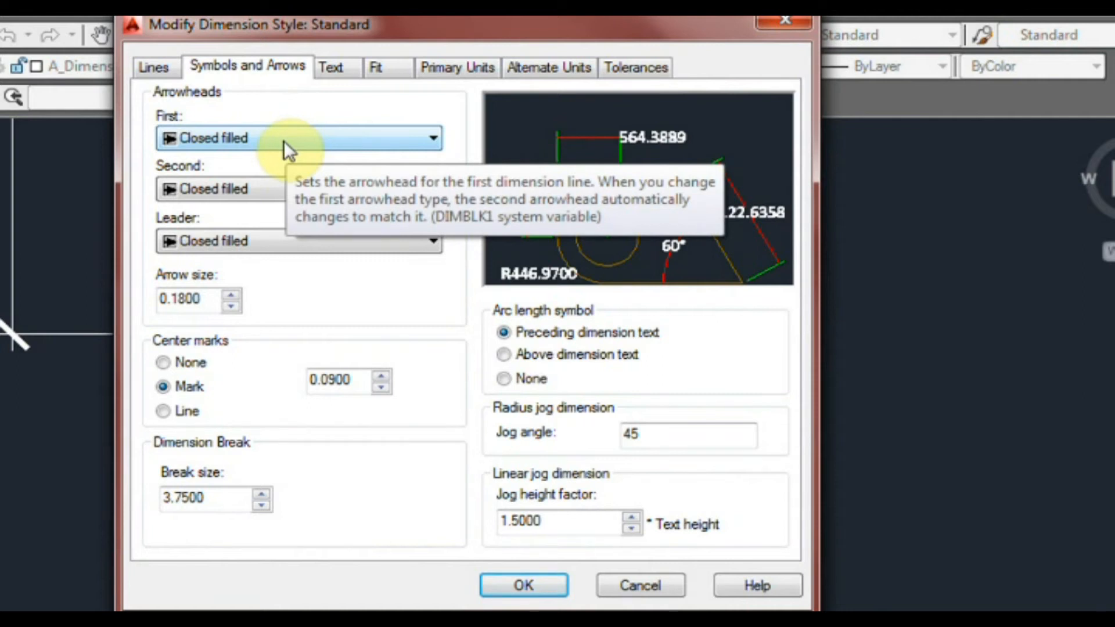
mouse_move(395, 142)
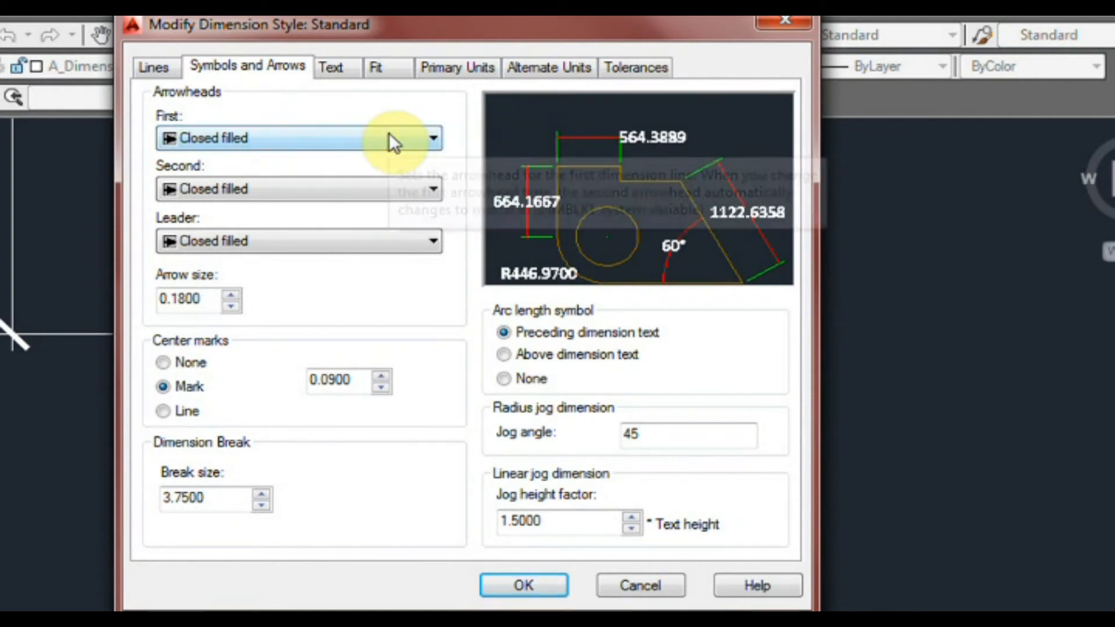
left_click(432, 139)
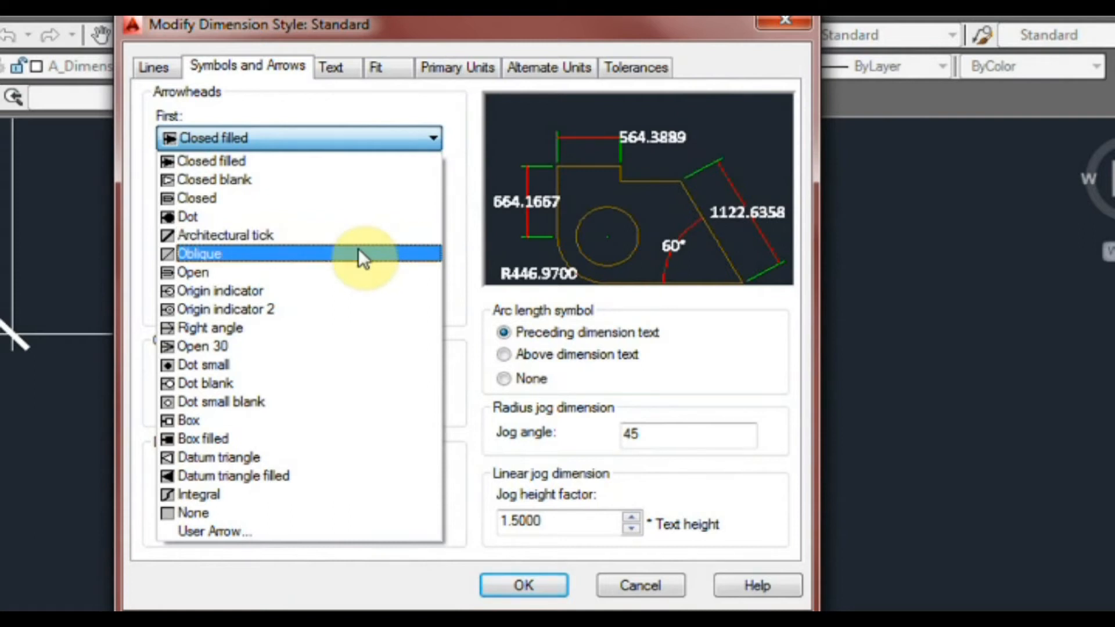
left_click(359, 256)
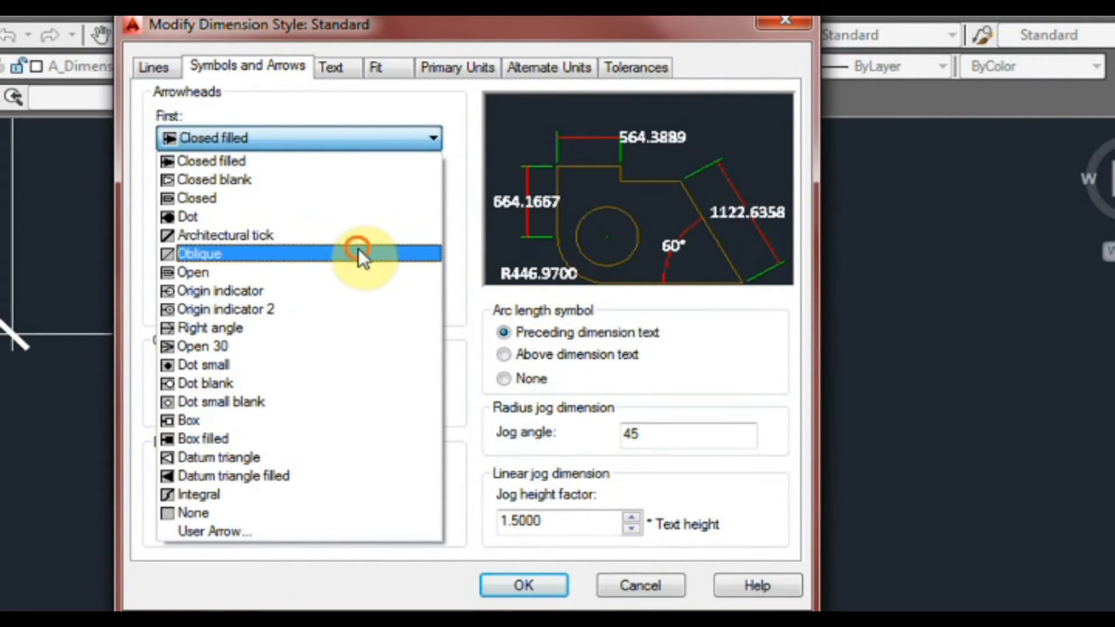
left_click(202, 254)
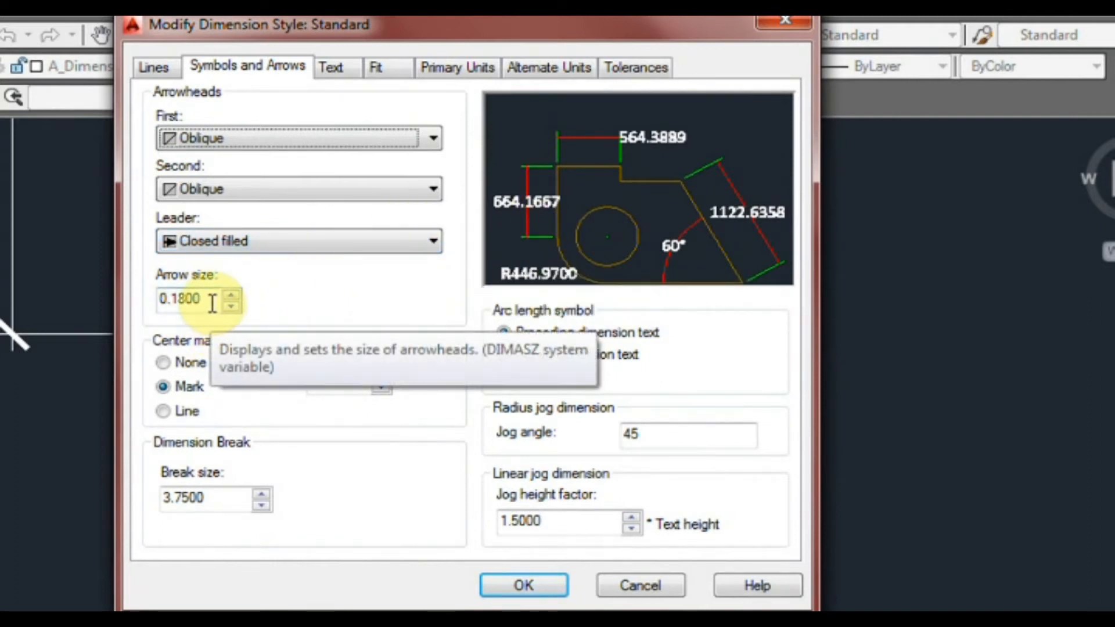
type("50")
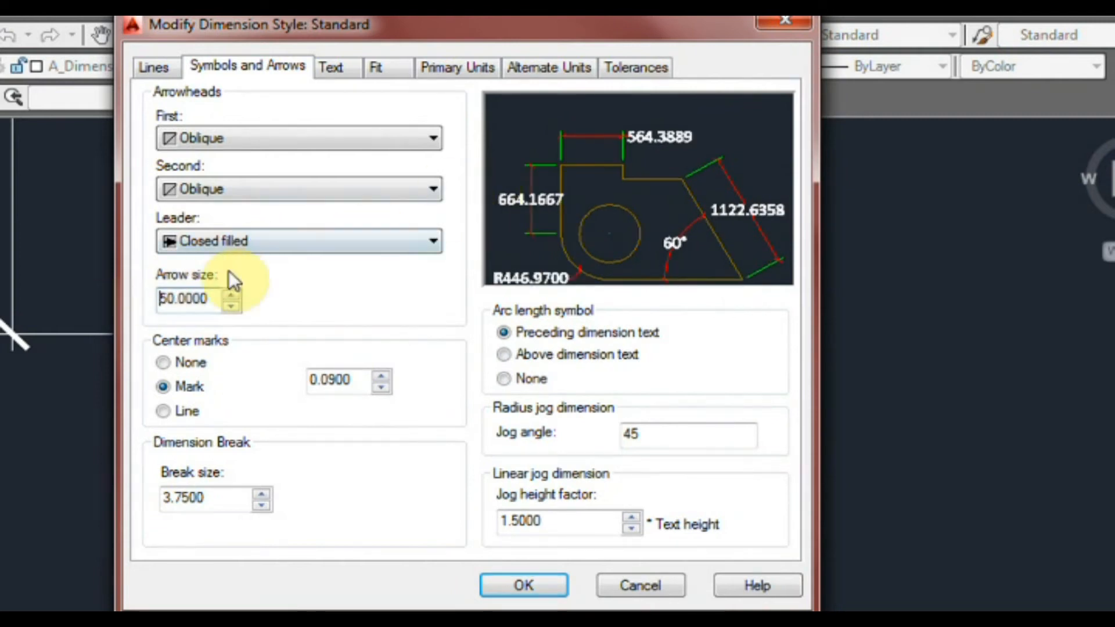
type("100")
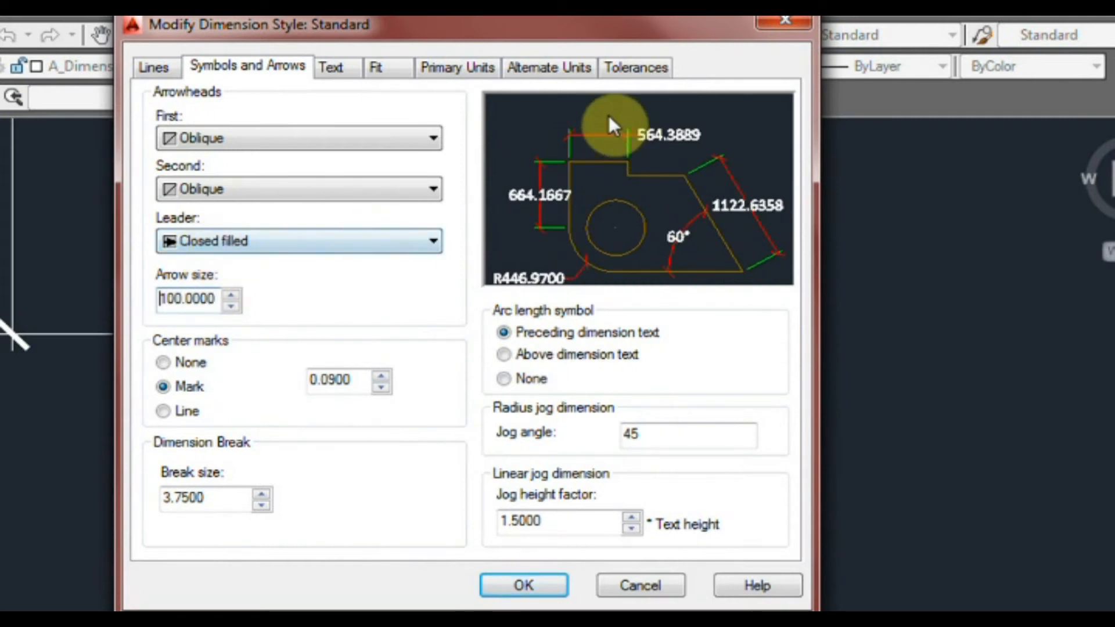
mouse_move(574, 139)
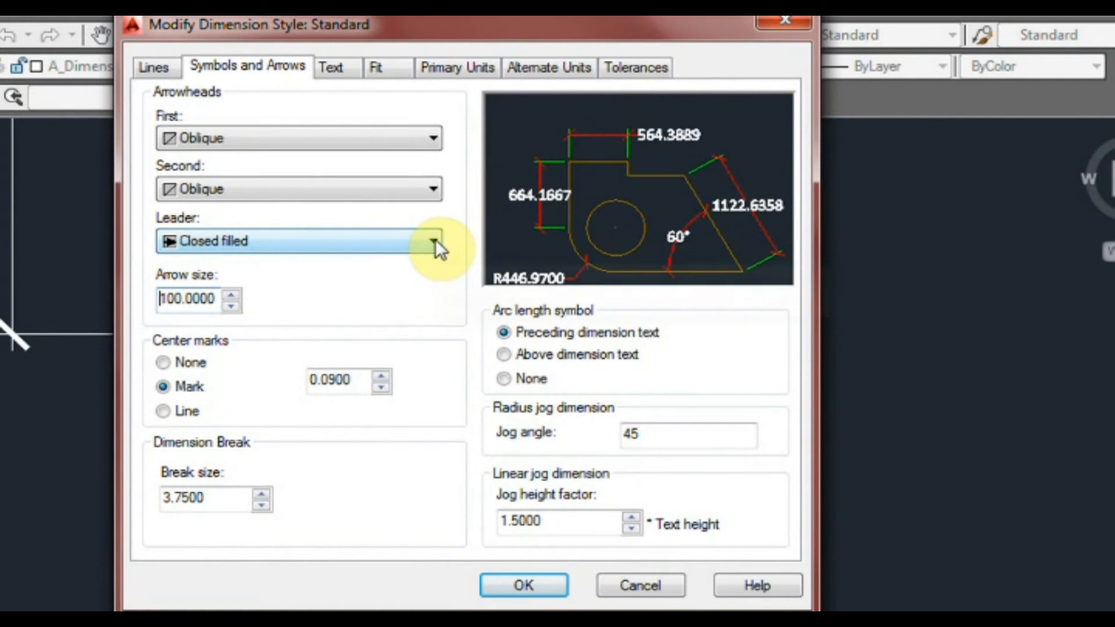
mouse_move(434, 241)
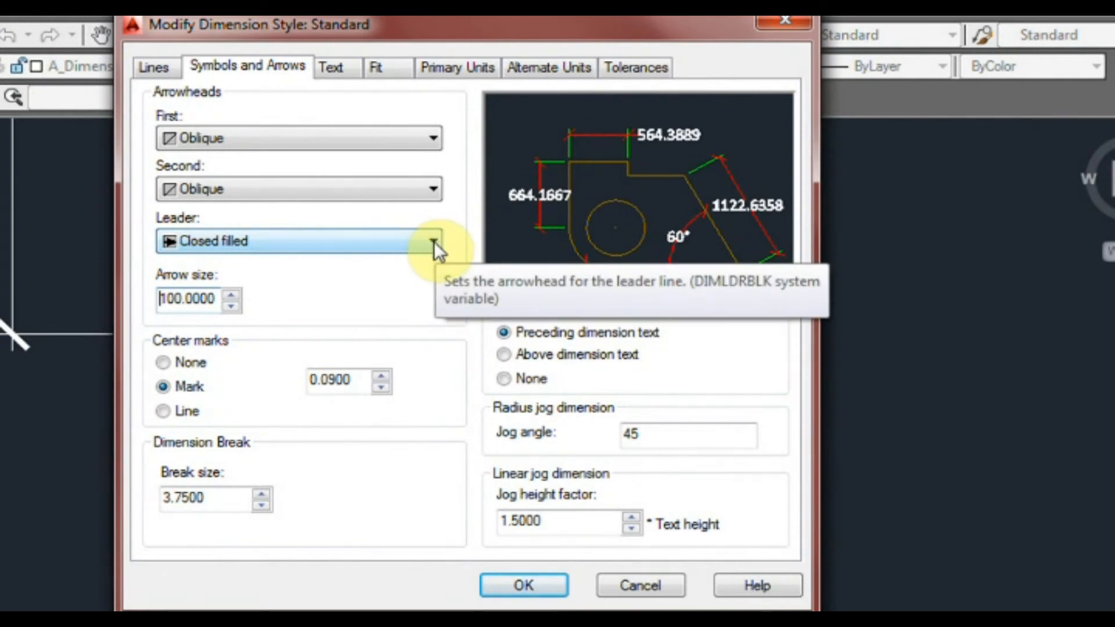
mouse_move(399, 253)
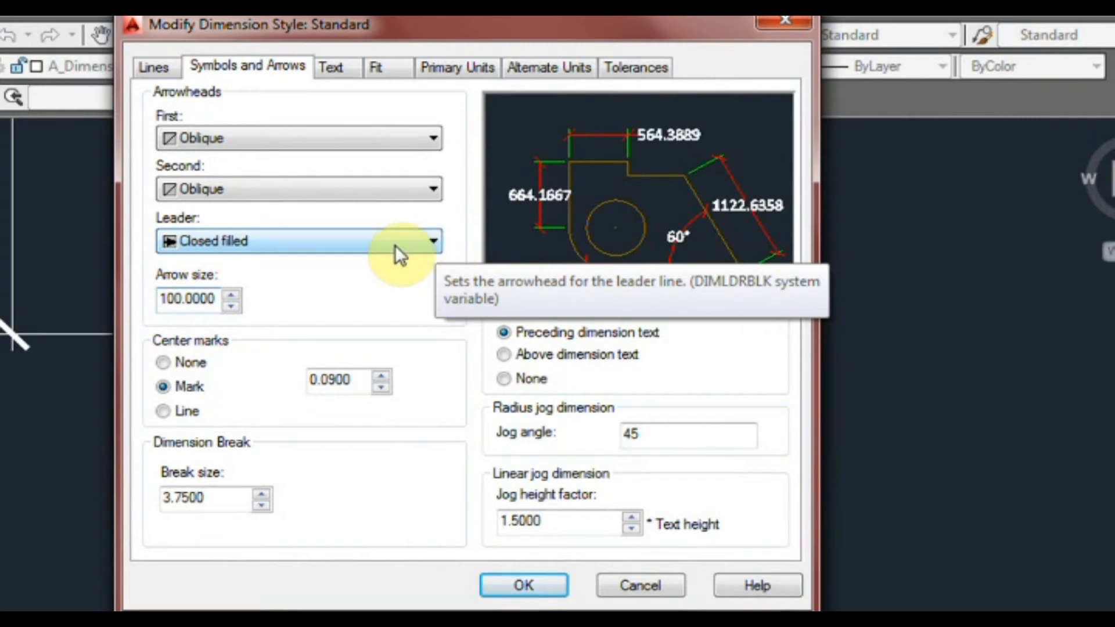
Change the Standard style's leader arrowhead to Right angle.
left_click(432, 240)
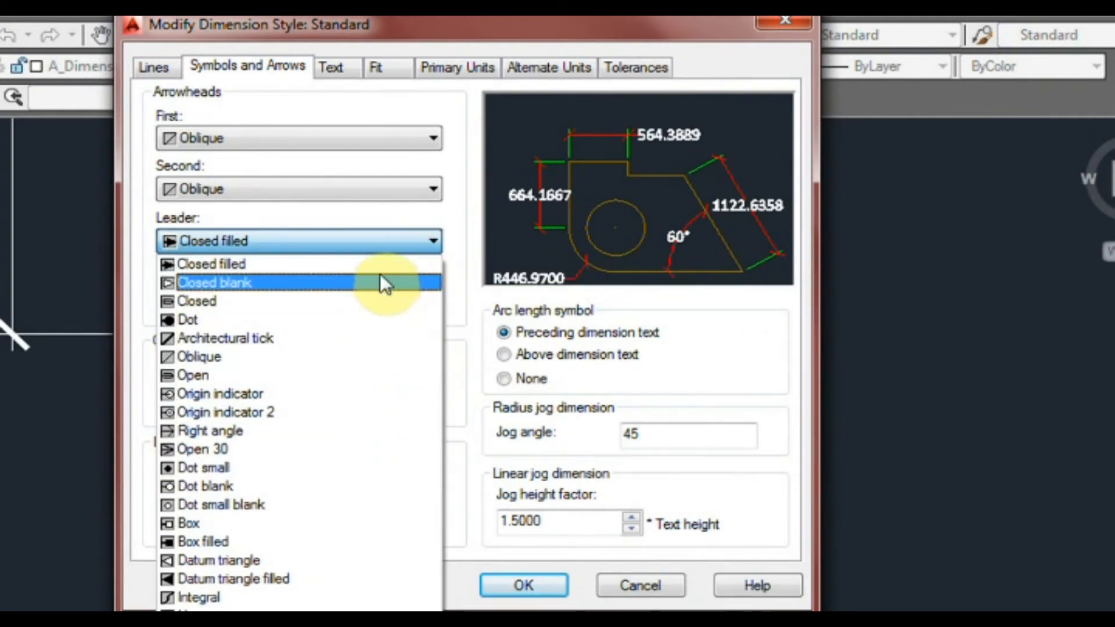
mouse_move(377, 431)
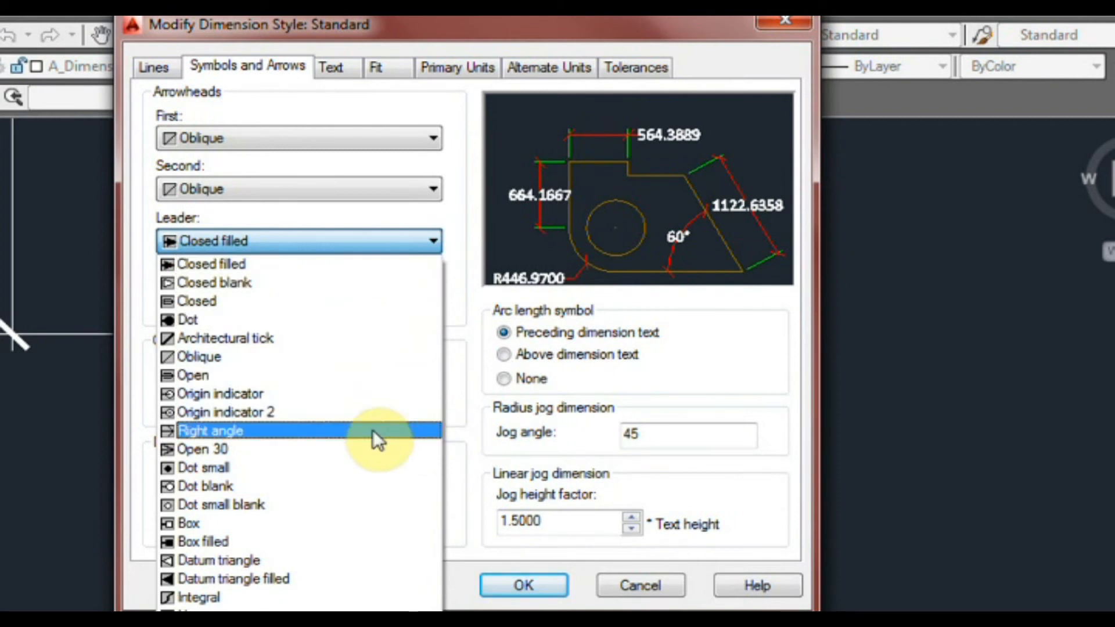
left_click(210, 430)
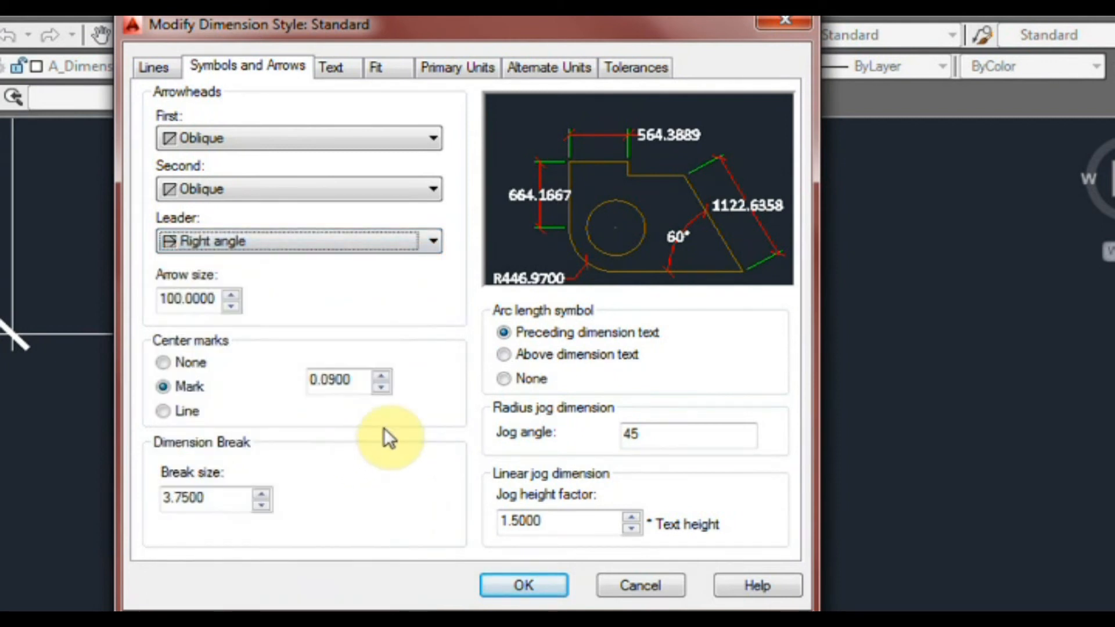
mouse_move(447, 369)
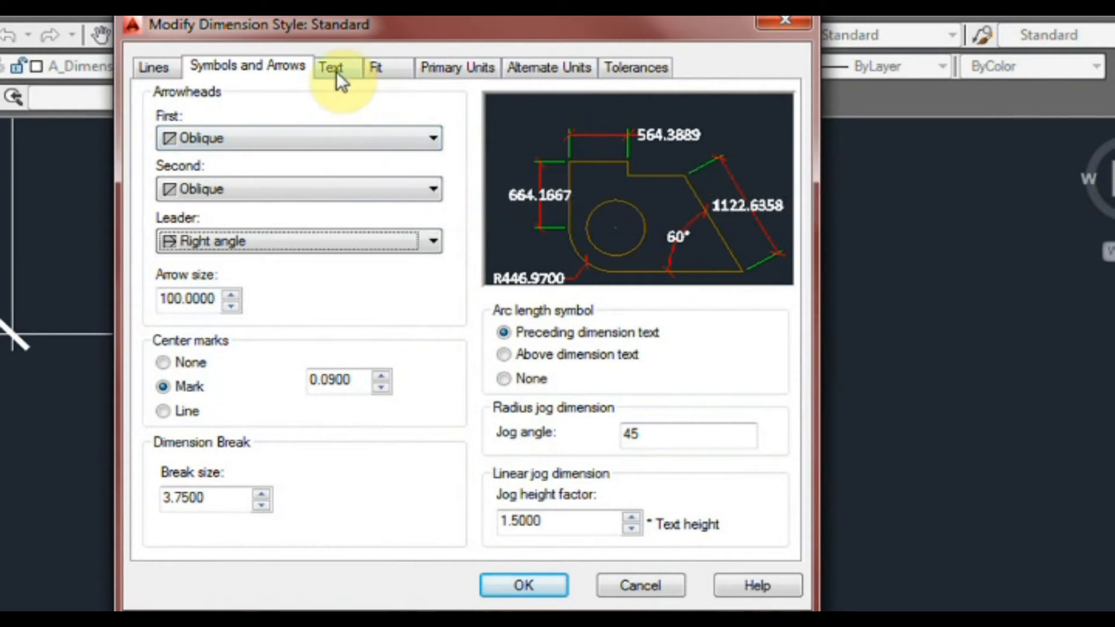
left_click(333, 66)
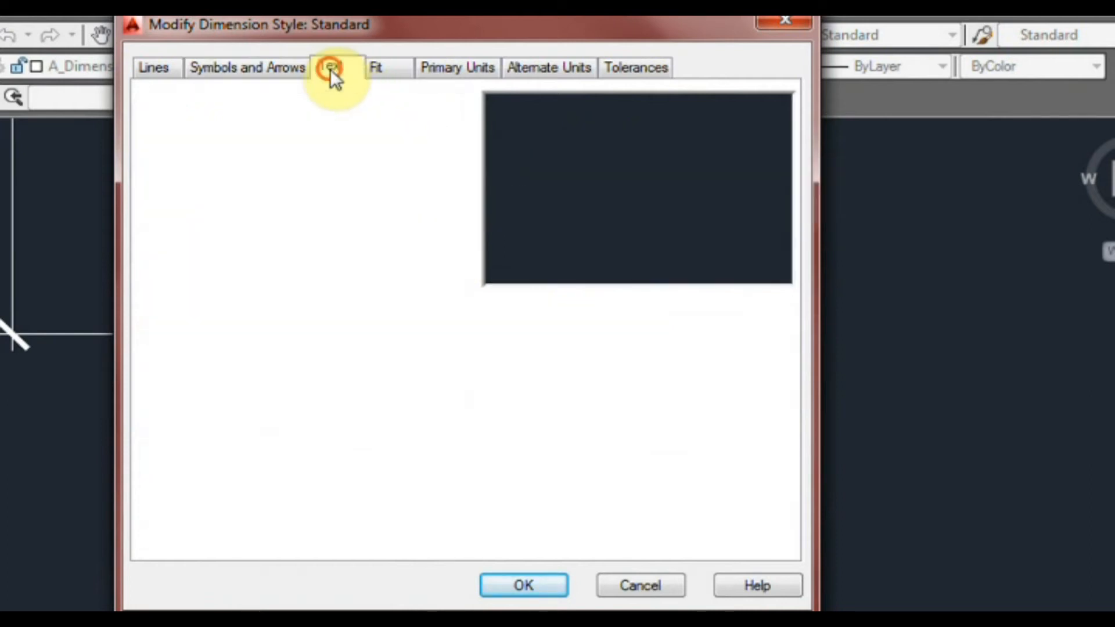
left_click(330, 67)
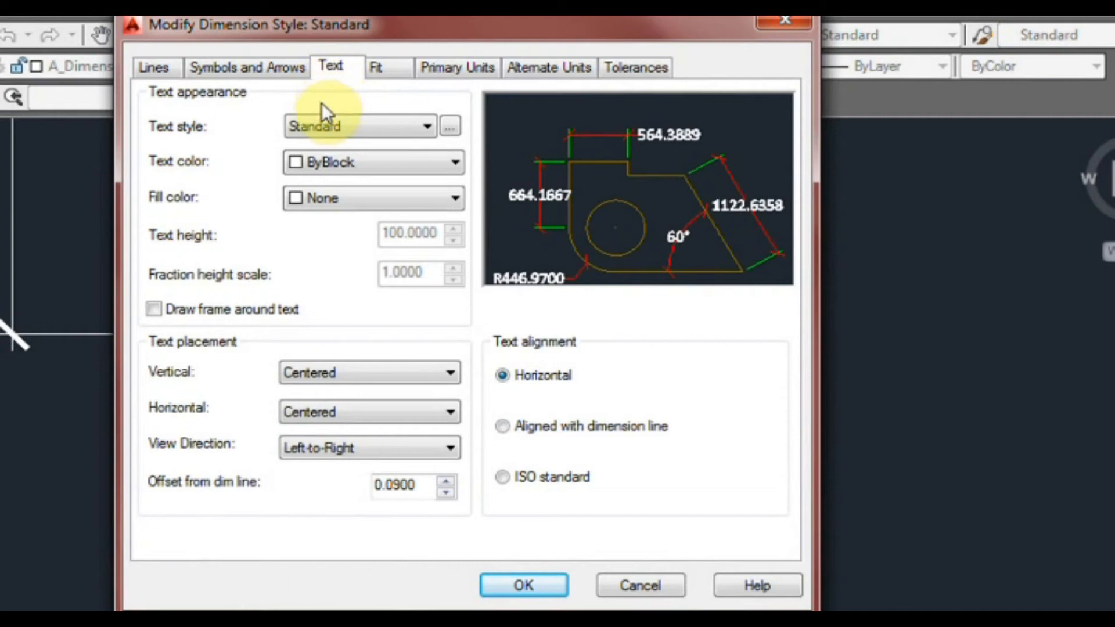
left_click(427, 126)
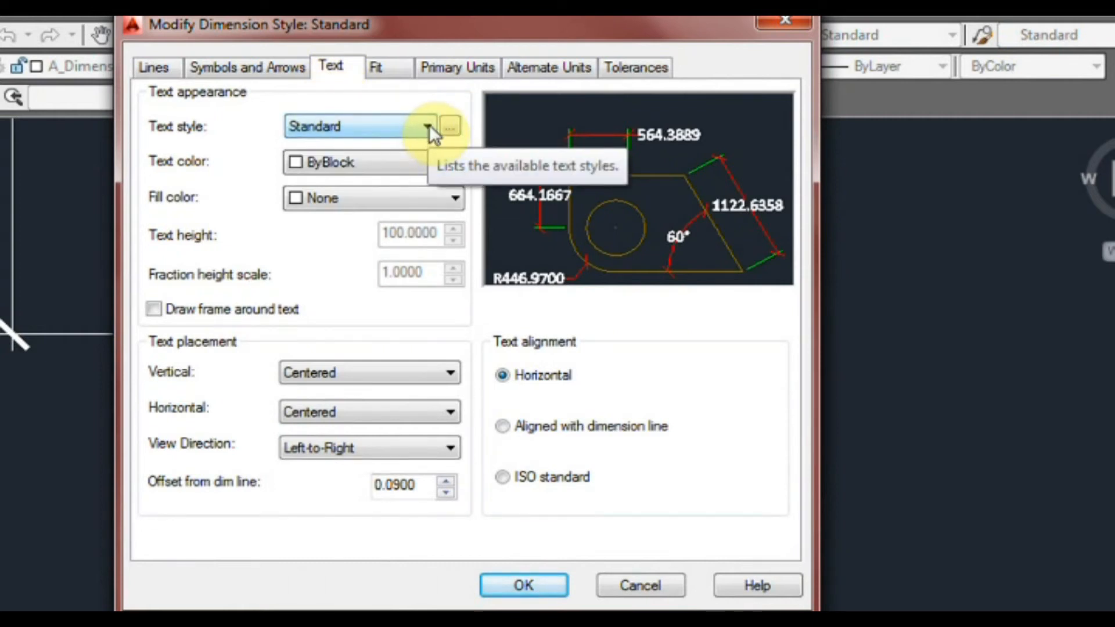
mouse_move(459, 169)
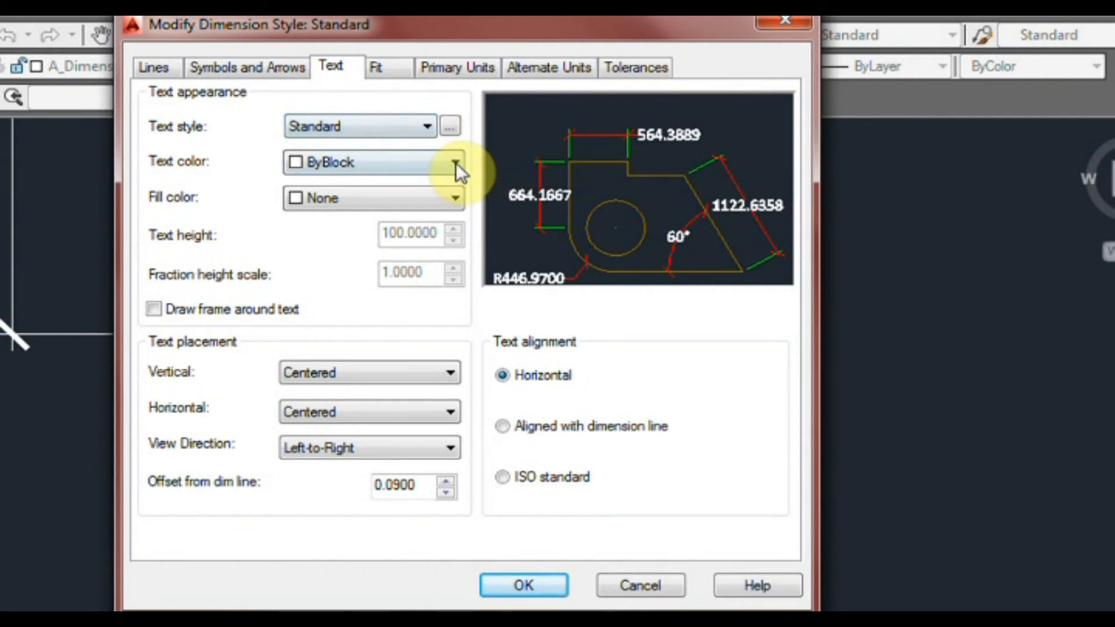
Set dimension text colour to Yellow with a Magenta fill colour.
left_click(455, 162)
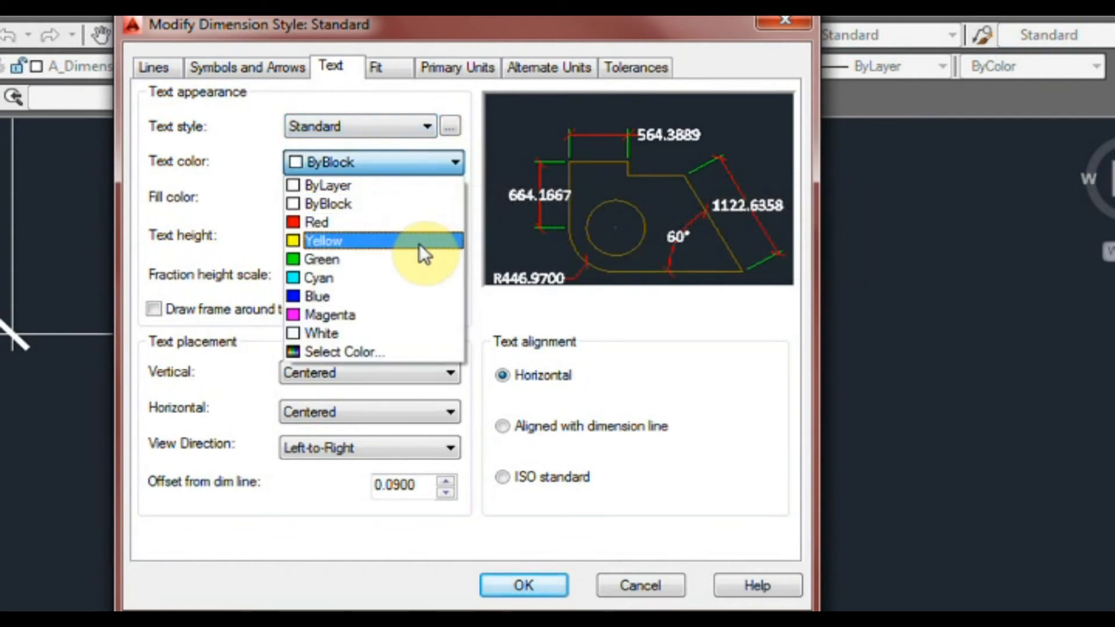
left_click(324, 240)
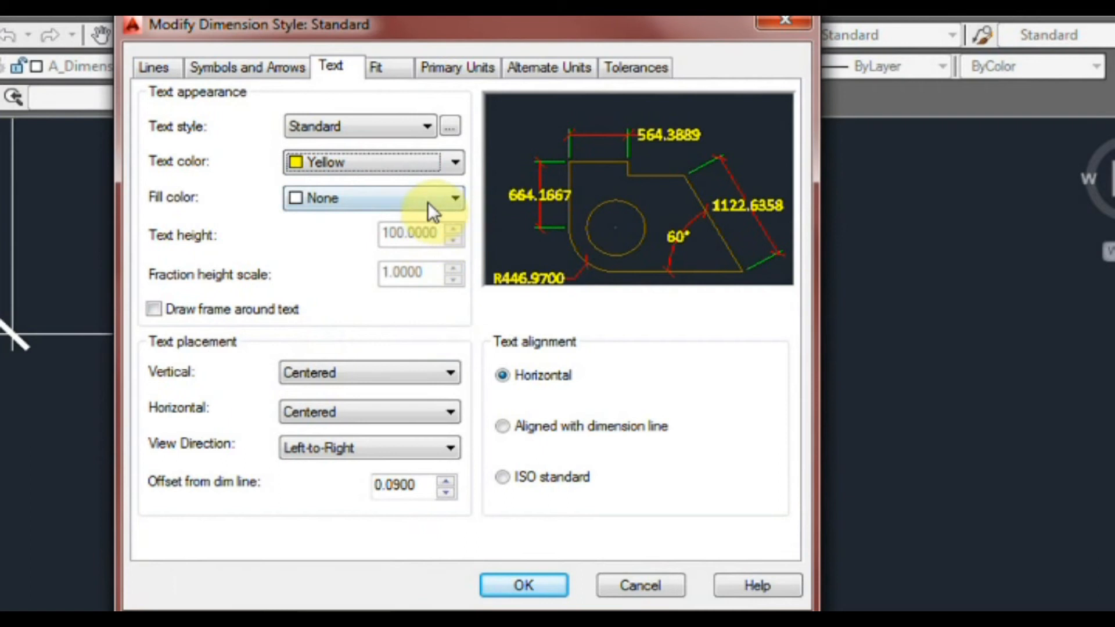
left_click(455, 199)
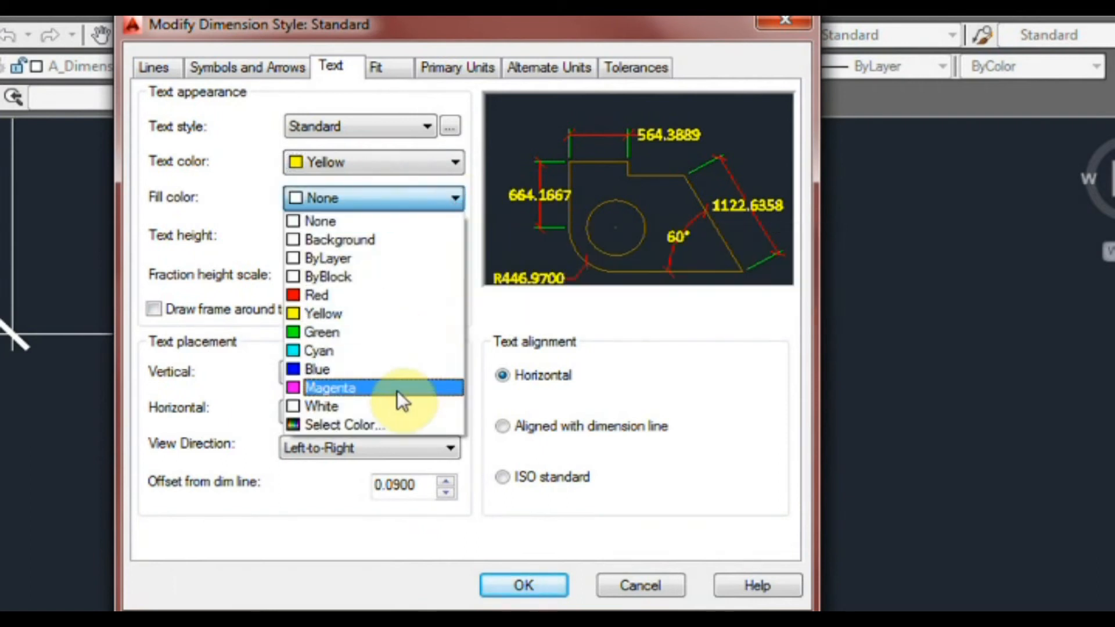
left_click(331, 387)
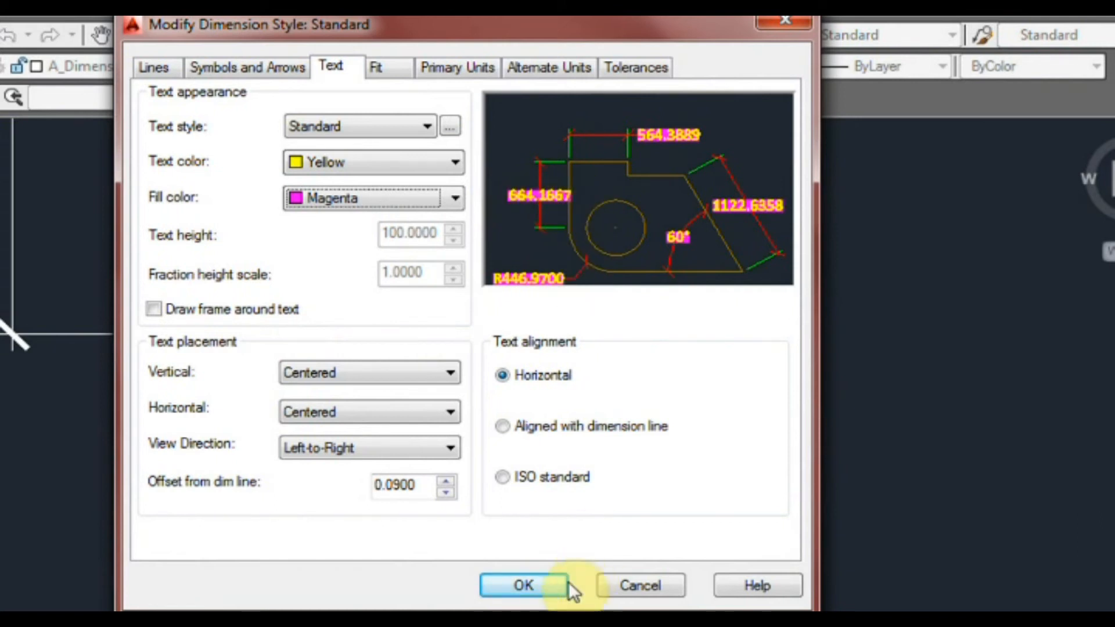
left_click(522, 586)
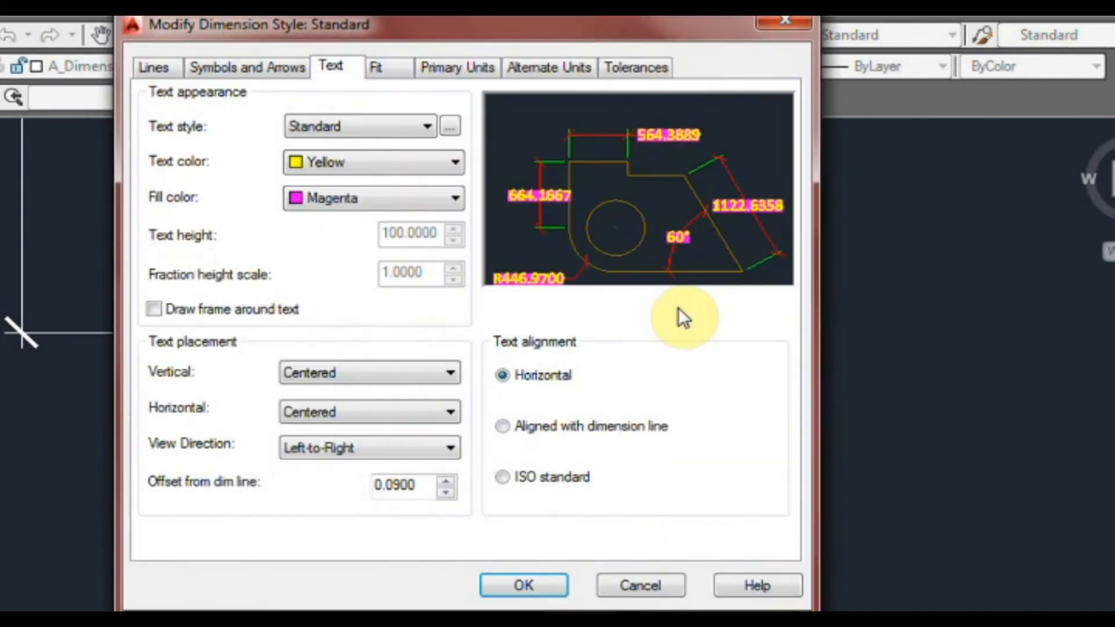
Bring up the Fill color list for the dimension text background.
left_click(454, 197)
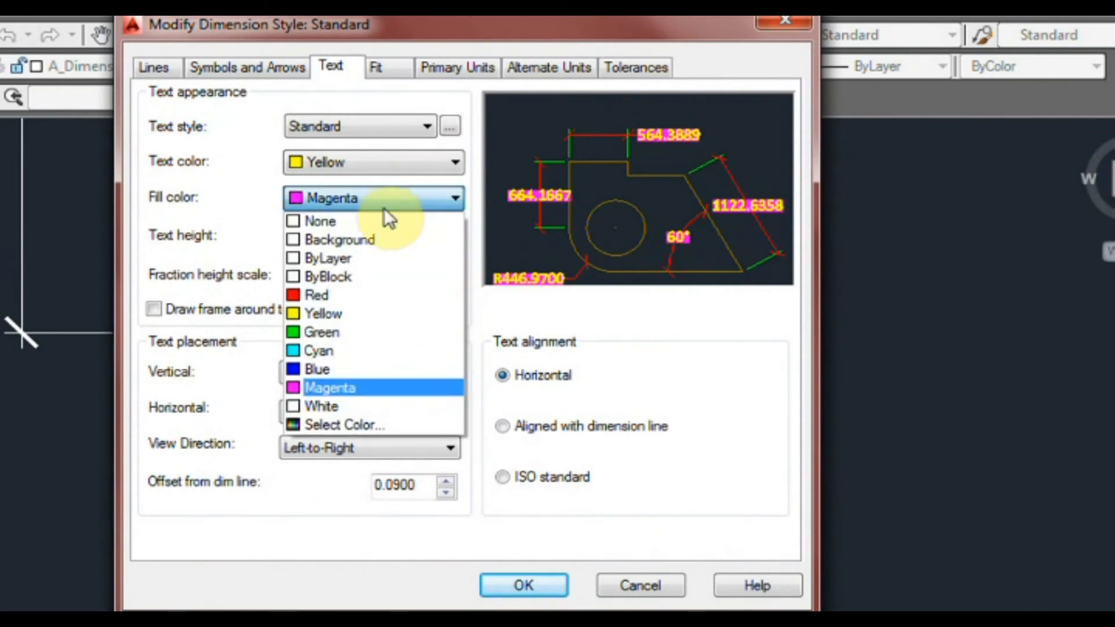
Set fill colour to None and text colour to Cyan, leaving Draw frame unticked.
left_click(320, 221)
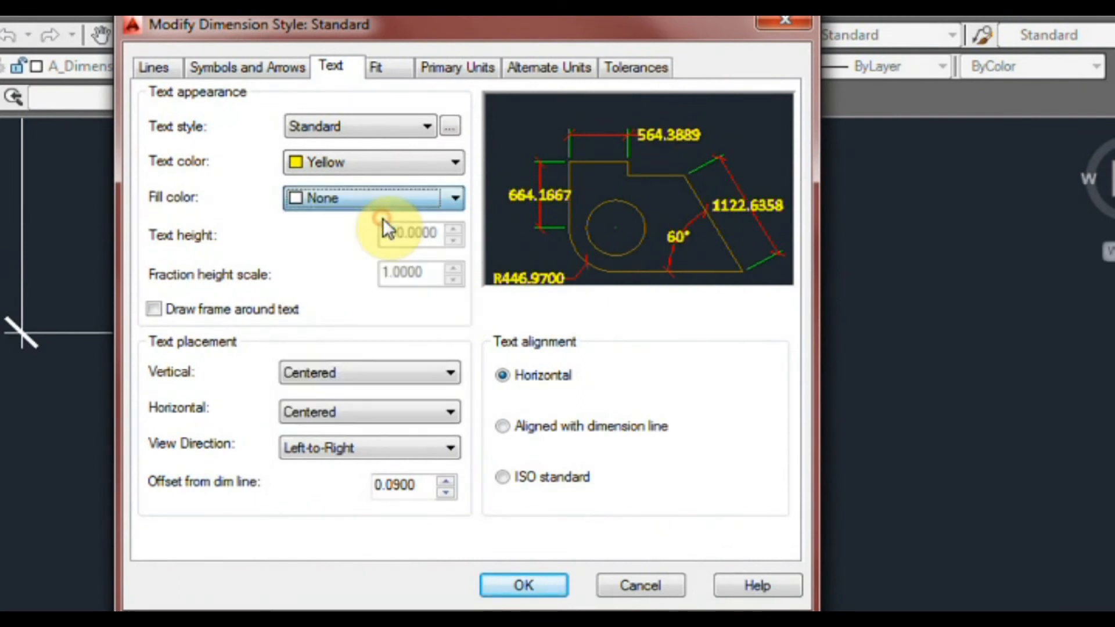
left_click(454, 162)
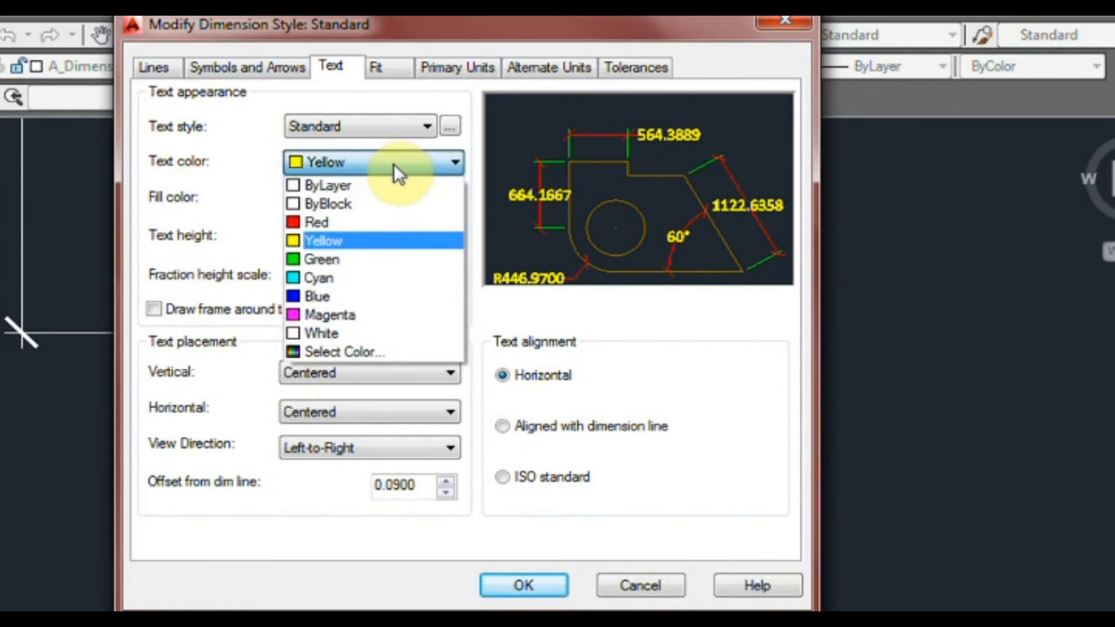
mouse_move(320, 278)
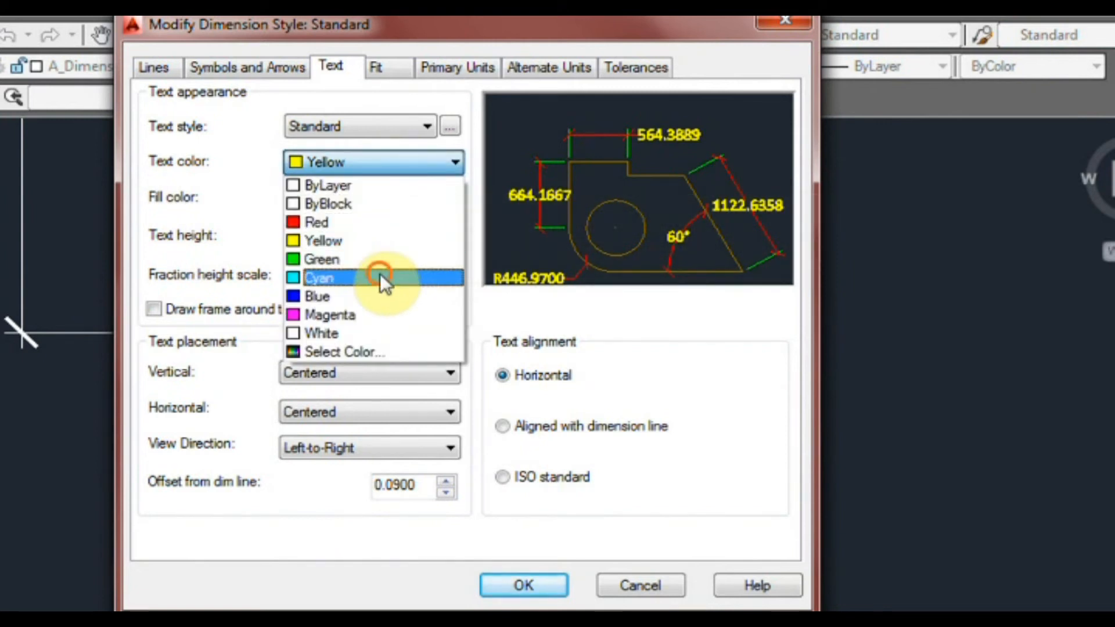
left_click(319, 277)
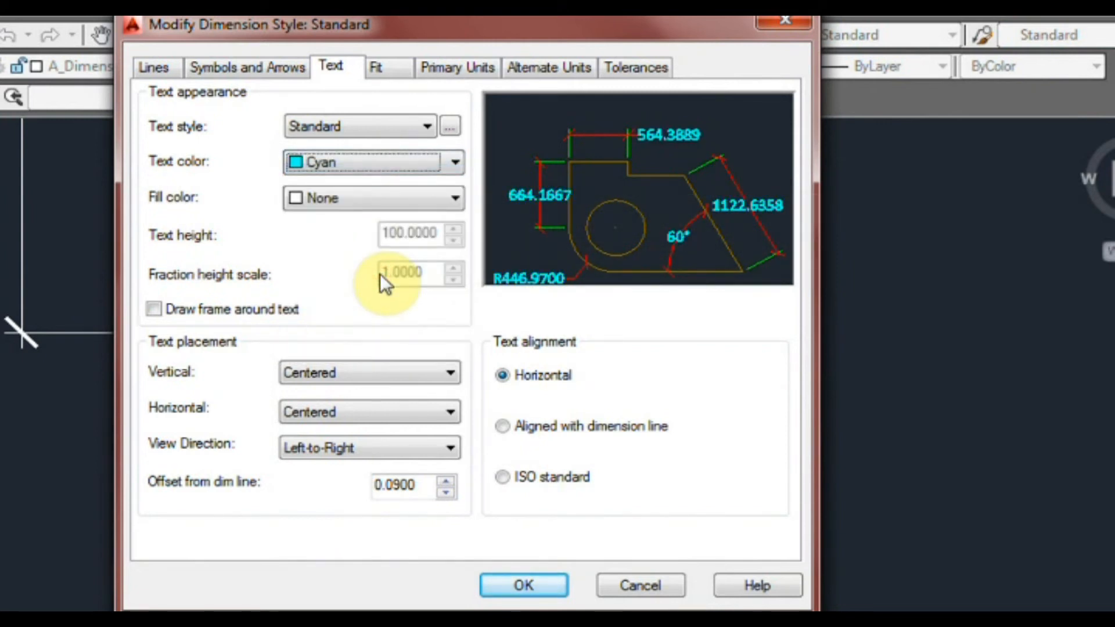
mouse_move(342, 373)
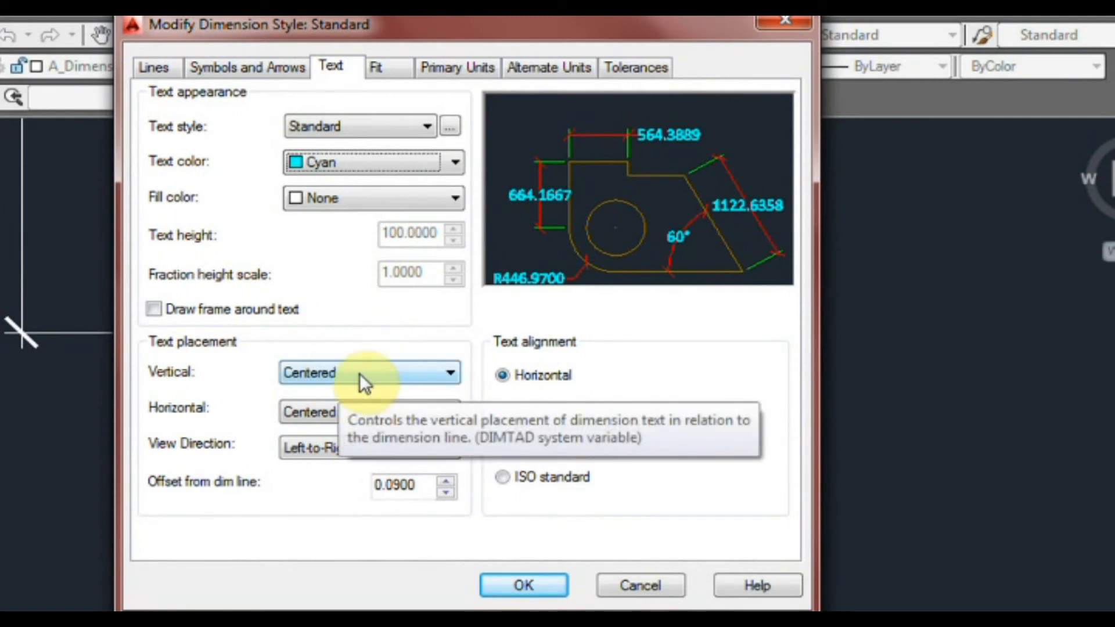
left_click(155, 309)
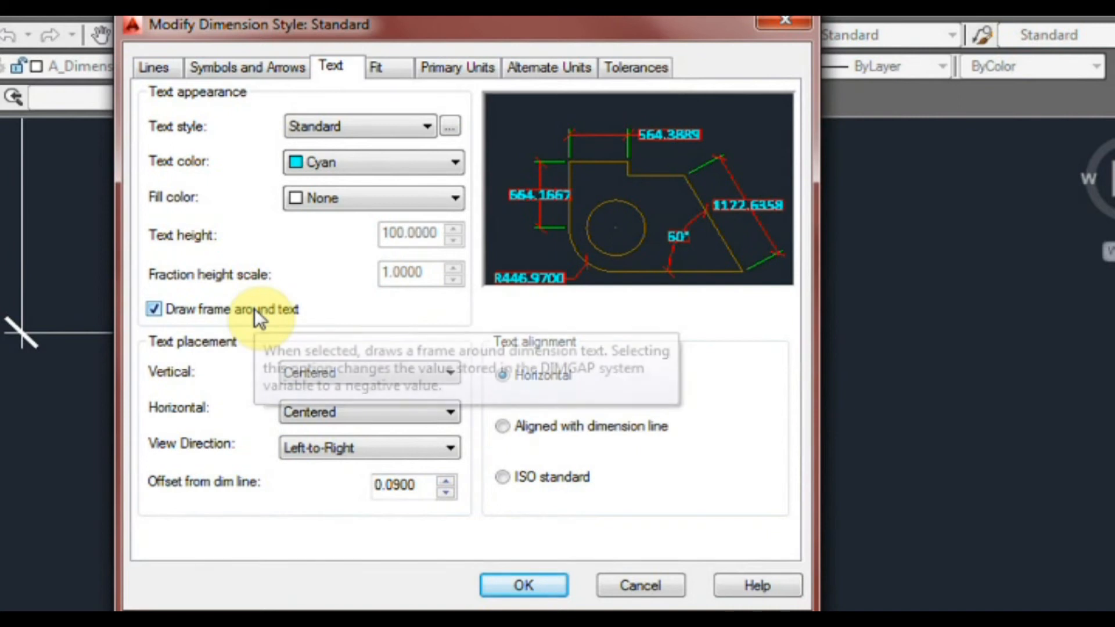
mouse_move(256, 309)
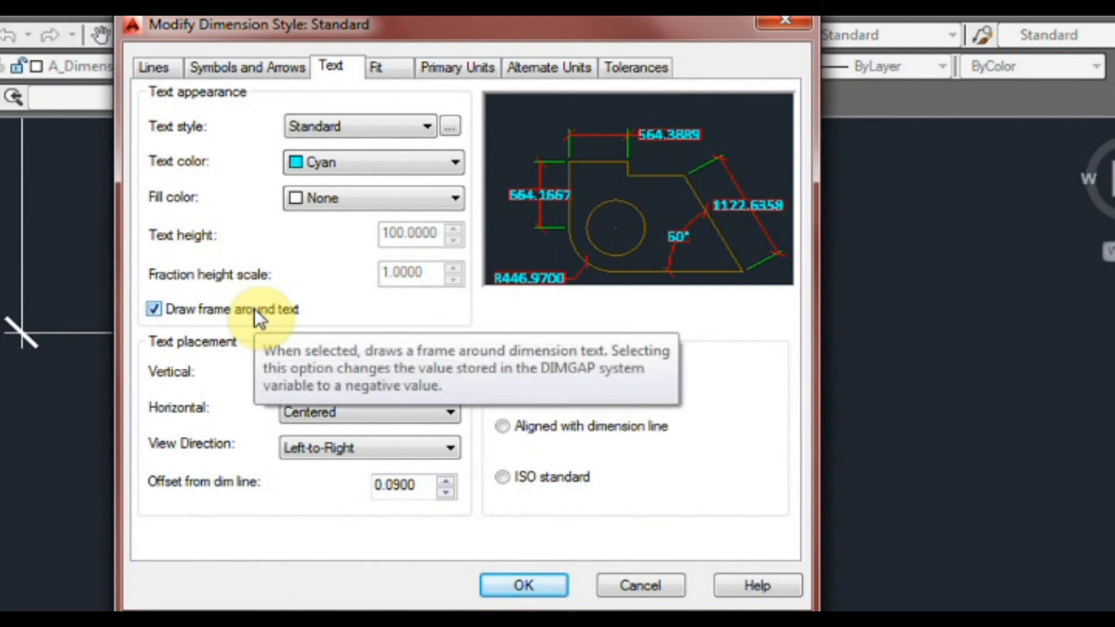
left_click(153, 309)
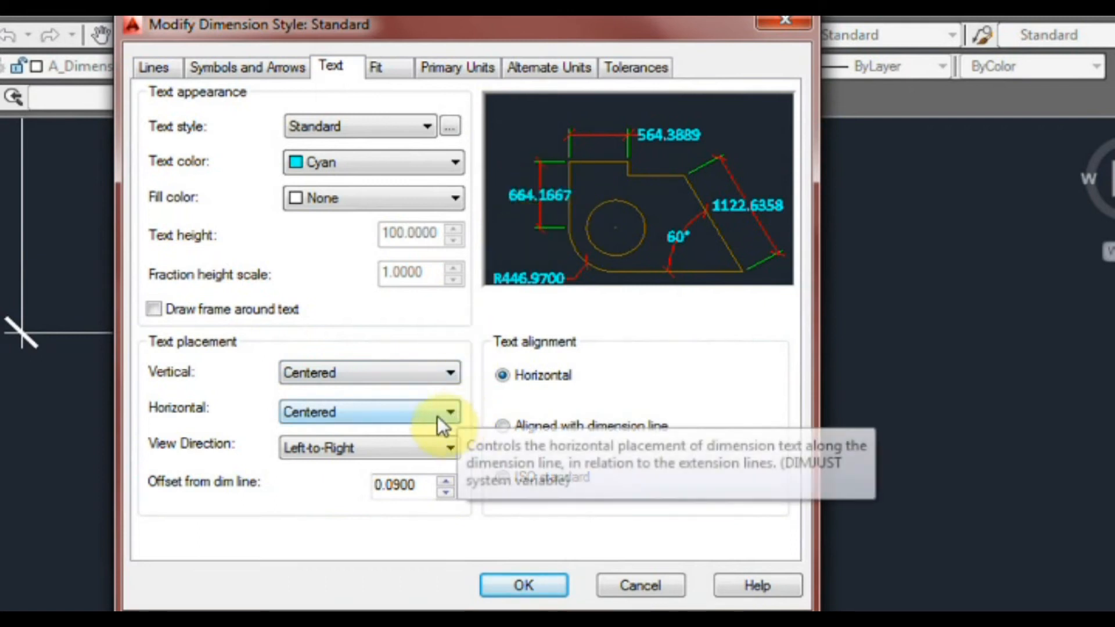
Try At Ext Line 1 horizontal text placement, then return it to Centered.
left_click(447, 411)
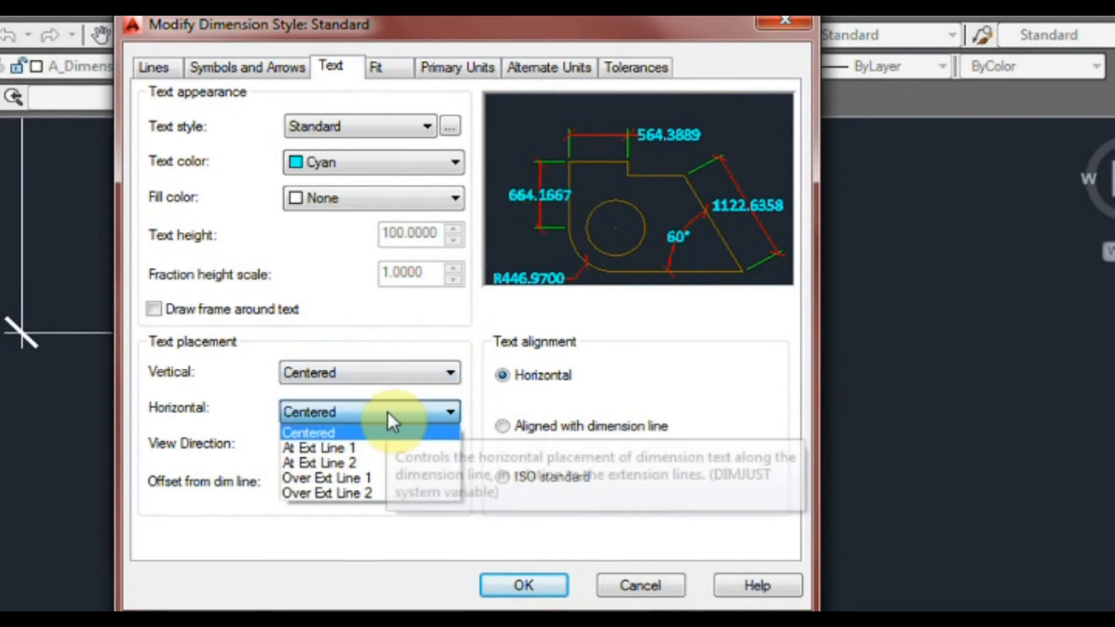
left_click(319, 447)
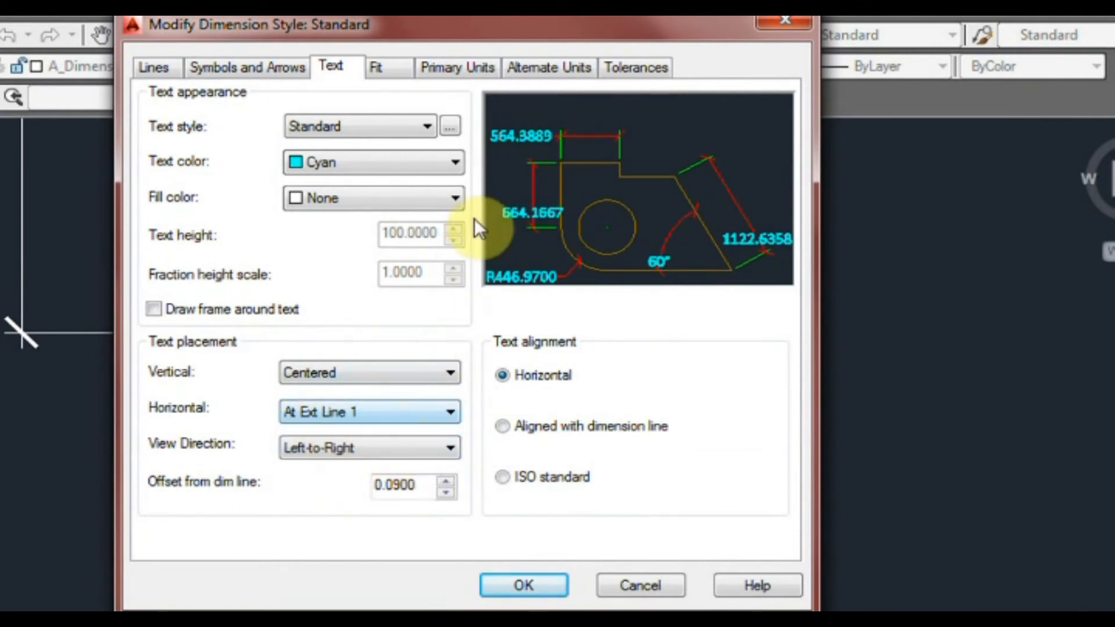
left_click(449, 412)
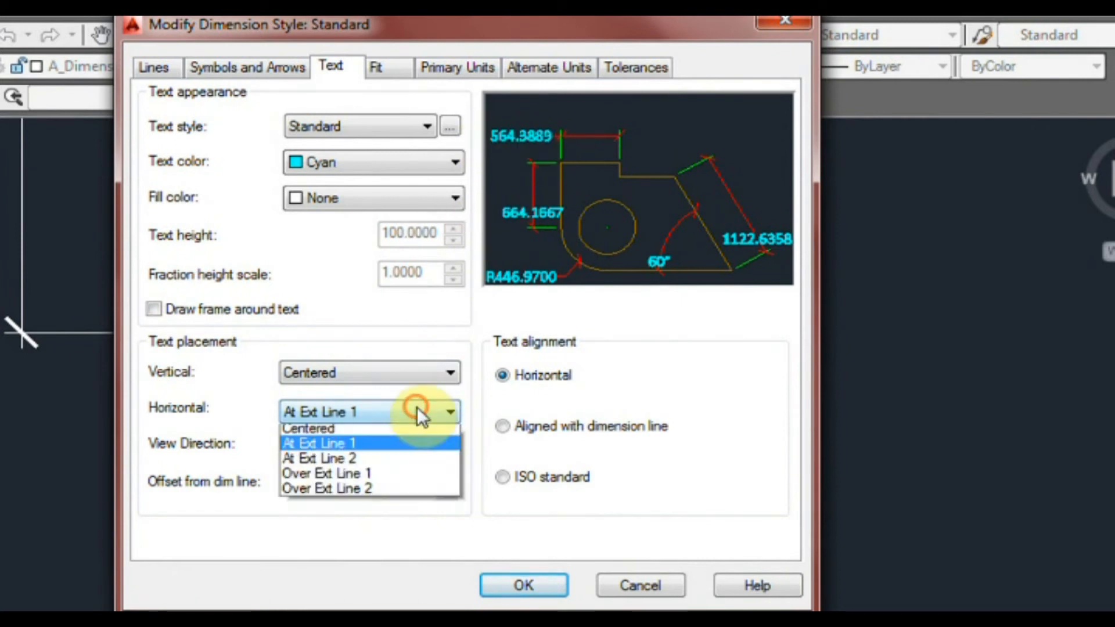
left_click(320, 457)
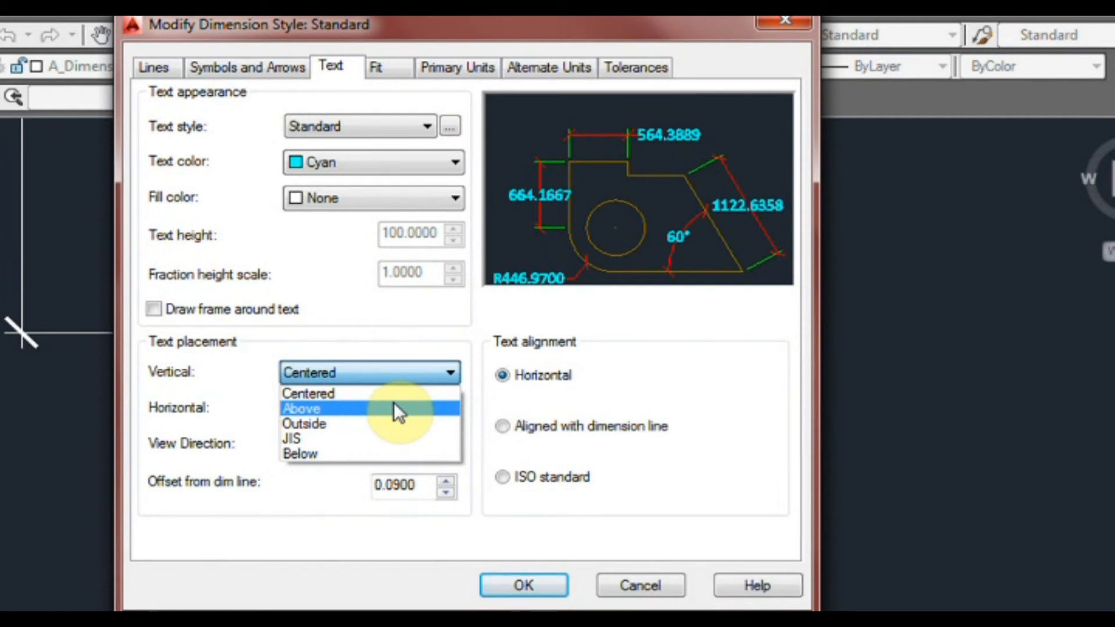
Try Outside and JIS vertical placements, settling on Above the dimension line.
left_click(301, 408)
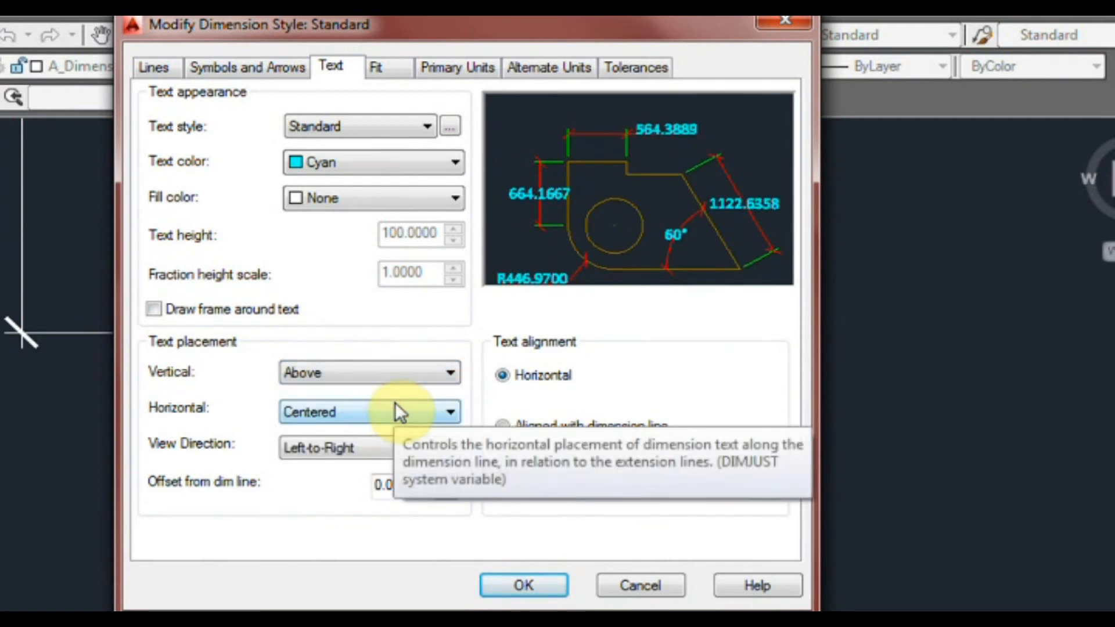
mouse_move(384, 373)
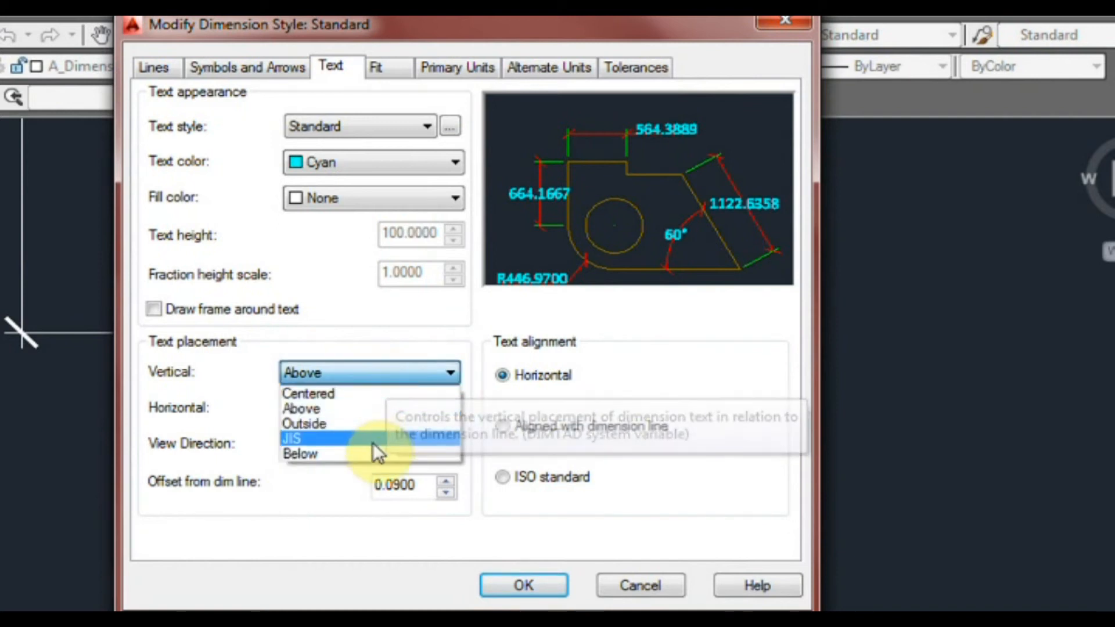
left_click(304, 423)
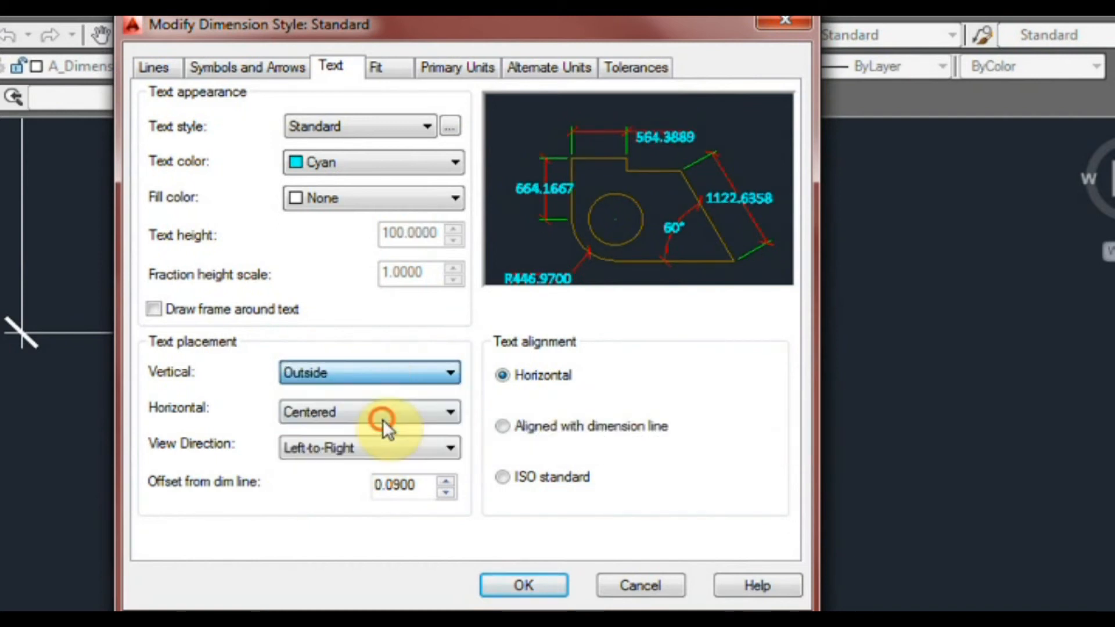
left_click(369, 371)
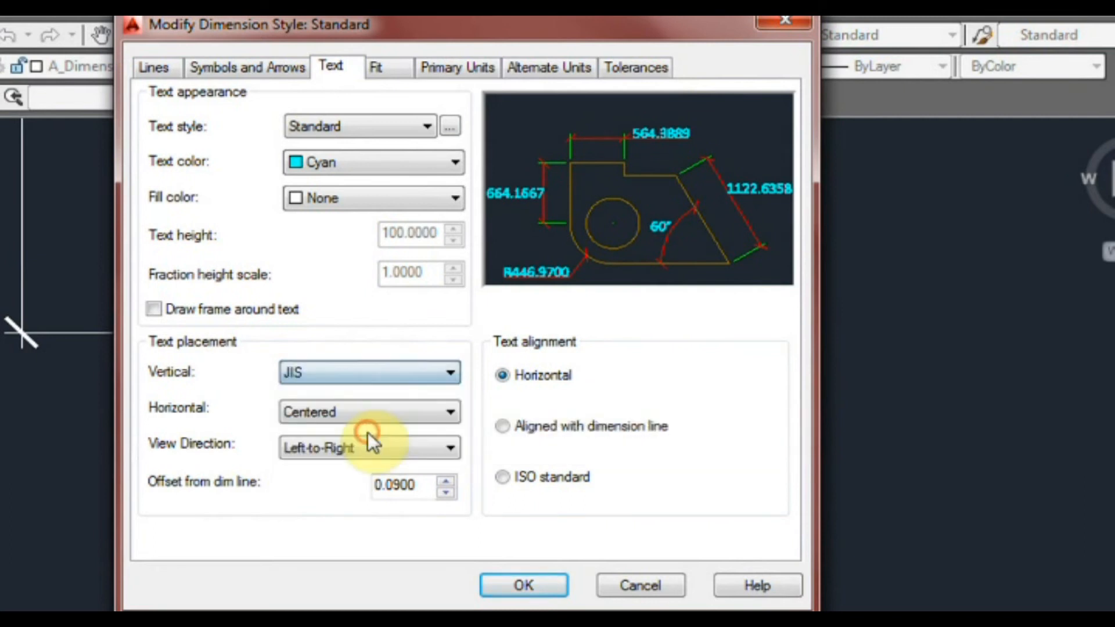
left_click(368, 372)
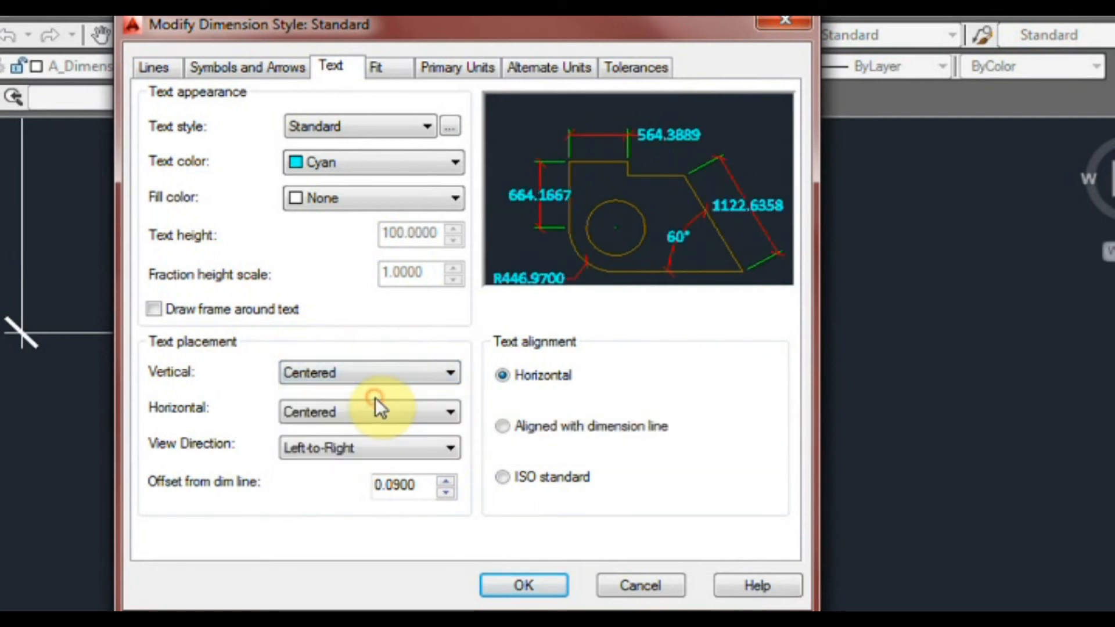
left_click(369, 372)
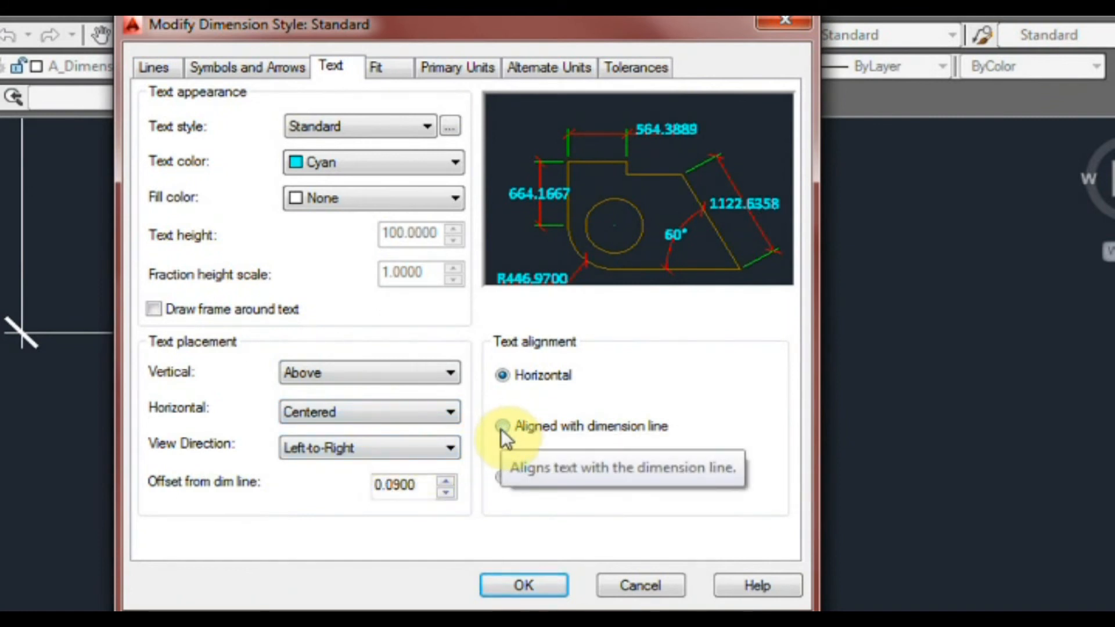
Set text alignment to Aligned with dimension line, keeping text placed Above.
left_click(502, 426)
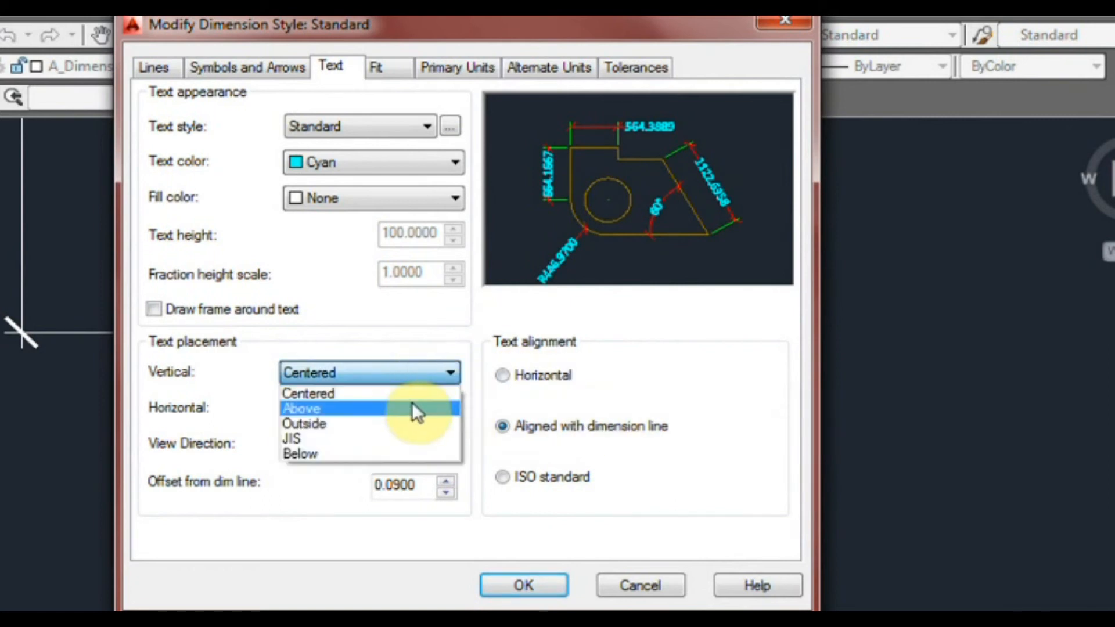
left_click(301, 408)
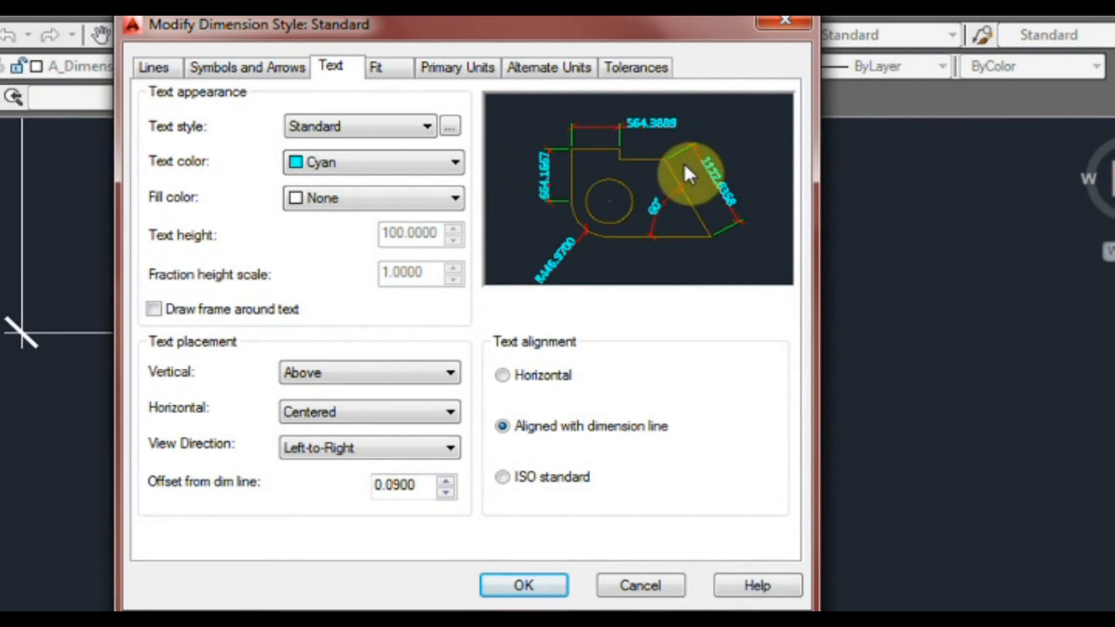
mouse_move(743, 228)
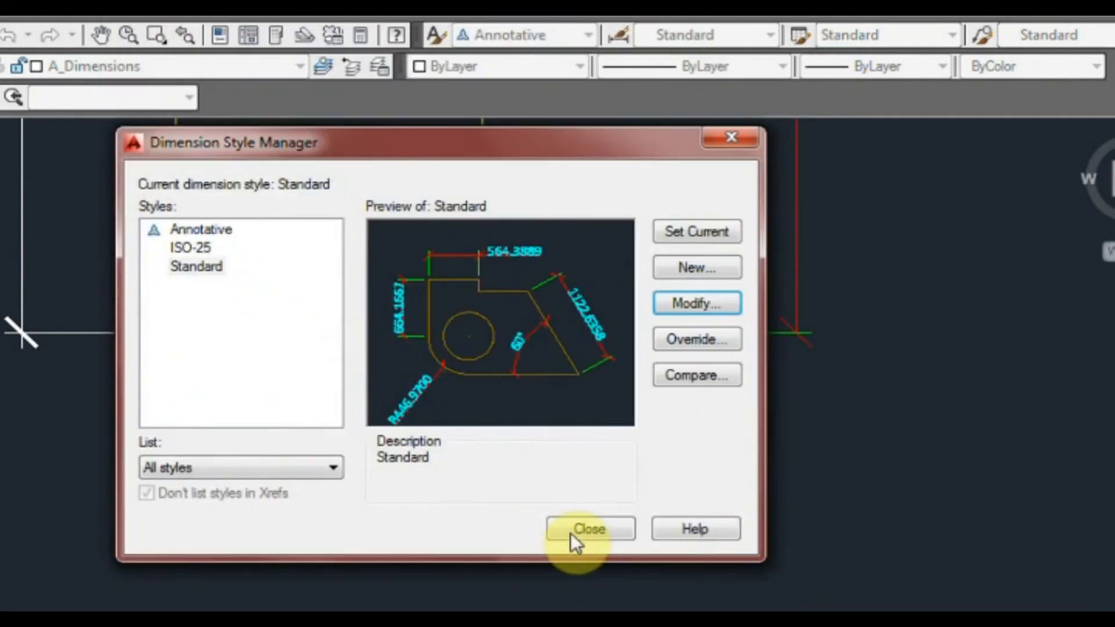
Select Standard in the Styles list and reopen it with Modify.
left_click(588, 529)
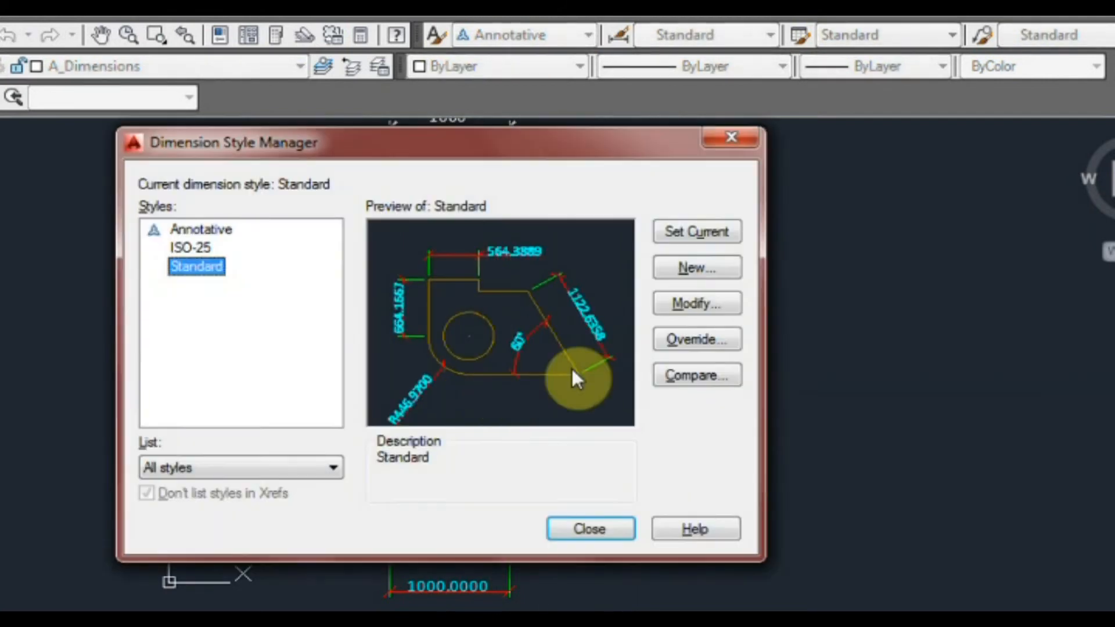
left_click(696, 304)
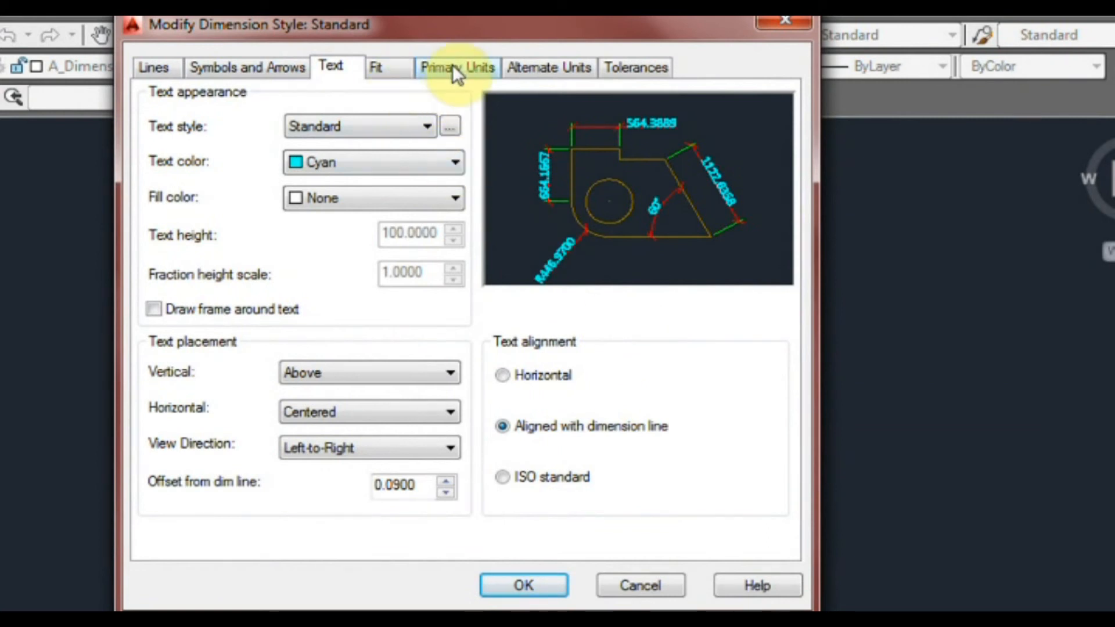
On Primary Units, set linear precision to 0 and keep Decimal unit format.
left_click(457, 67)
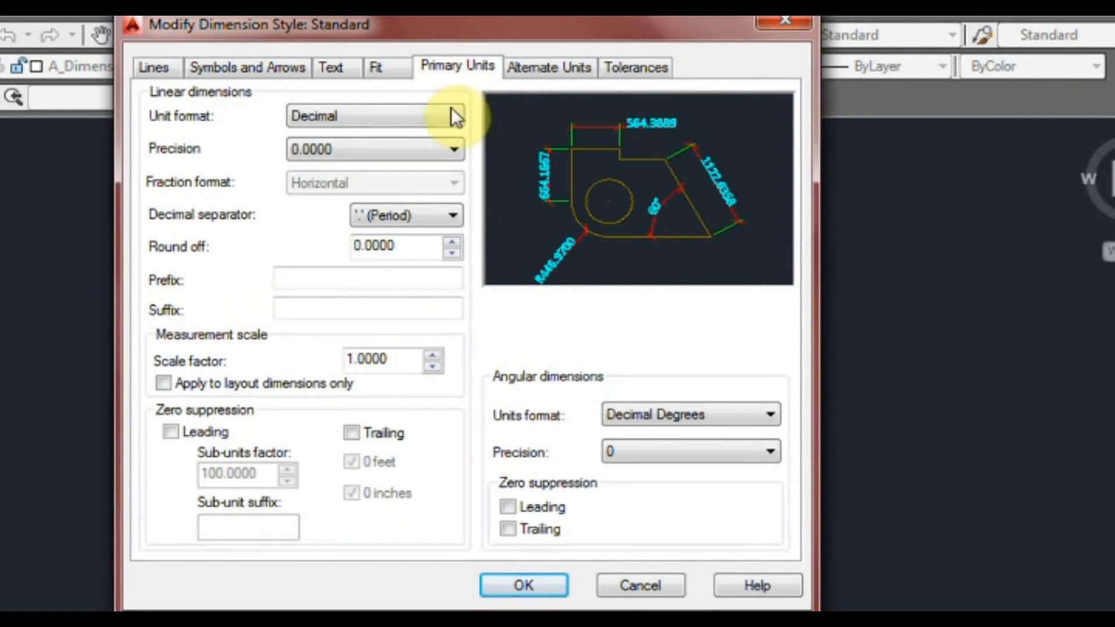
mouse_move(349, 145)
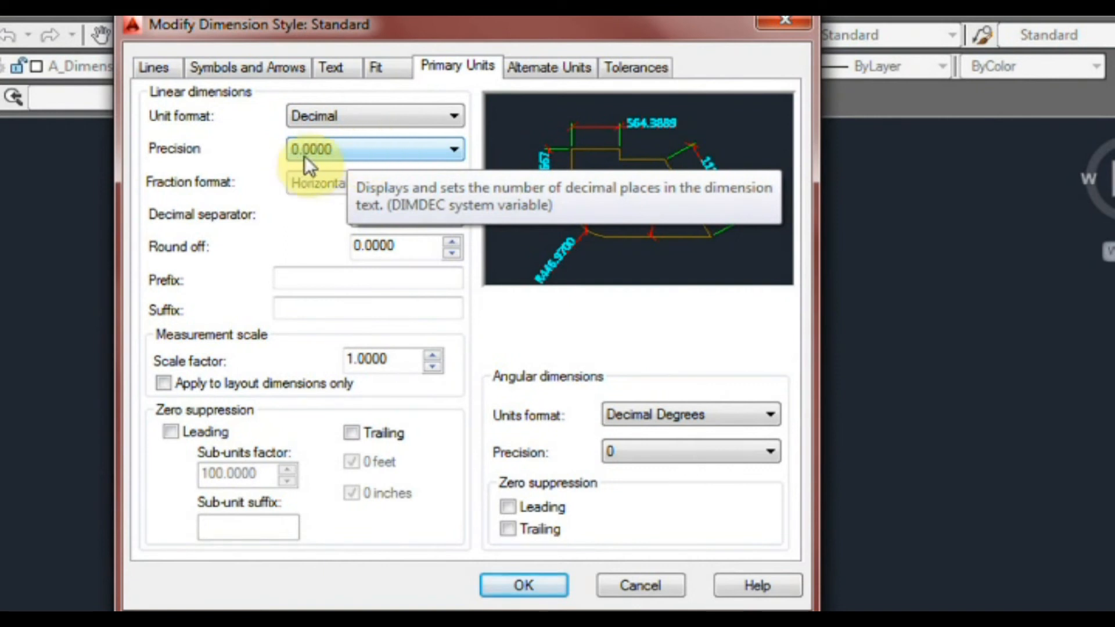
left_click(453, 148)
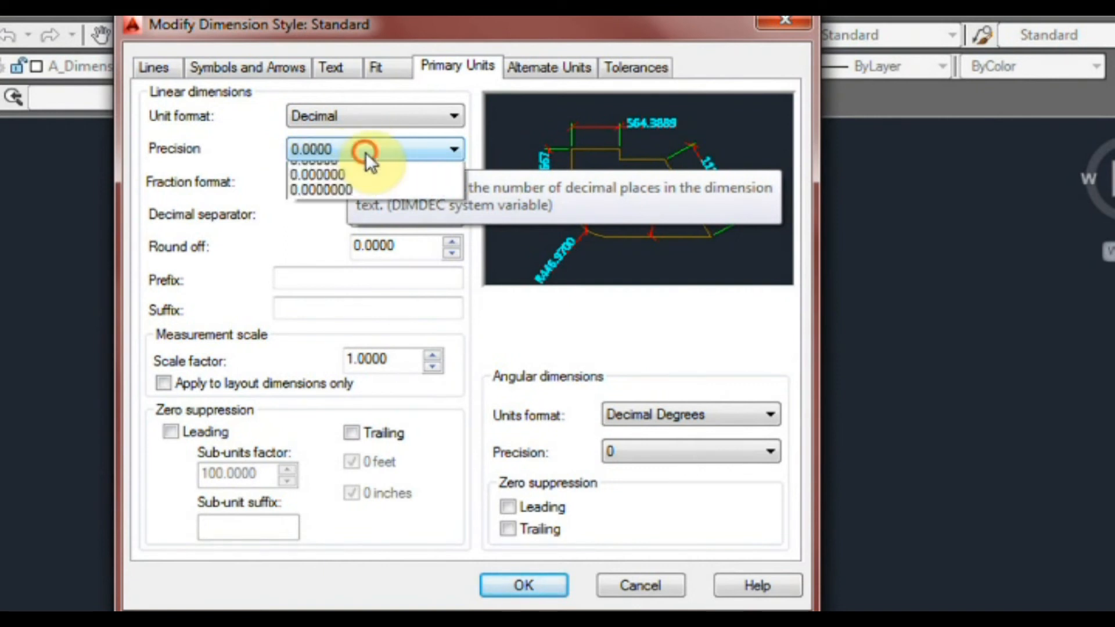
left_click(320, 149)
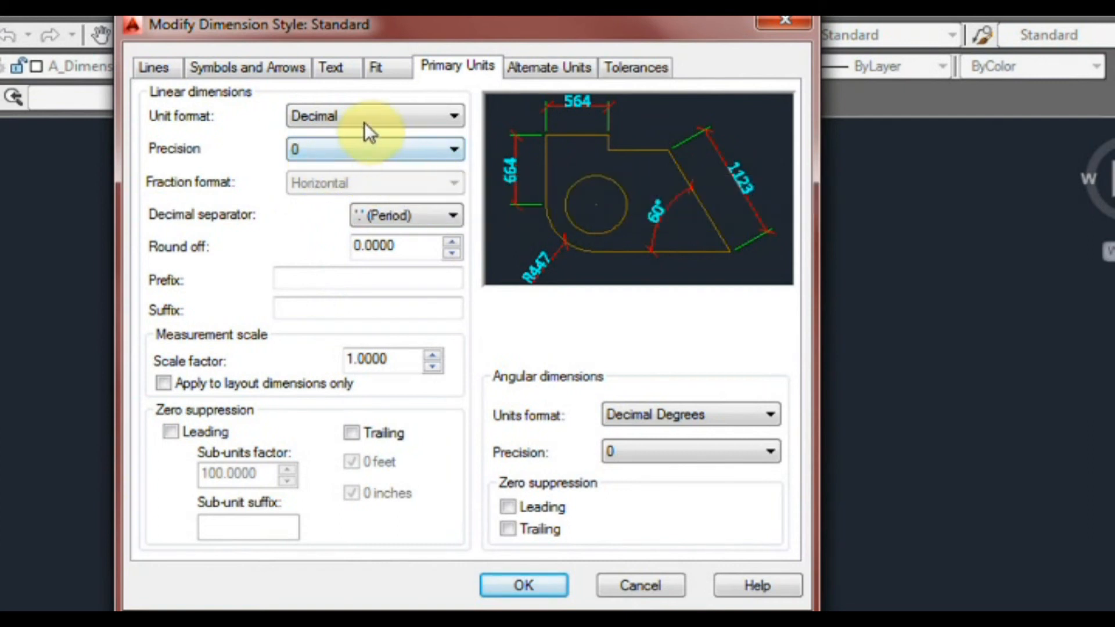
left_click(375, 116)
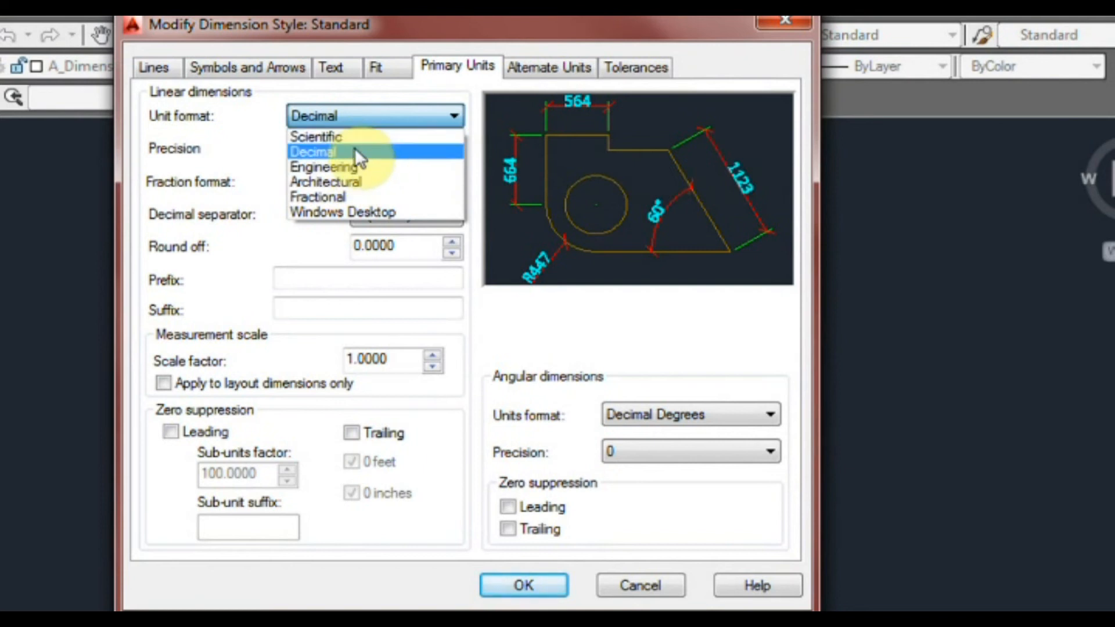
left_click(312, 152)
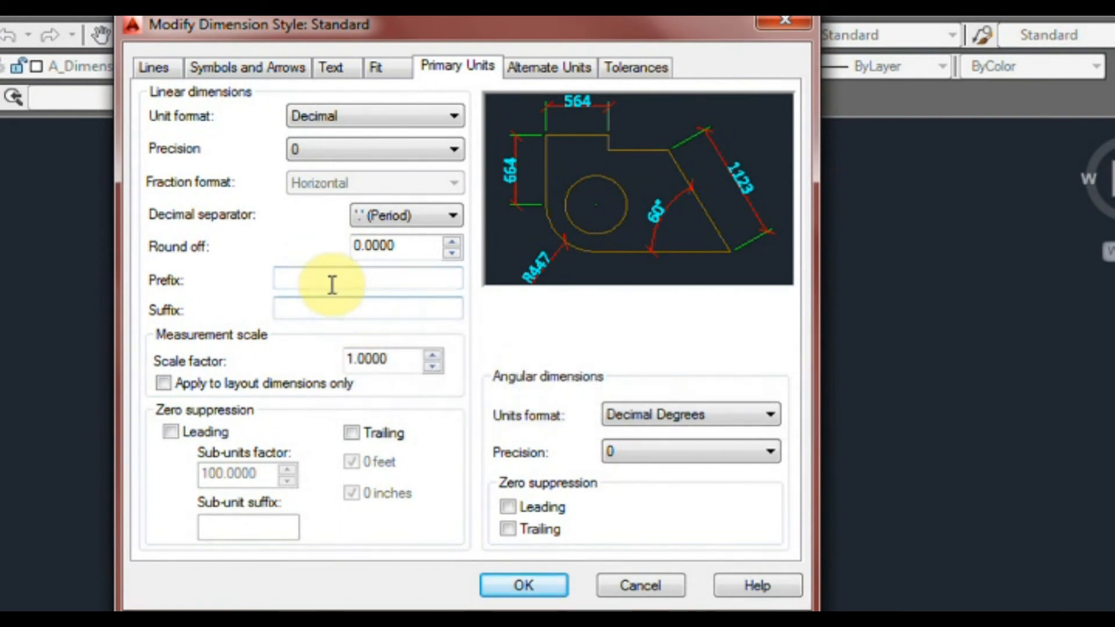
type("12")
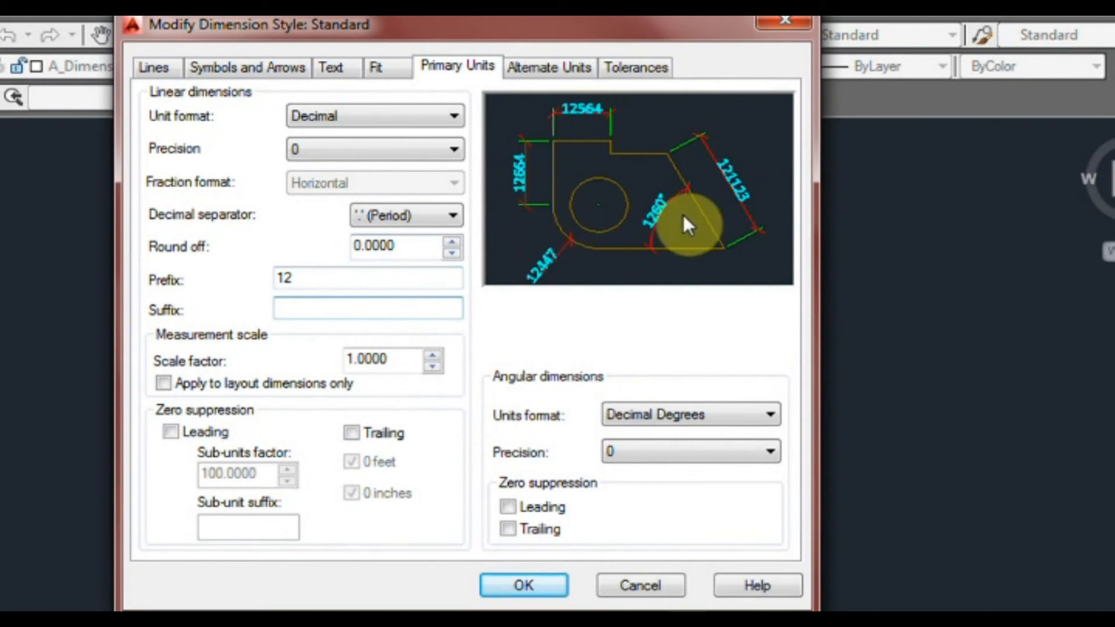
type("A")
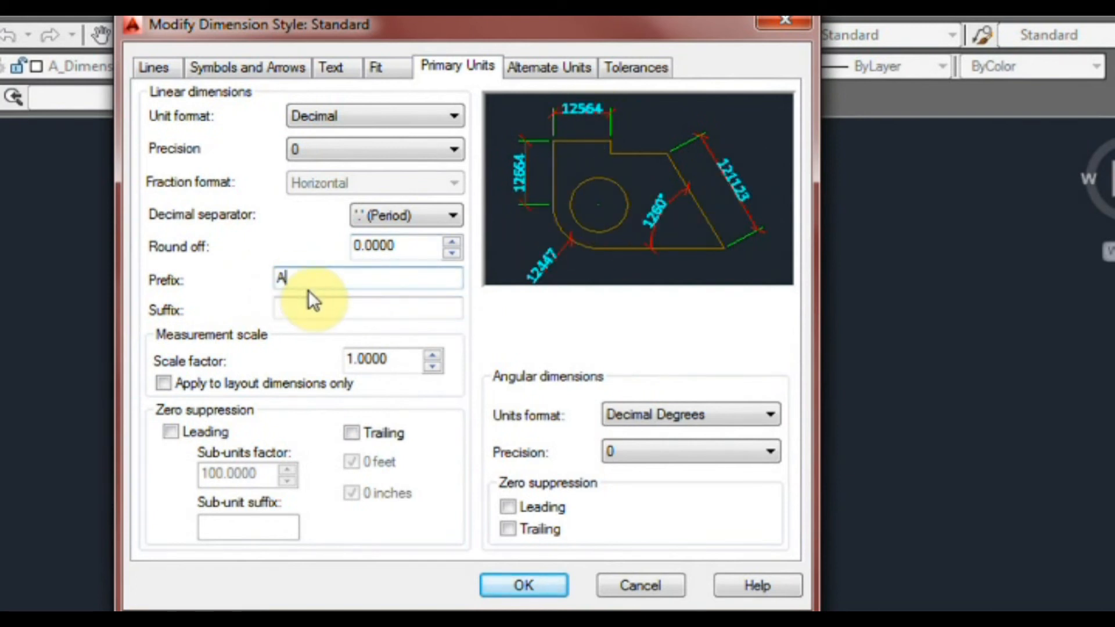
left_click(367, 308)
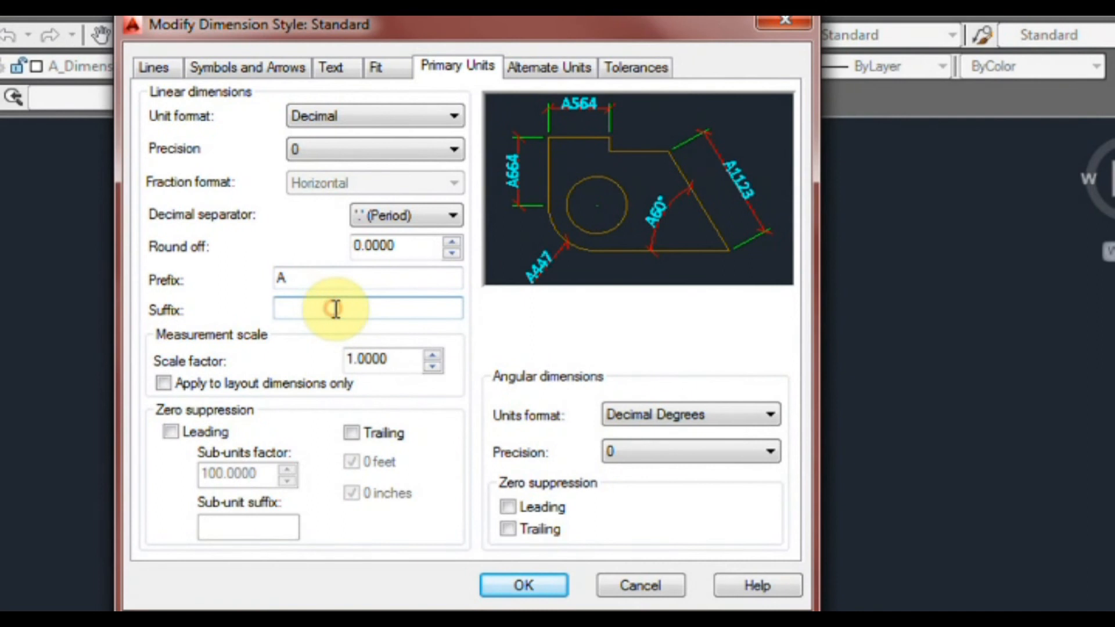
type("A")
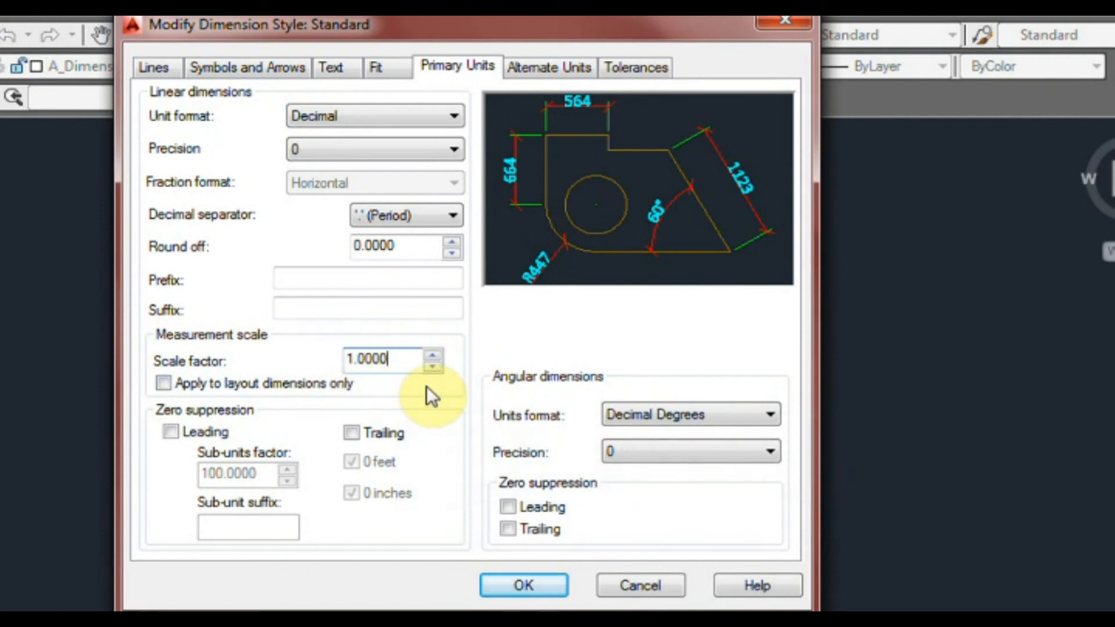
mouse_move(418, 388)
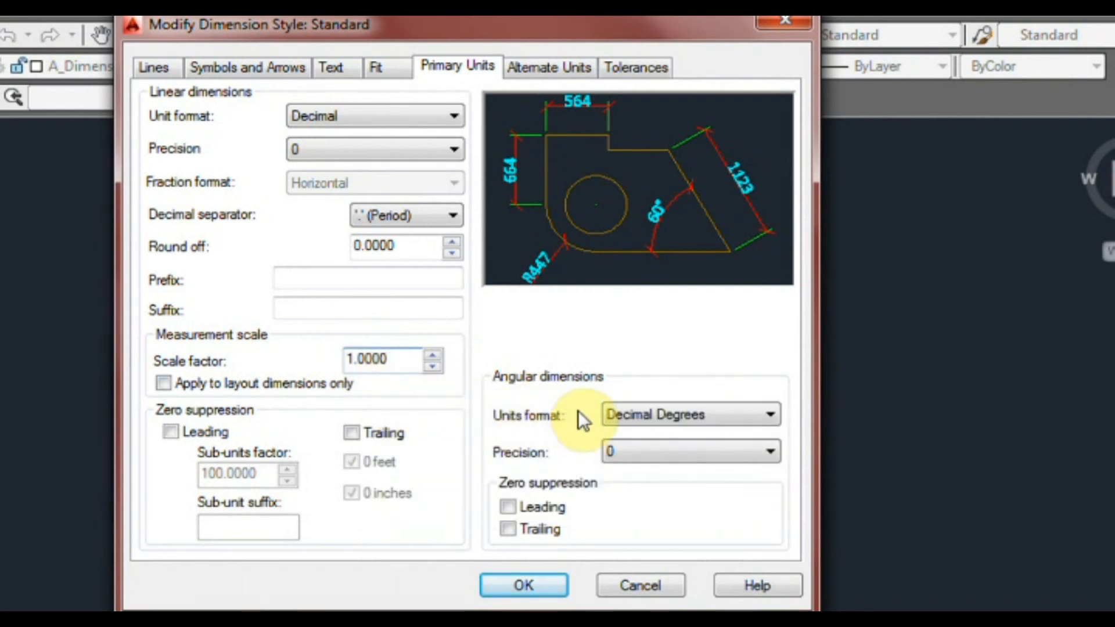
left_click(769, 415)
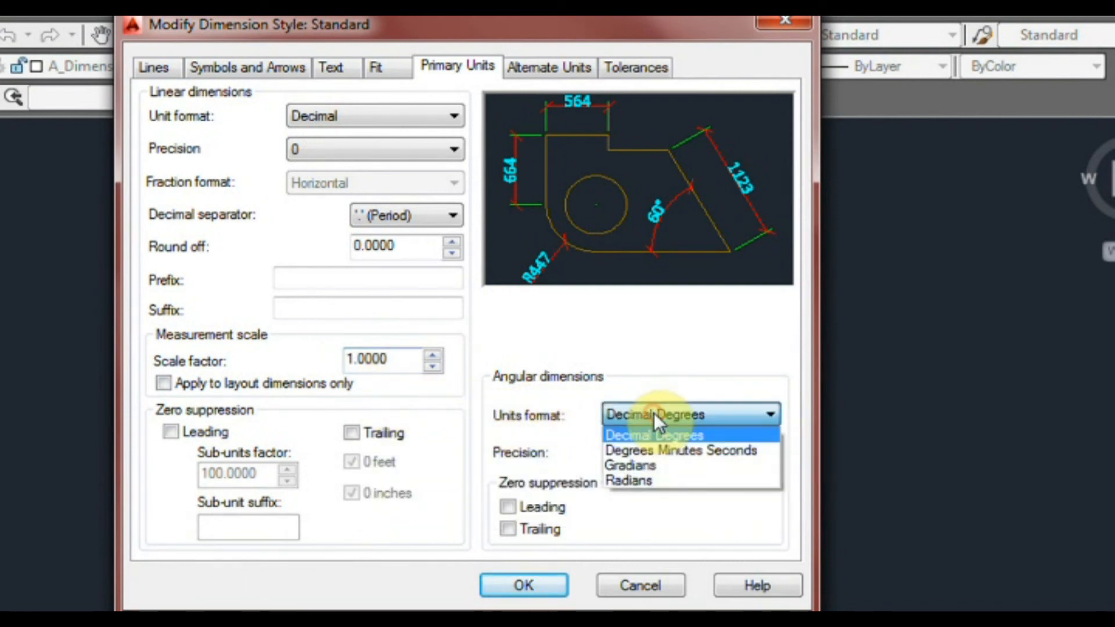
mouse_move(739, 466)
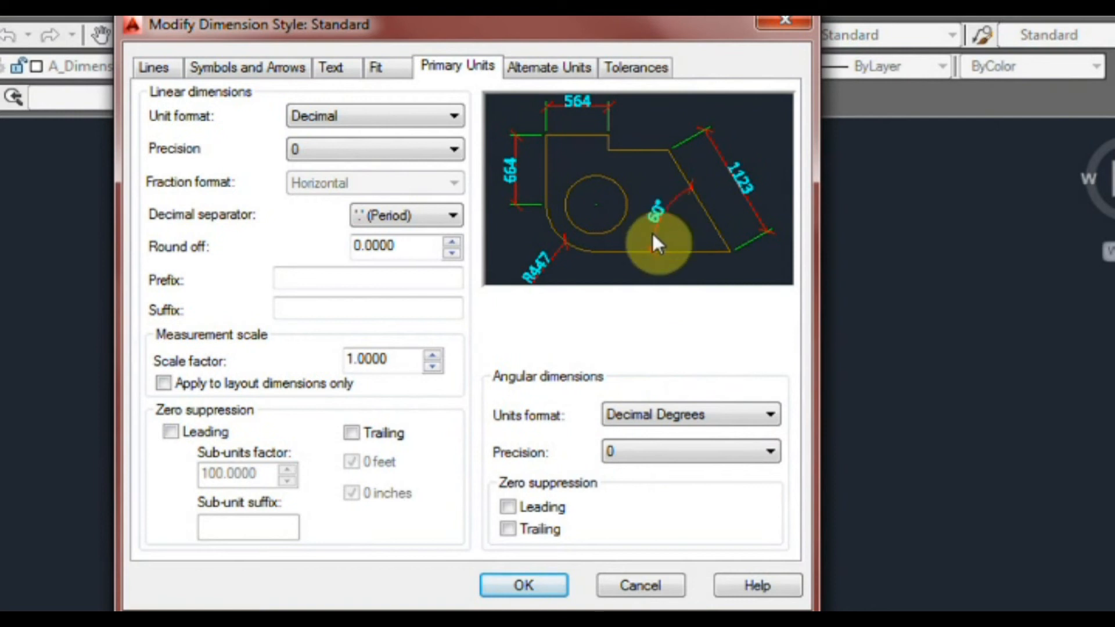
left_click(690, 414)
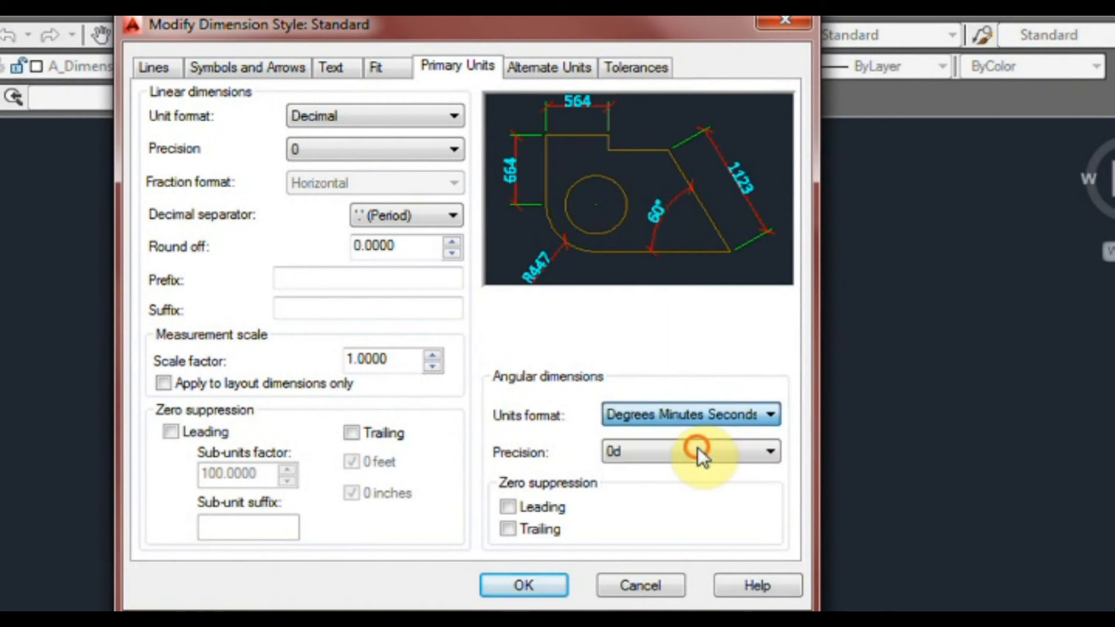
left_click(686, 415)
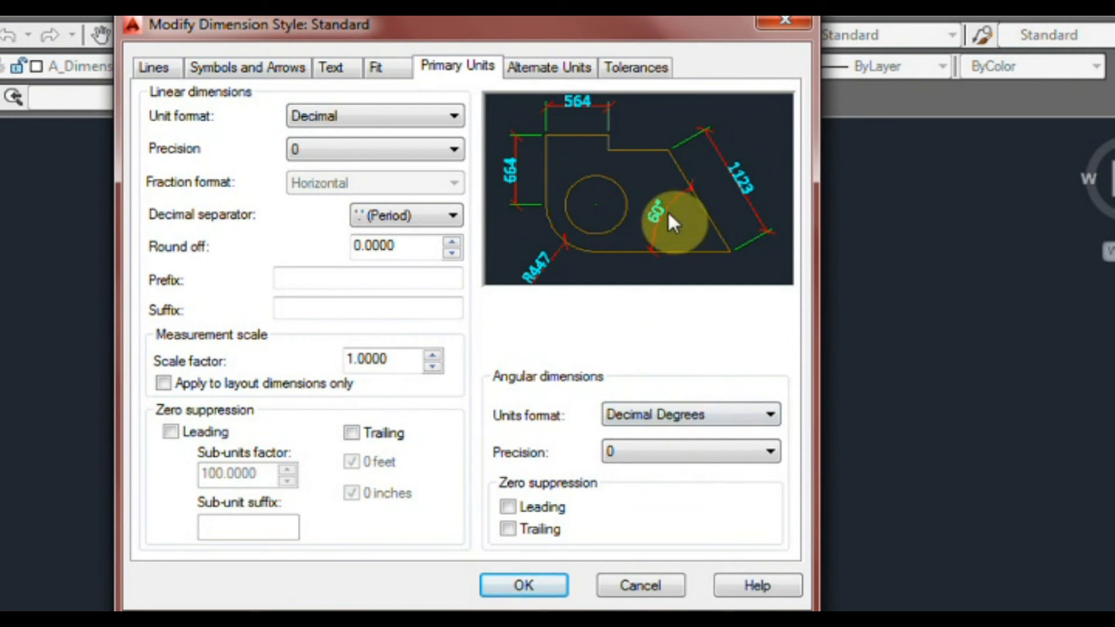
mouse_move(676, 387)
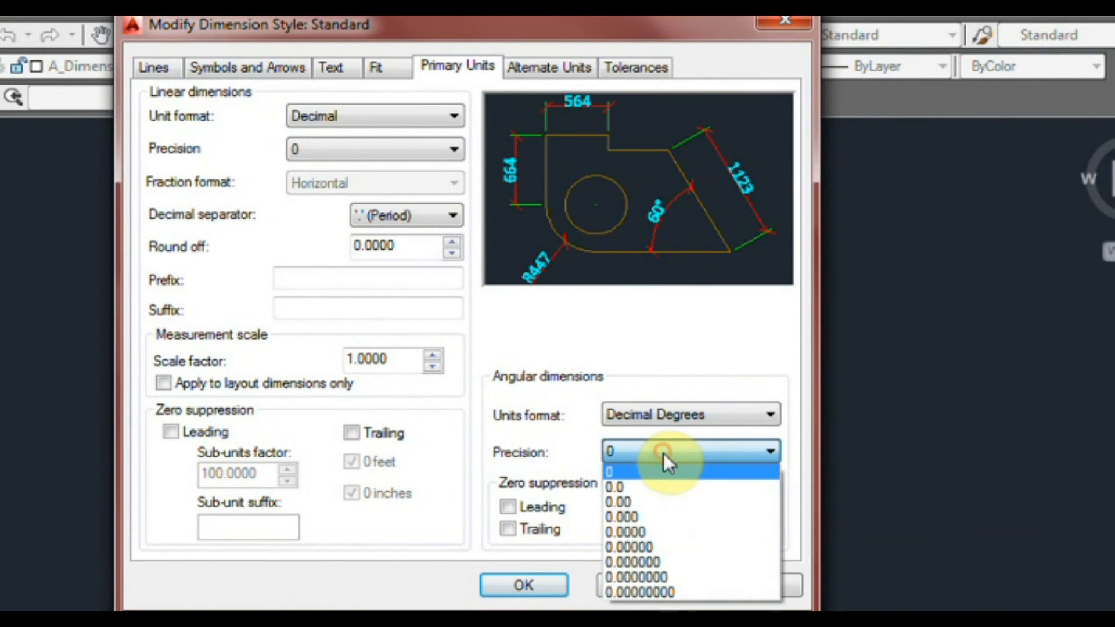
mouse_move(661, 480)
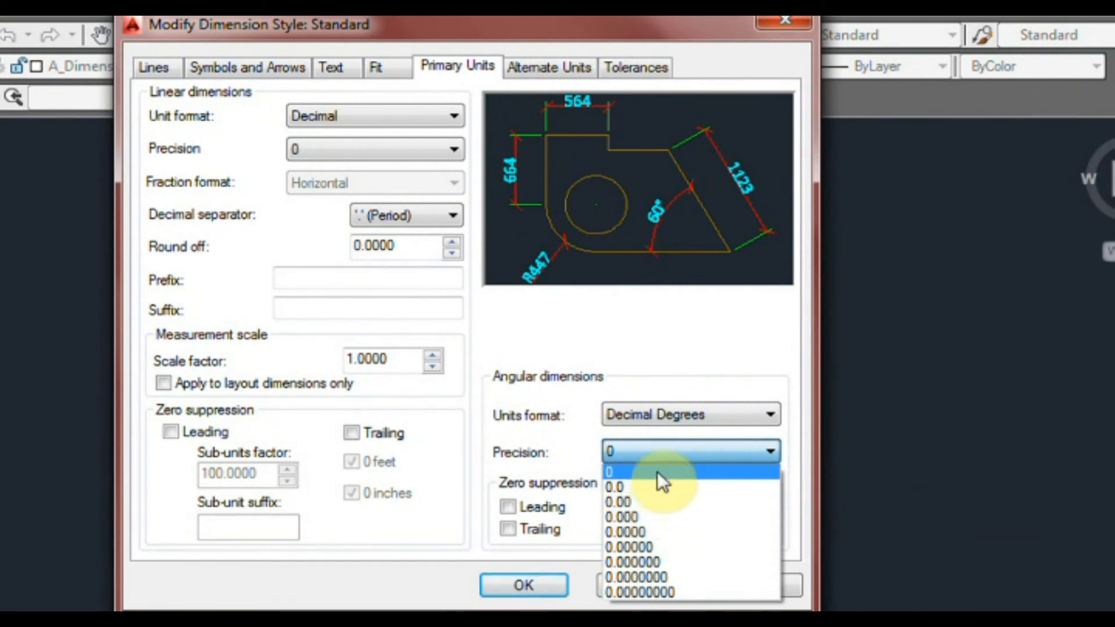
left_click(618, 501)
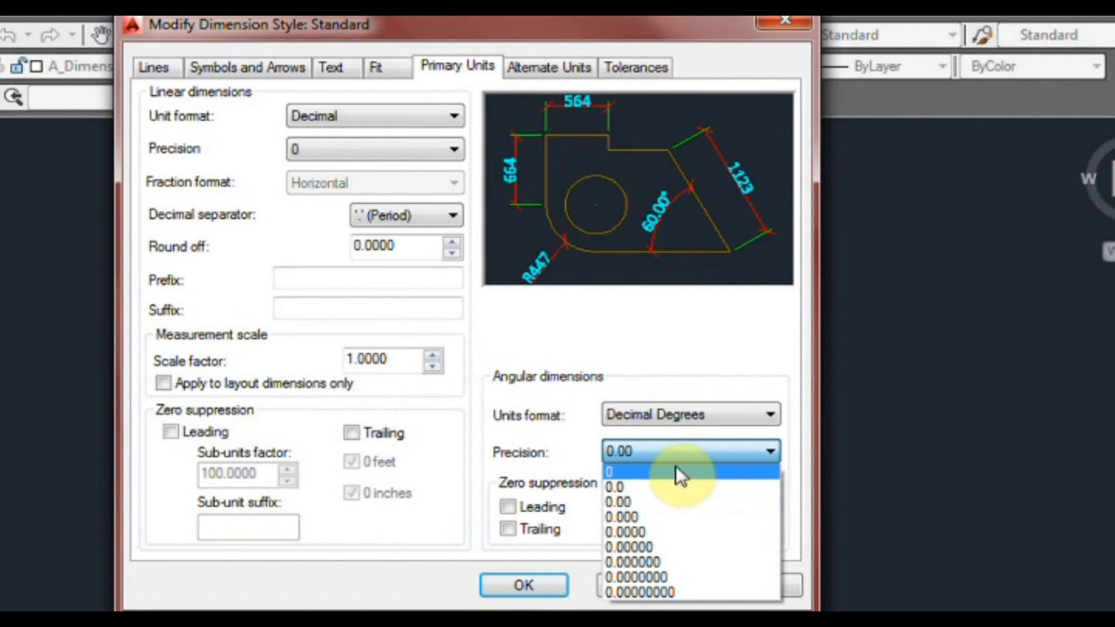
left_click(618, 472)
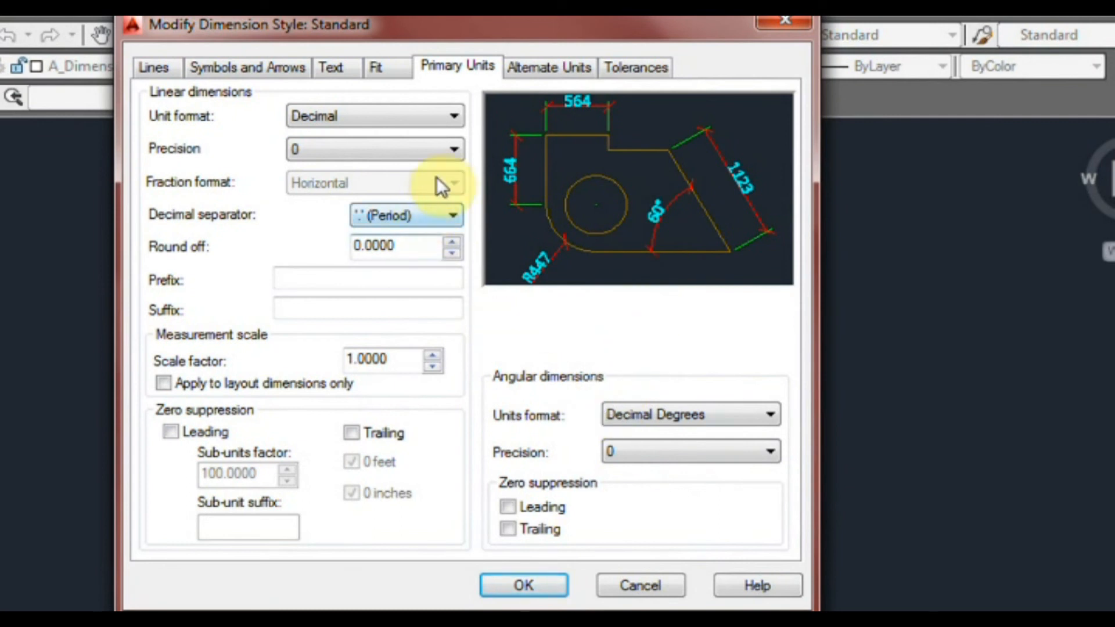
left_click(549, 67)
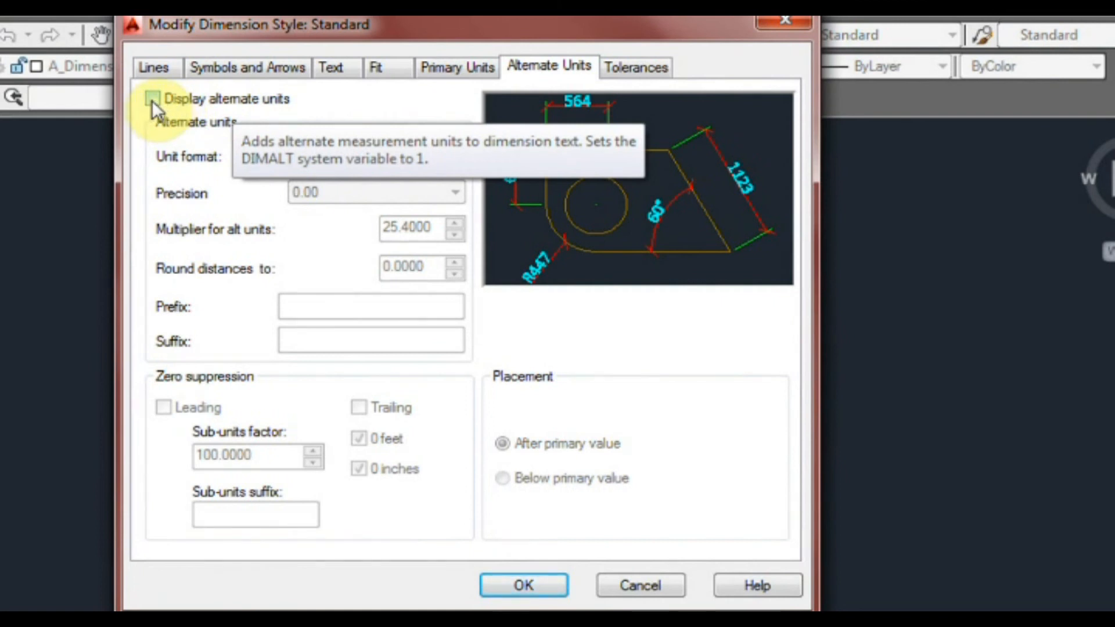
Try Architectural formats for alternate units, then untick Display alternate units.
left_click(153, 98)
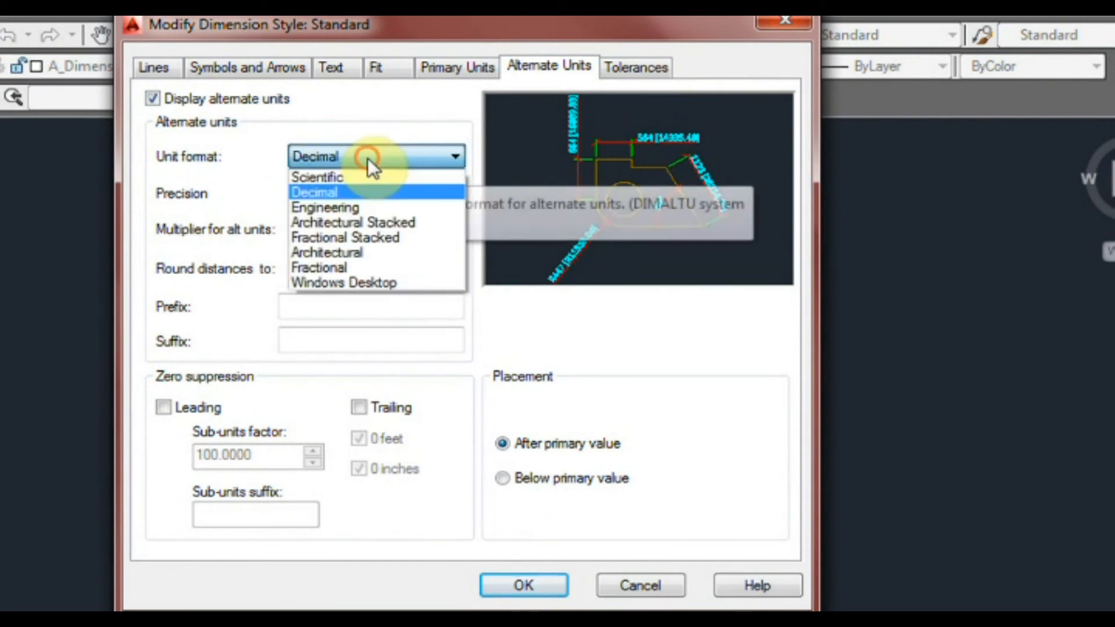
mouse_move(382, 222)
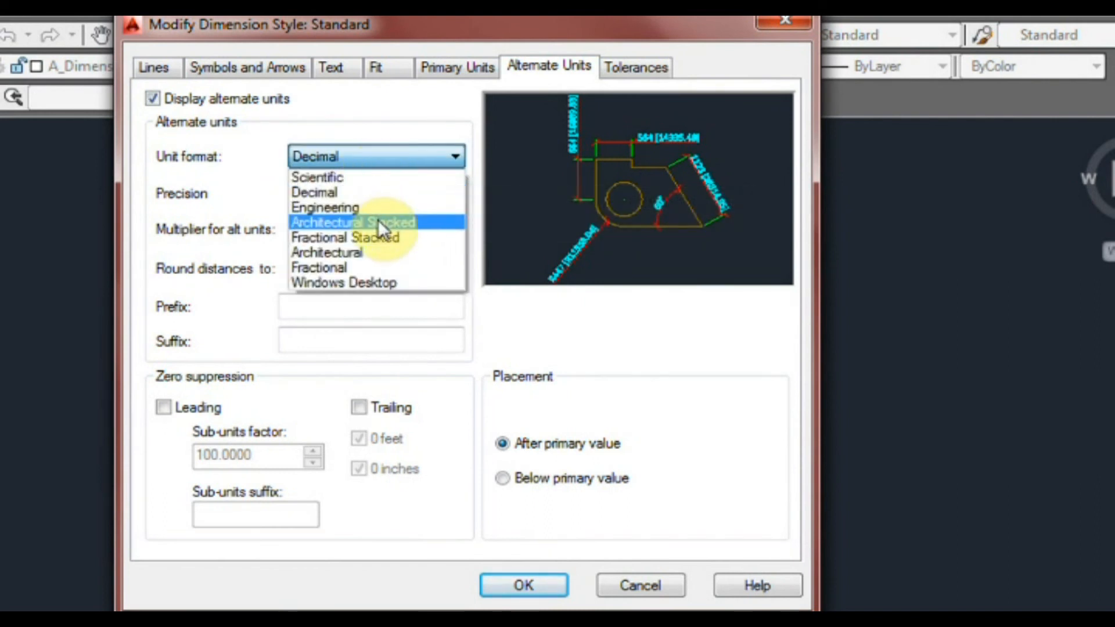
left_click(340, 222)
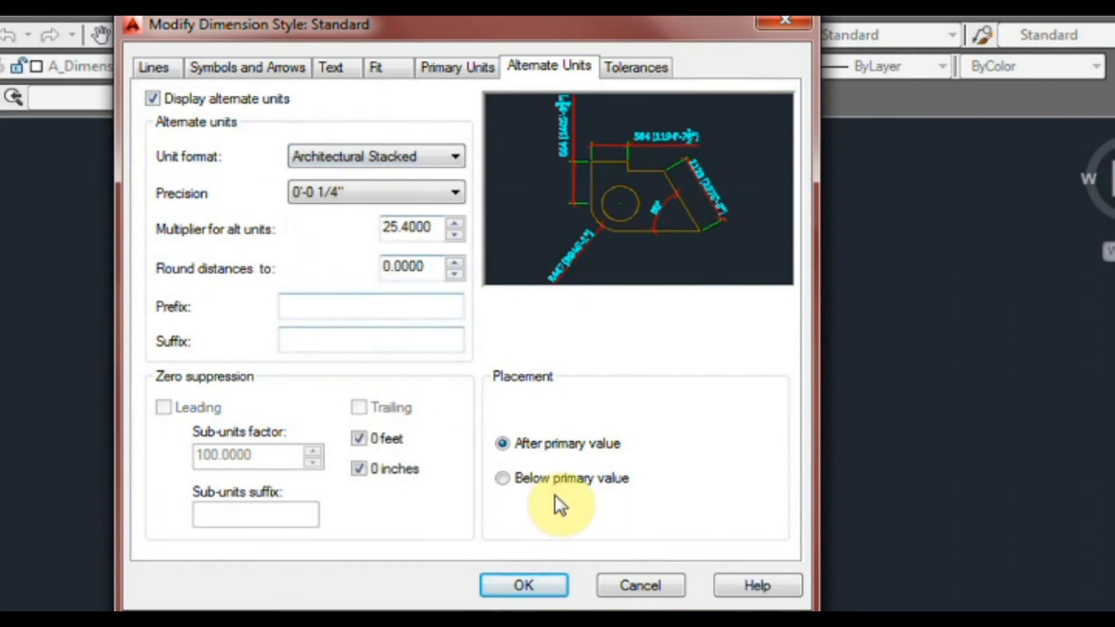
left_click(524, 585)
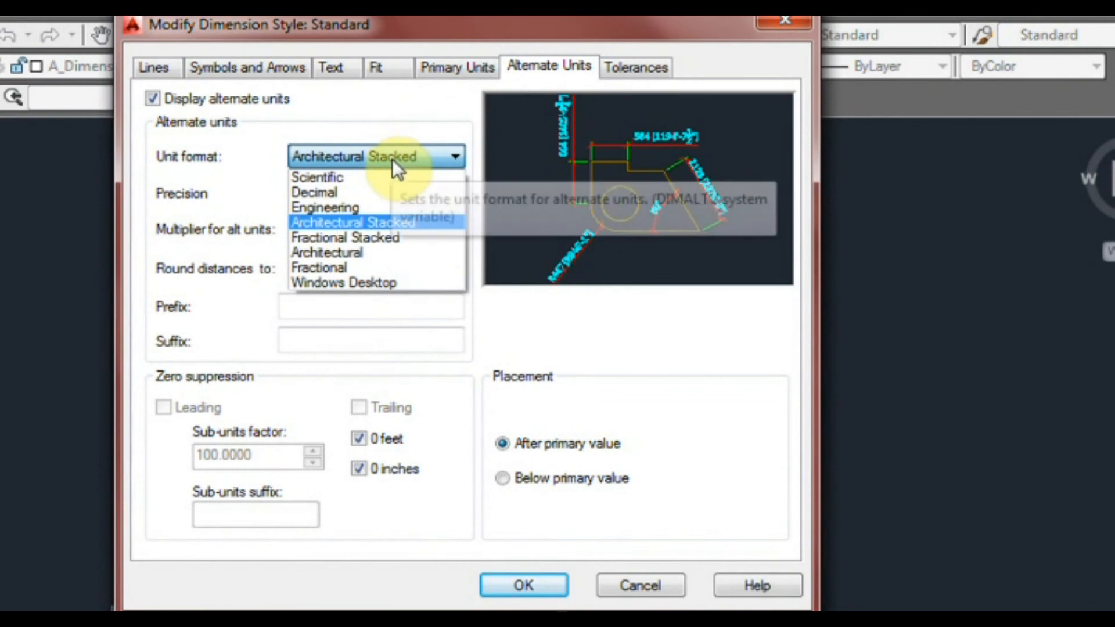
left_click(326, 253)
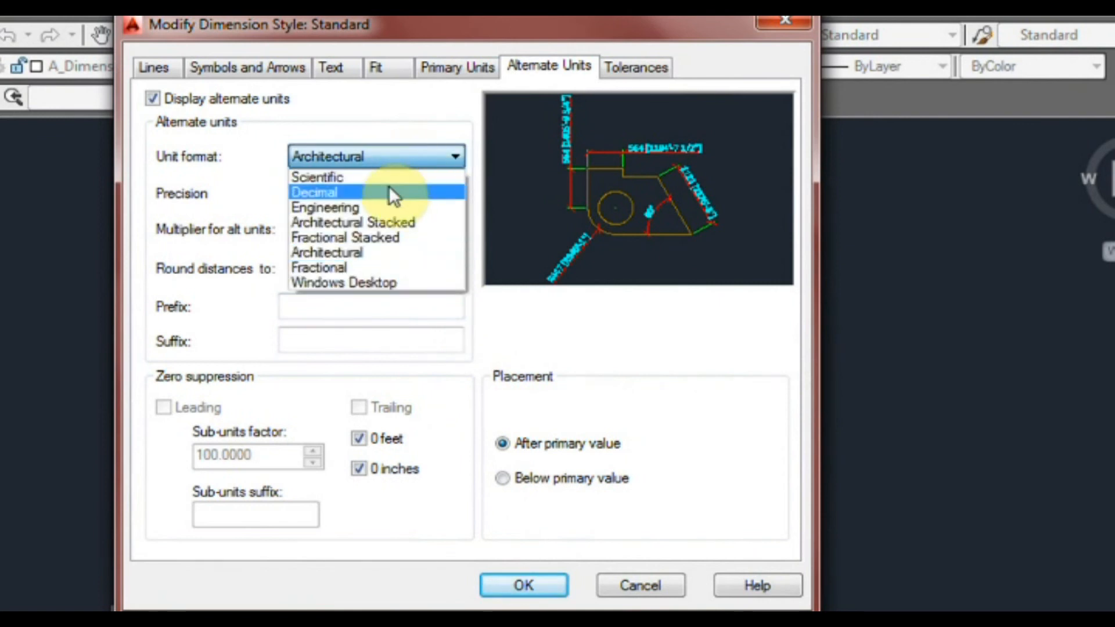
mouse_move(395, 283)
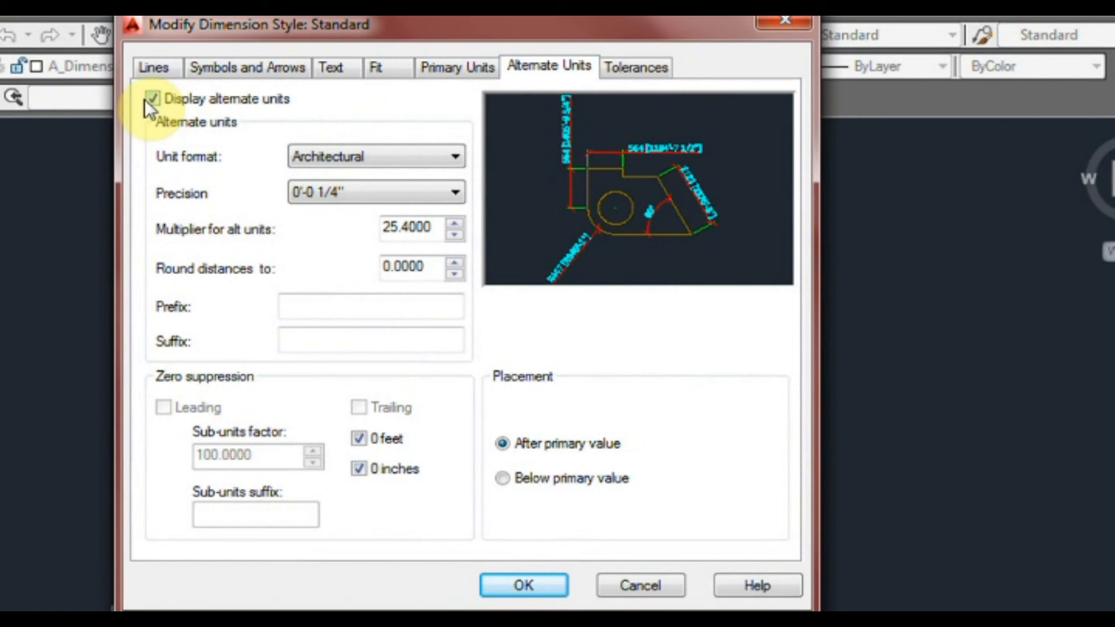
left_click(152, 98)
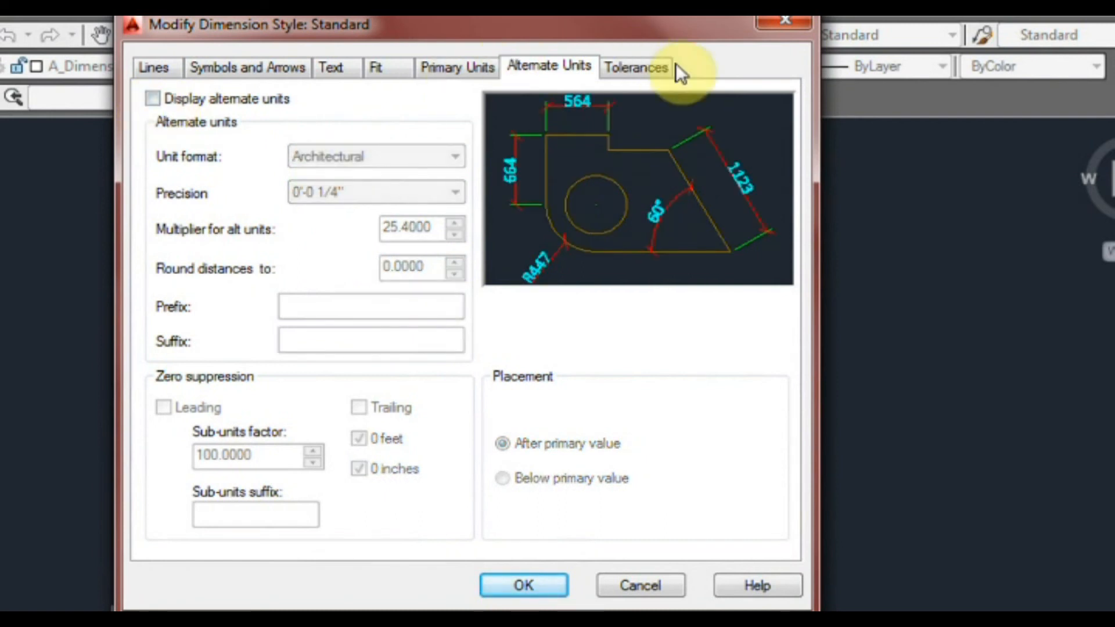
left_click(376, 67)
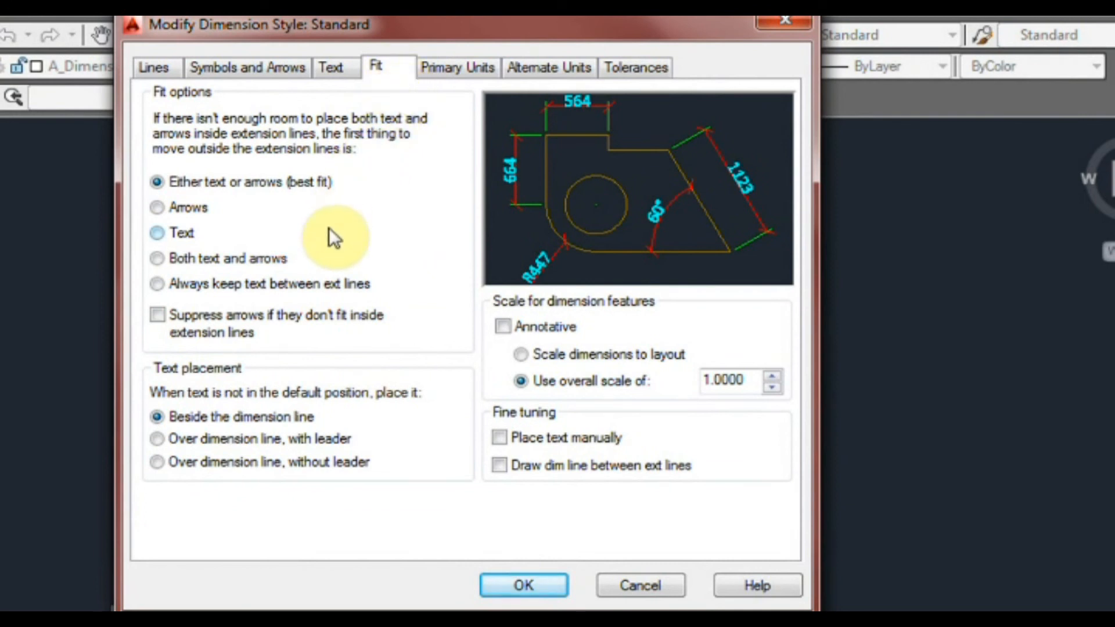
mouse_move(480, 195)
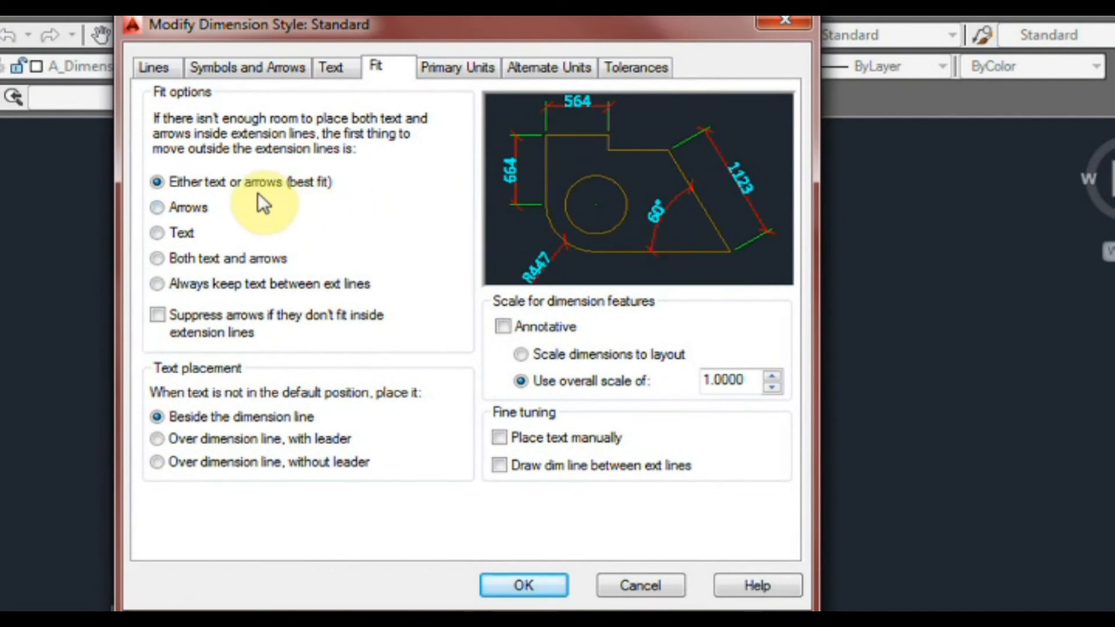
mouse_move(495, 536)
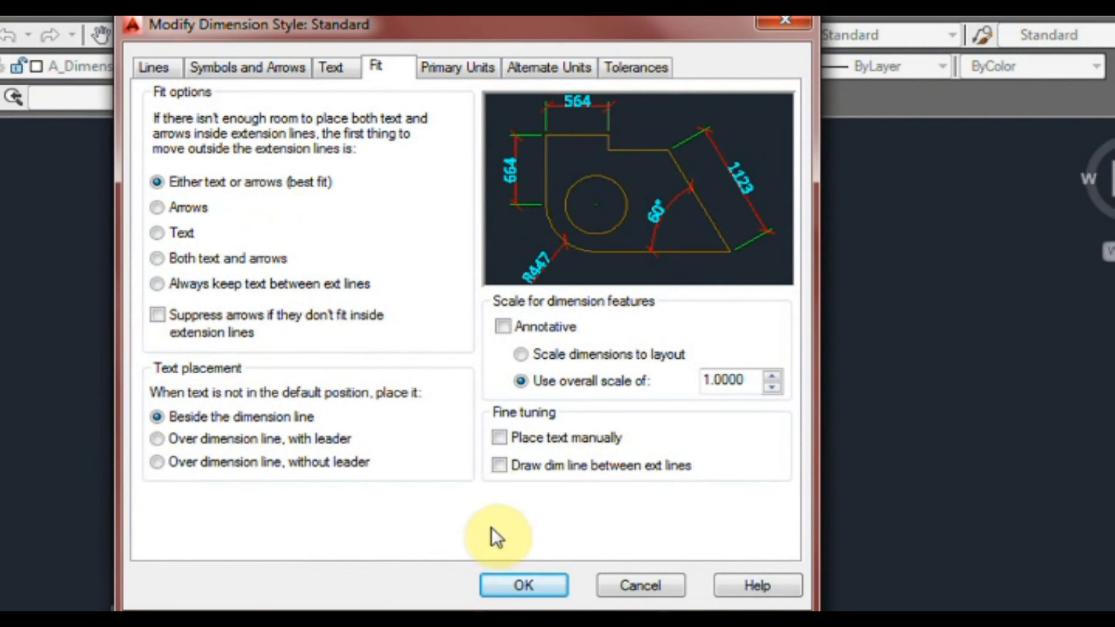
Confirm the Standard style edits with OK, returning to Dimension Style Manager.
left_click(522, 585)
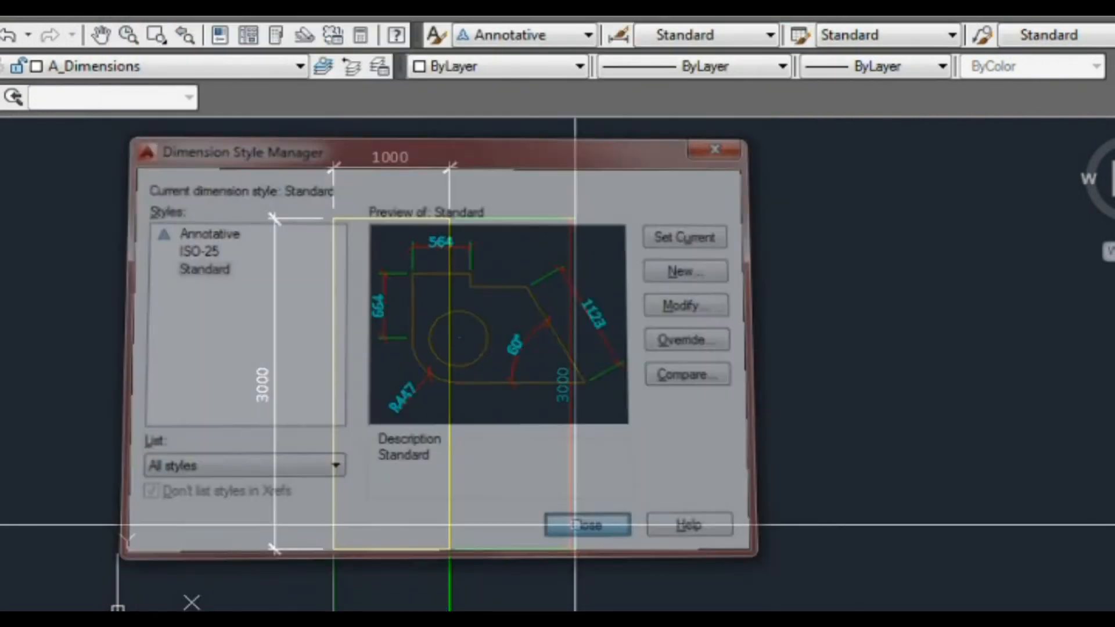
Select the Standard dimension style and reopen it for modification.
left_click(587, 525)
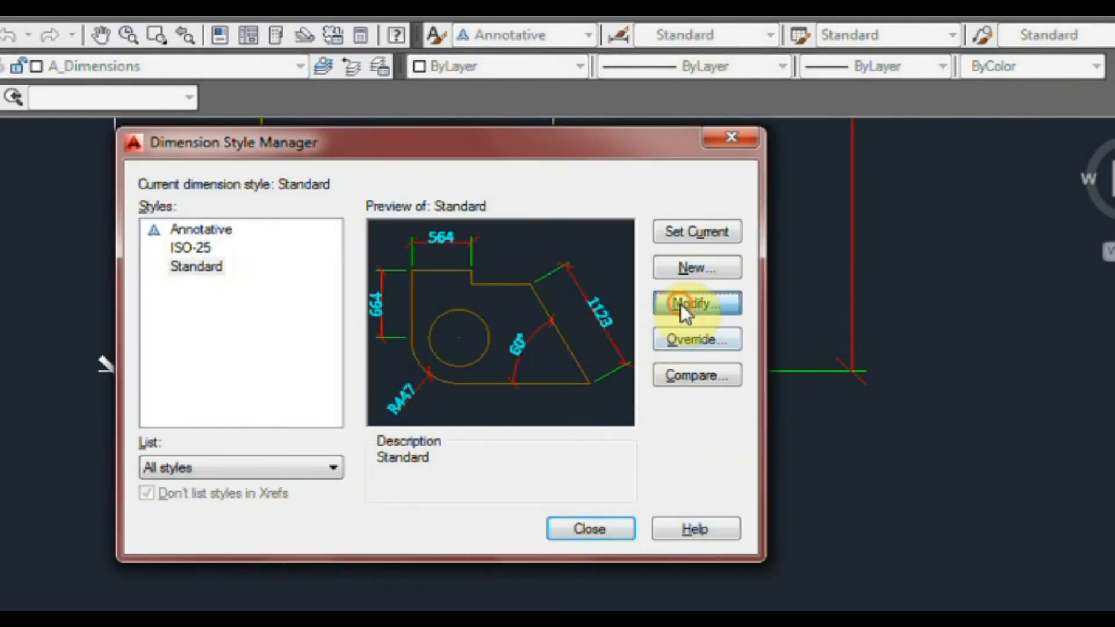
left_click(697, 304)
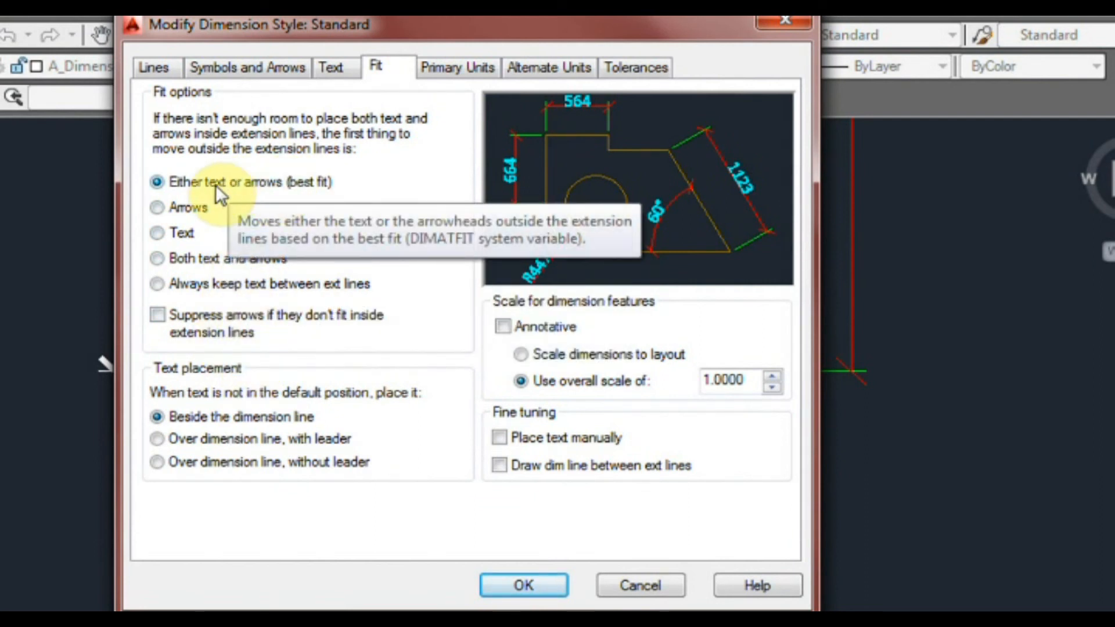
mouse_move(238, 384)
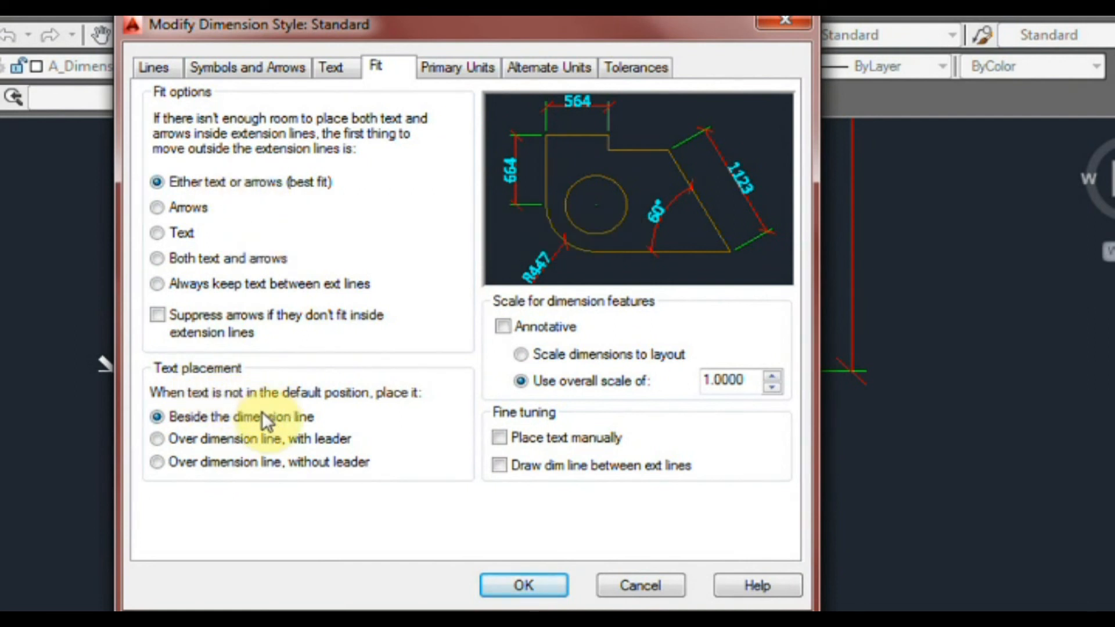
Set Standard's text placement to over dimension line, without leader.
left_click(158, 439)
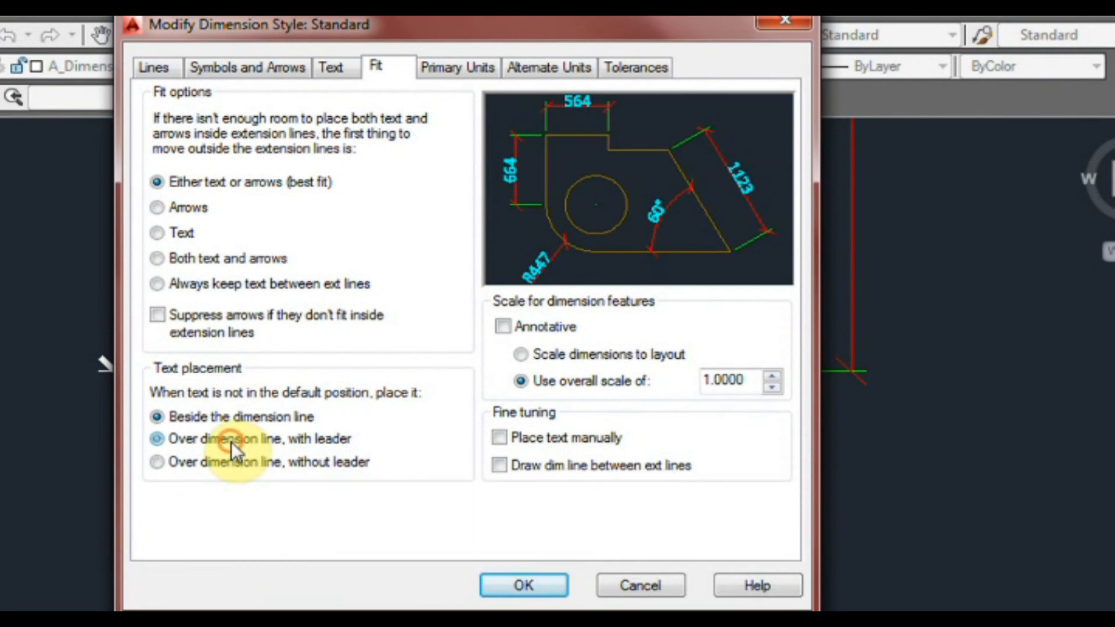
left_click(156, 439)
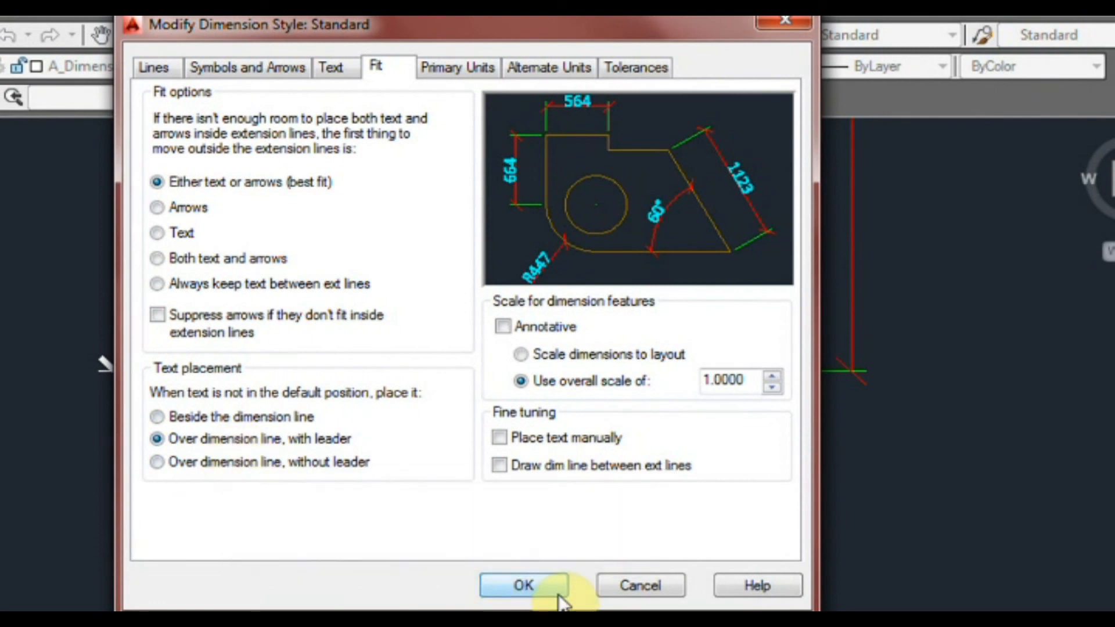
left_click(524, 586)
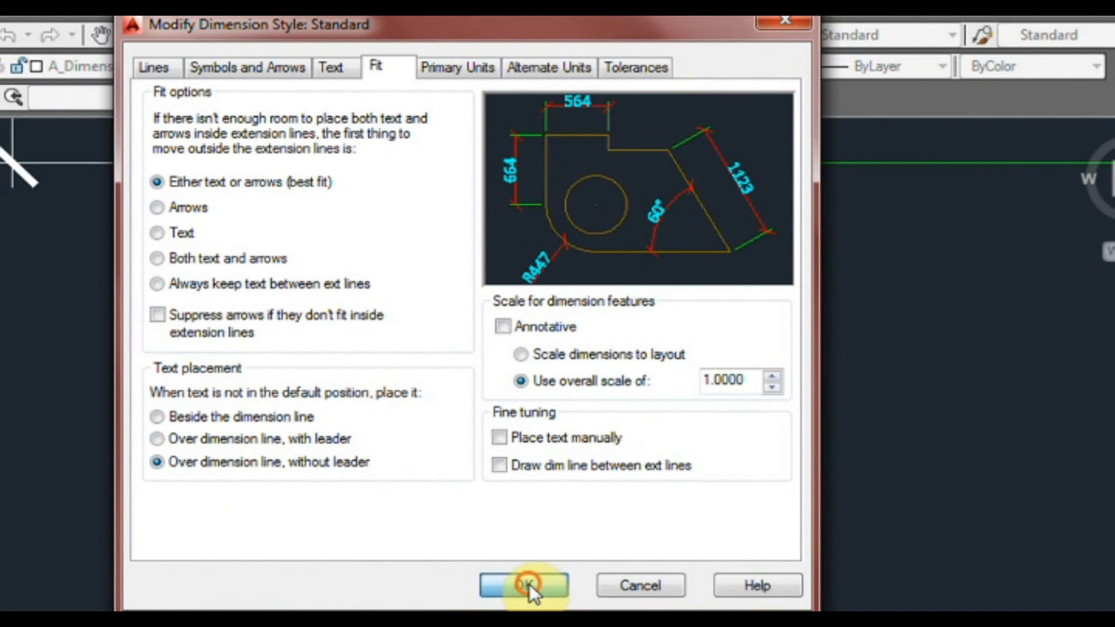
left_click(523, 586)
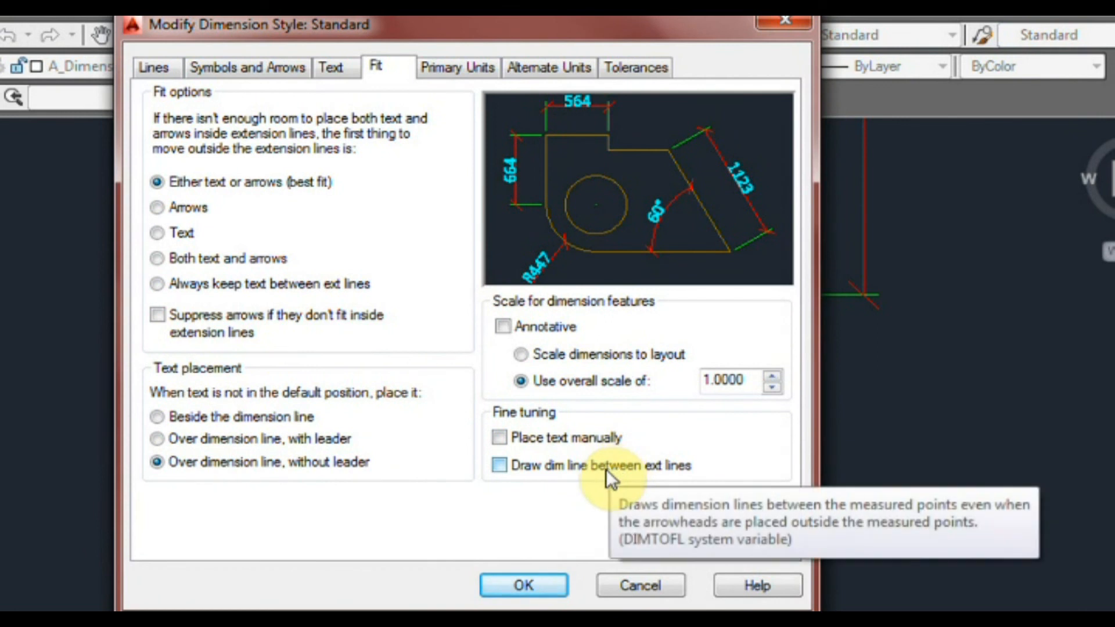
mouse_move(602, 496)
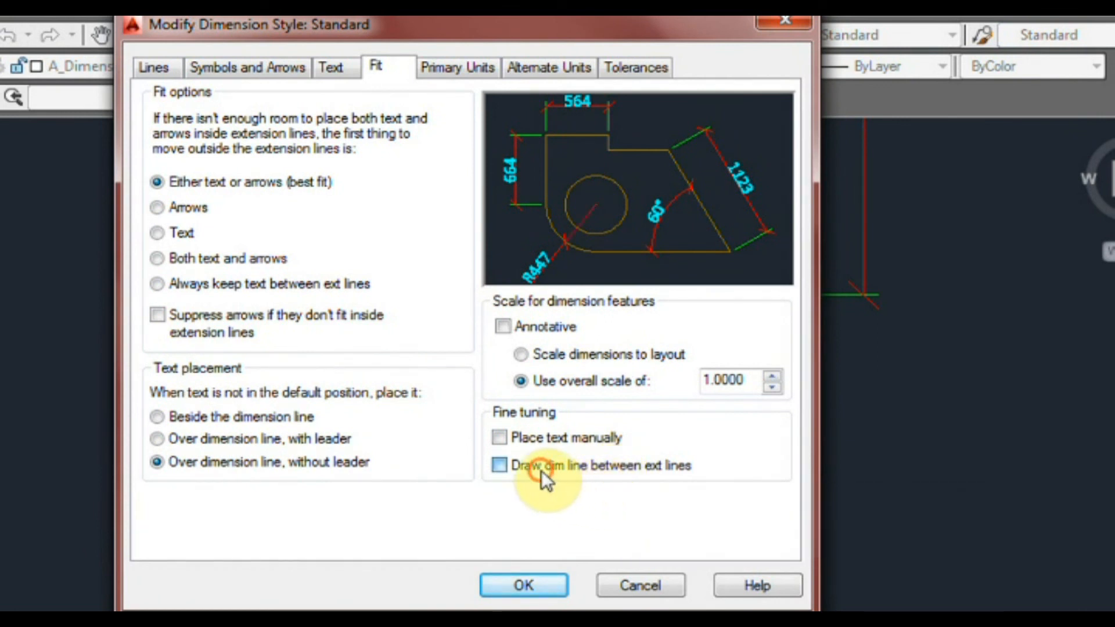
left_click(500, 466)
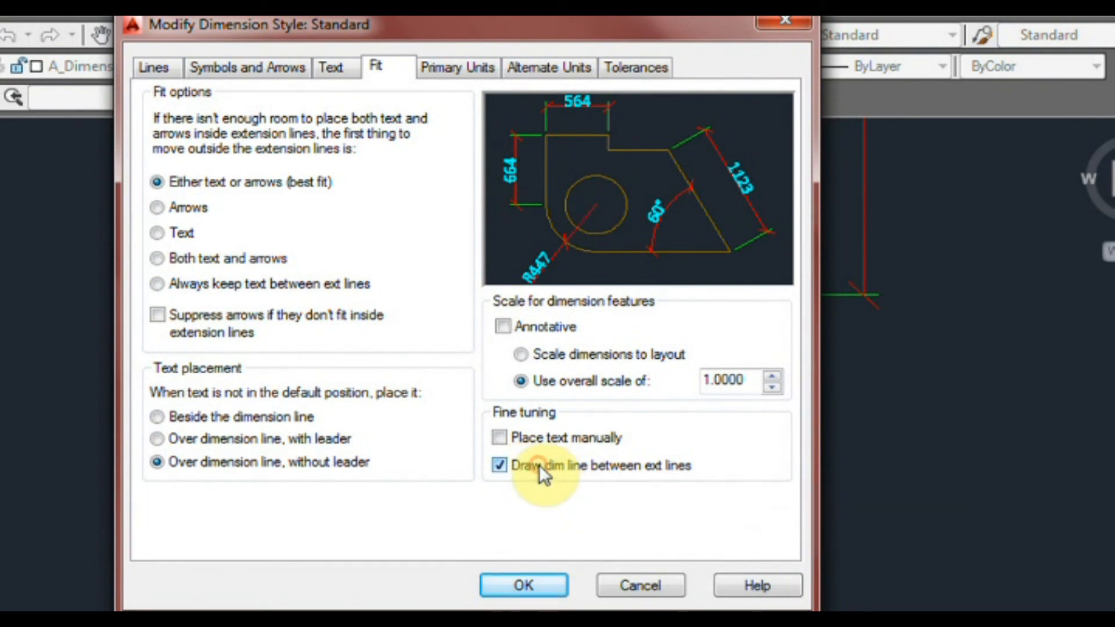
left_click(500, 466)
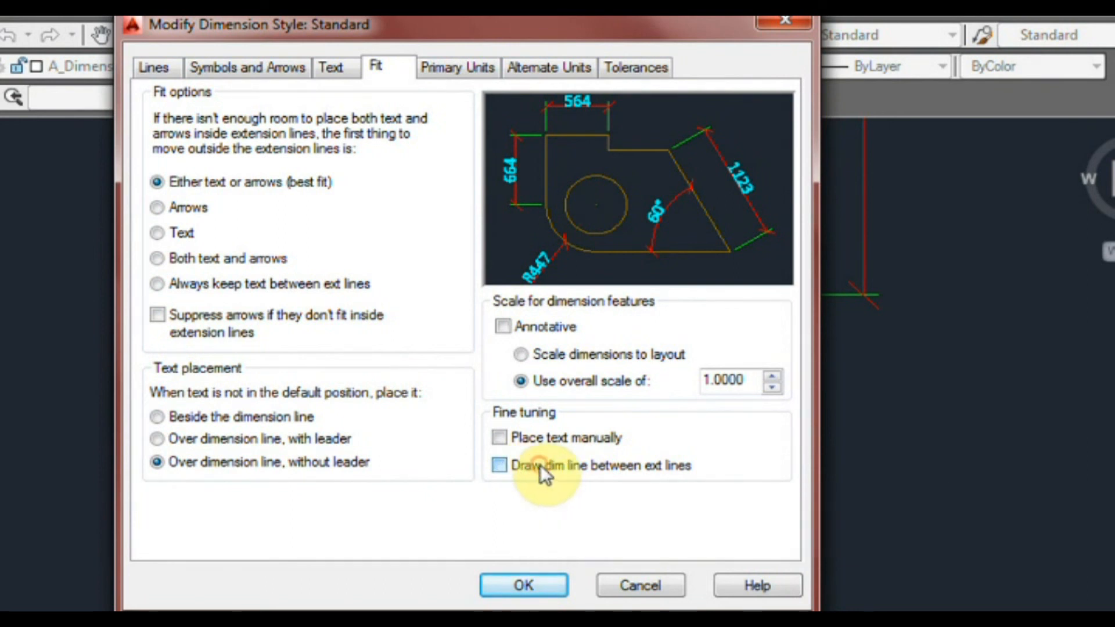
left_click(500, 466)
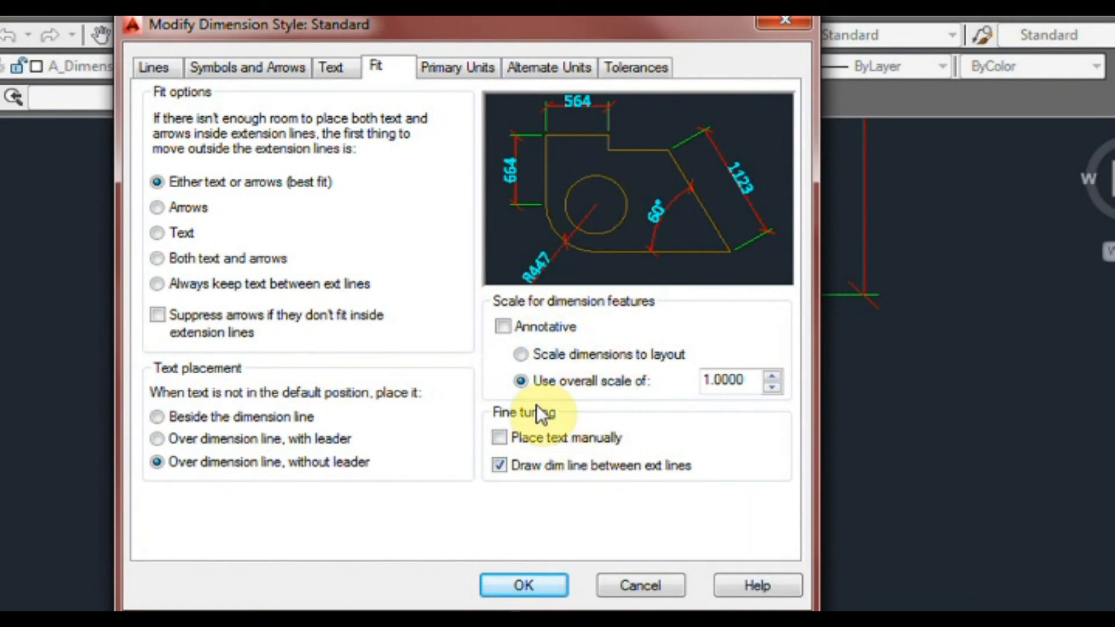
mouse_move(572, 307)
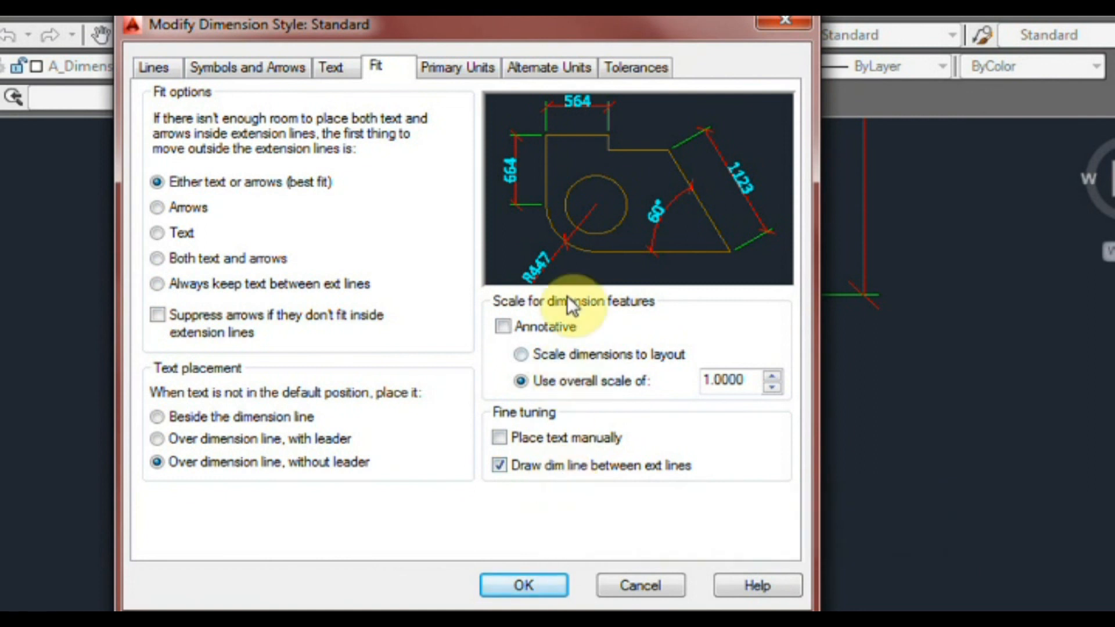
left_click(500, 466)
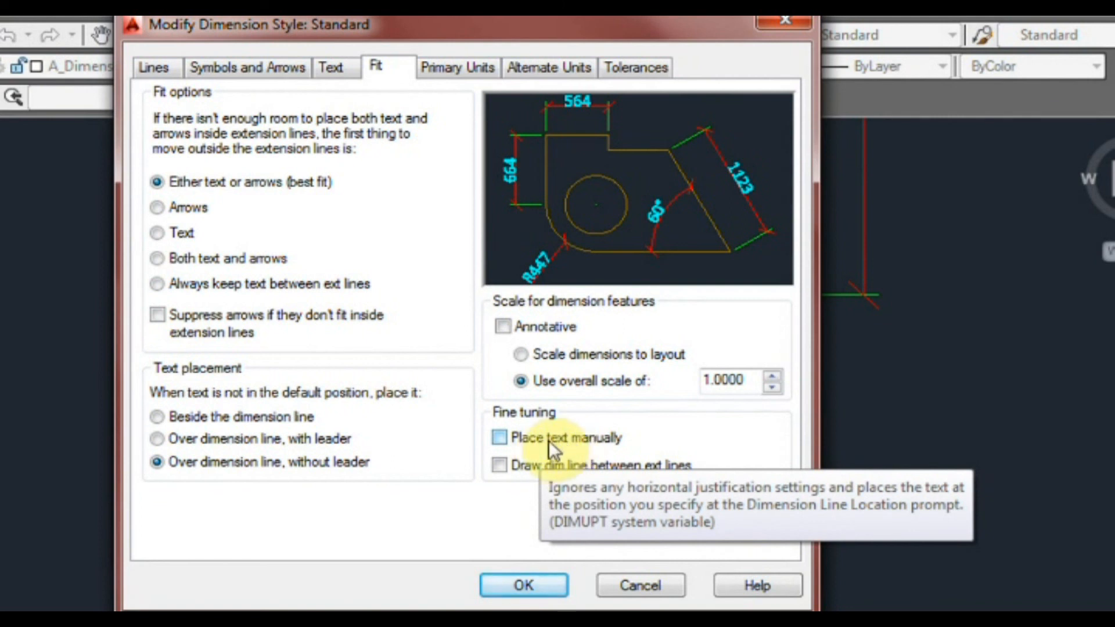
mouse_move(580, 444)
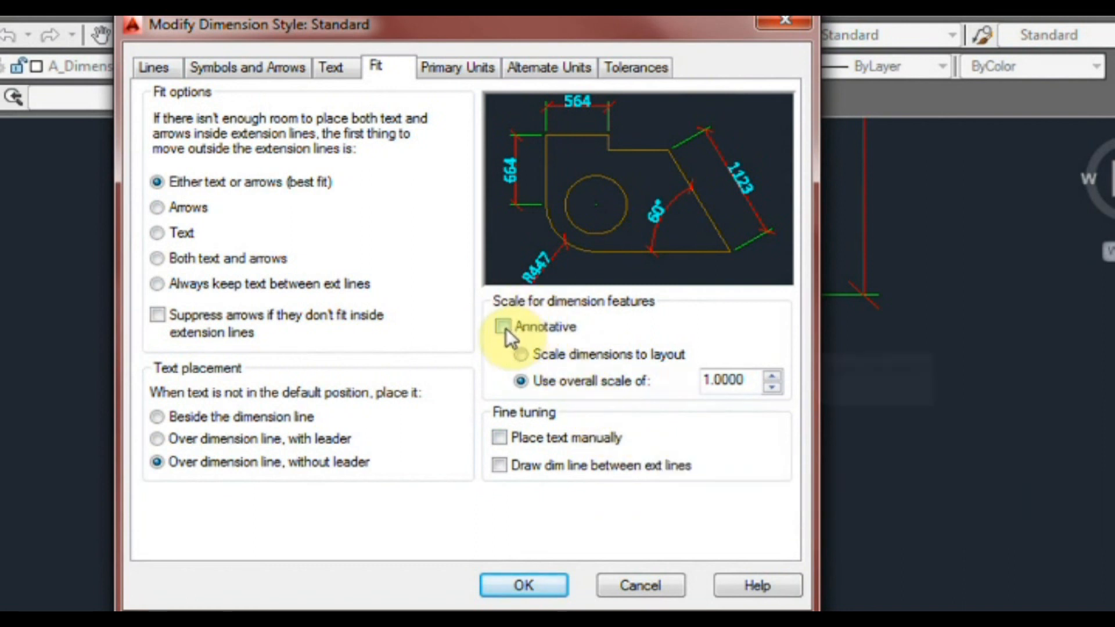
mouse_move(504, 327)
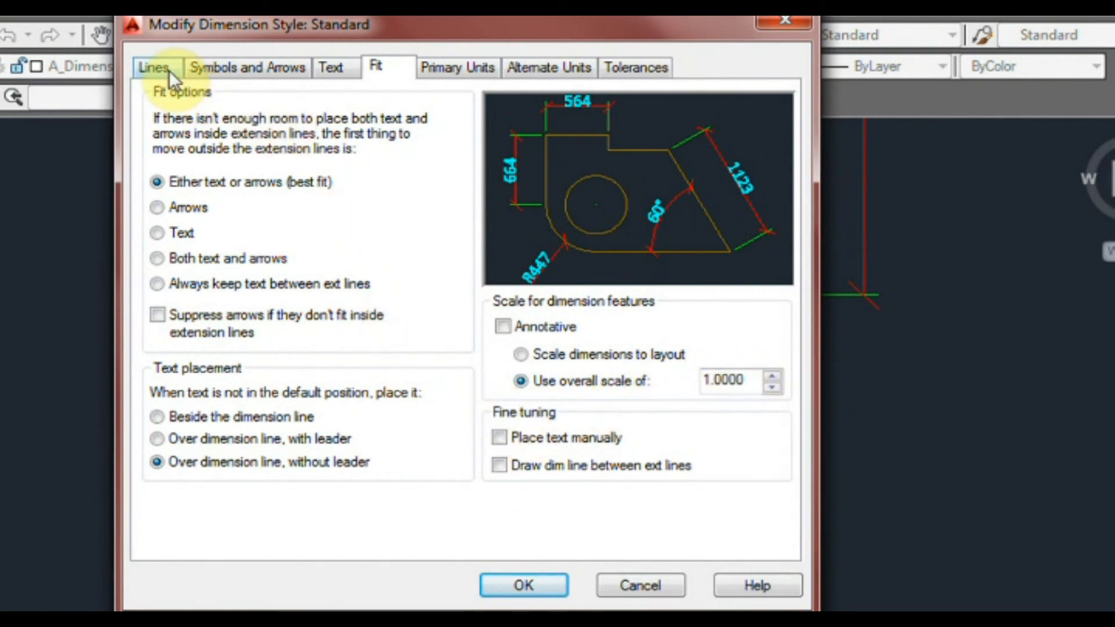
left_click(153, 67)
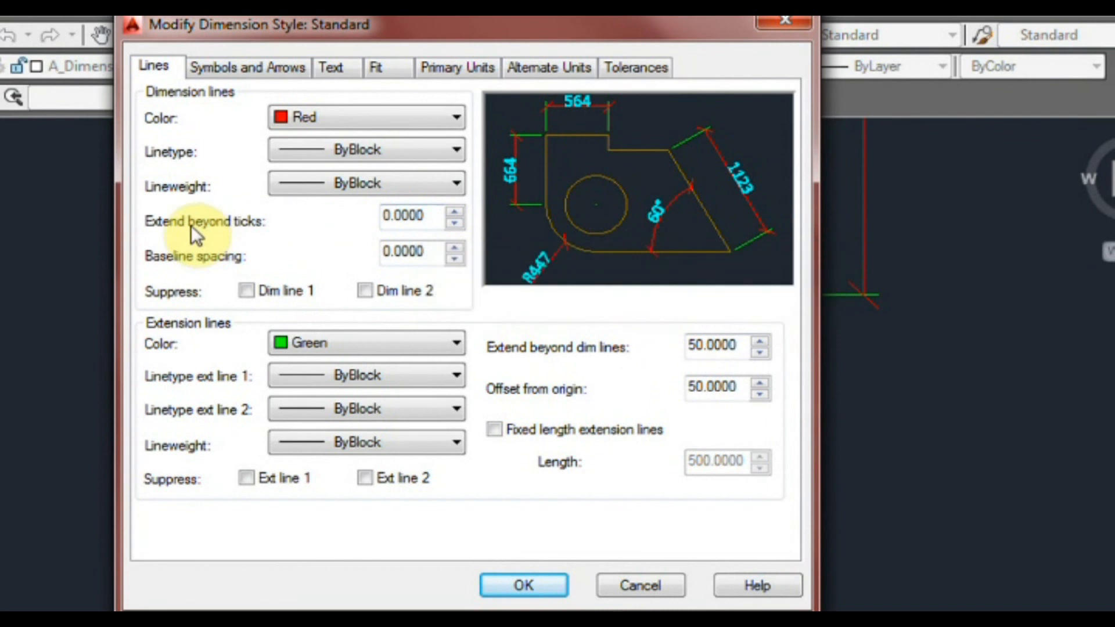
mouse_move(523, 214)
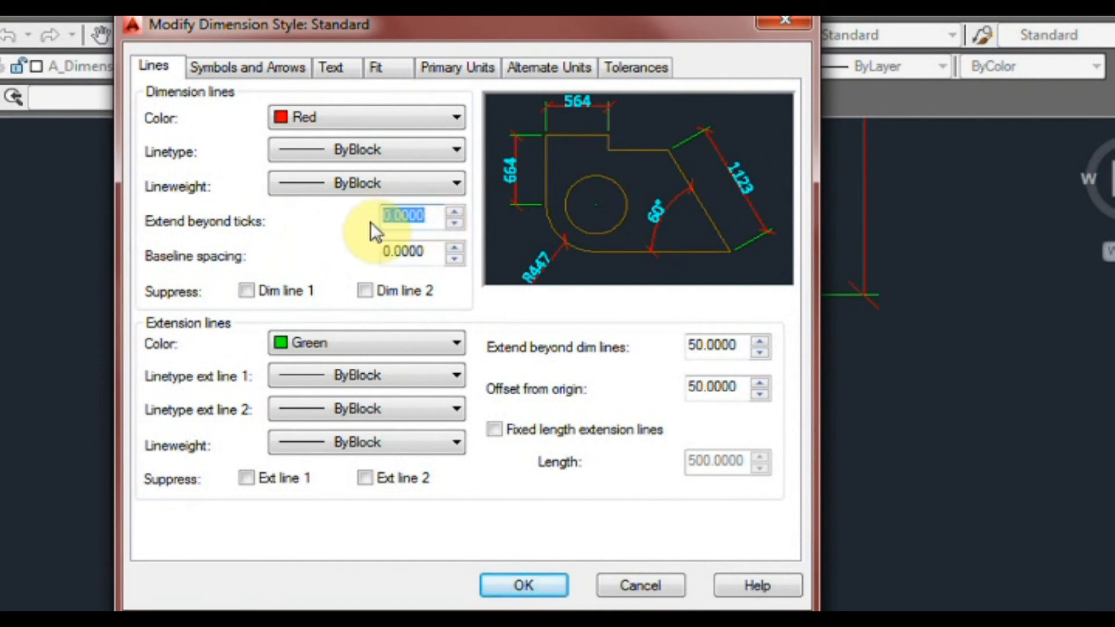
Set Extend beyond ticks to 50 and confirm the Standard style changes.
type("50")
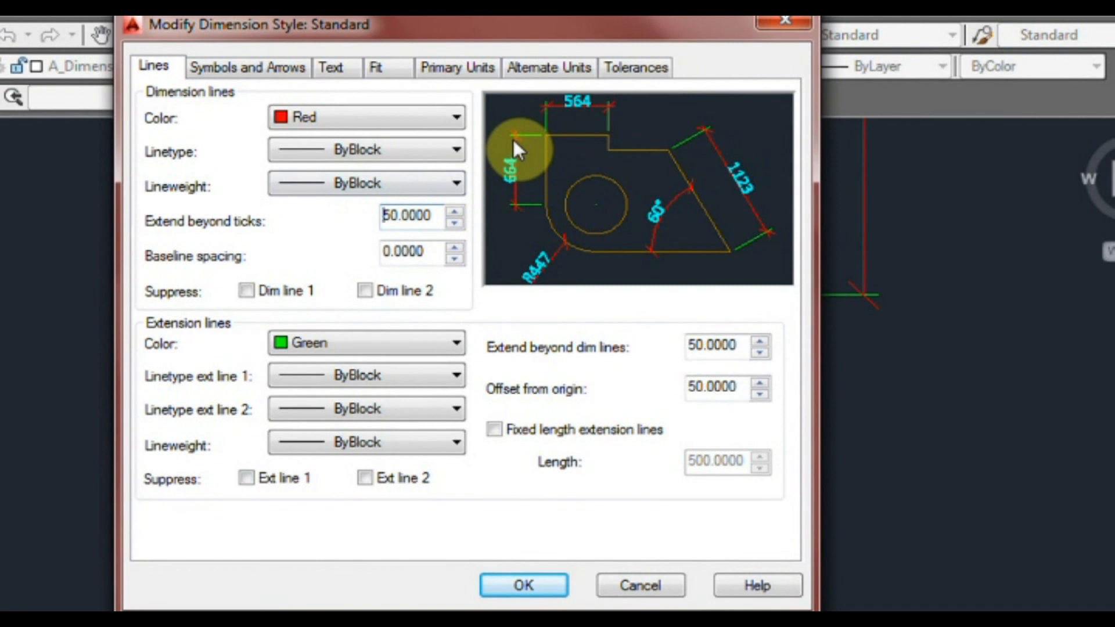
left_click(523, 585)
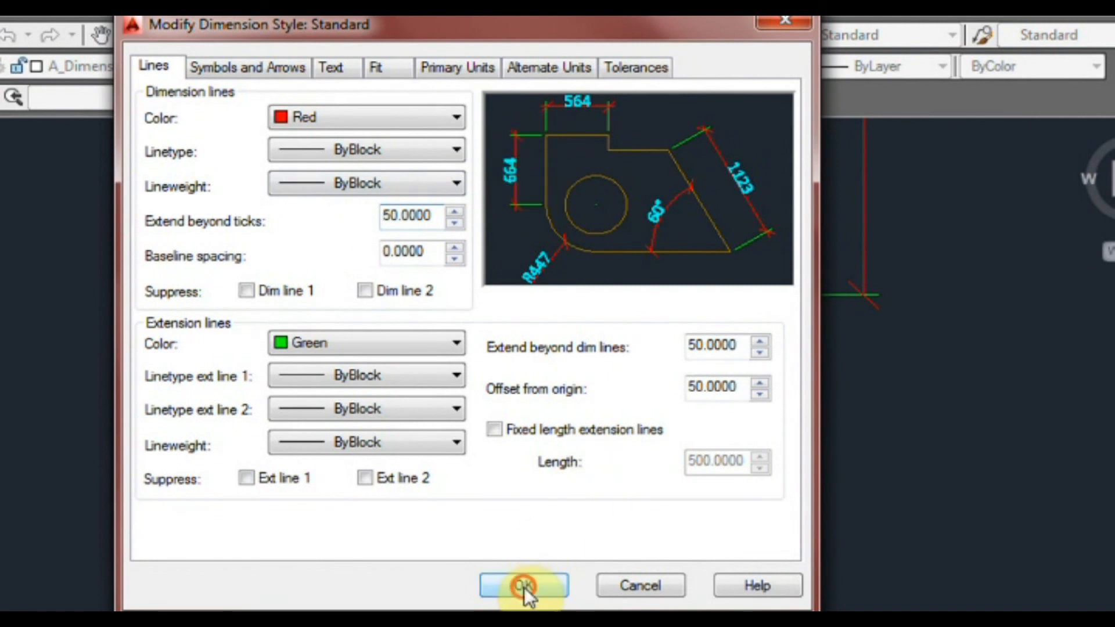